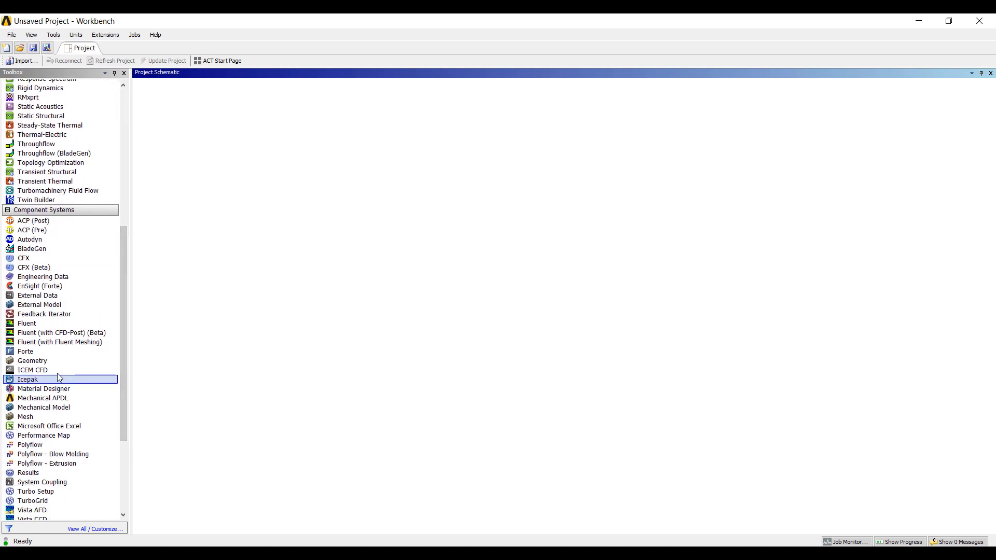
# Add a Geometry system to the schematic and launch SpaceClaim on its Geometry cell.
pyautogui.moveTo(32, 361); pyautogui.dragTo(191, 127)
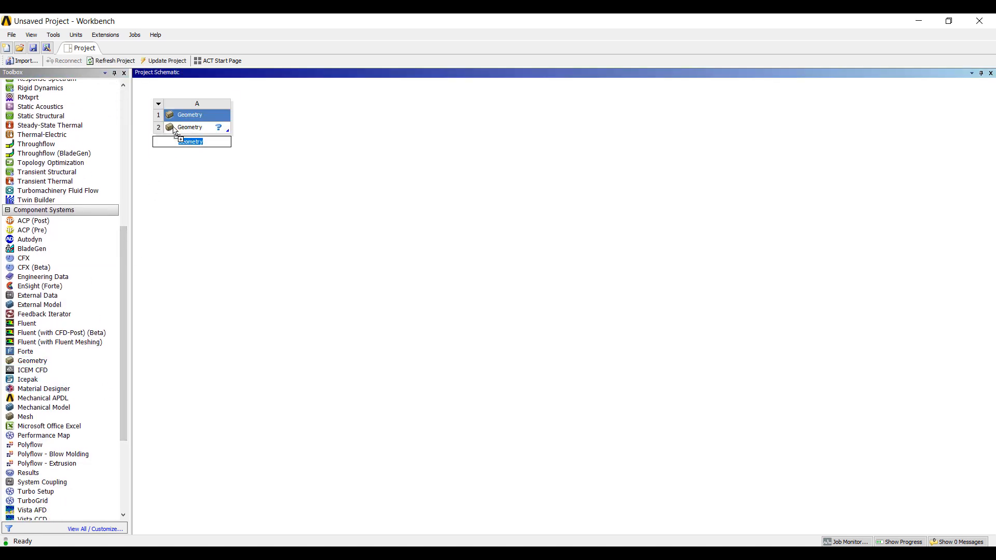
pyautogui.doubleClick(191, 126)
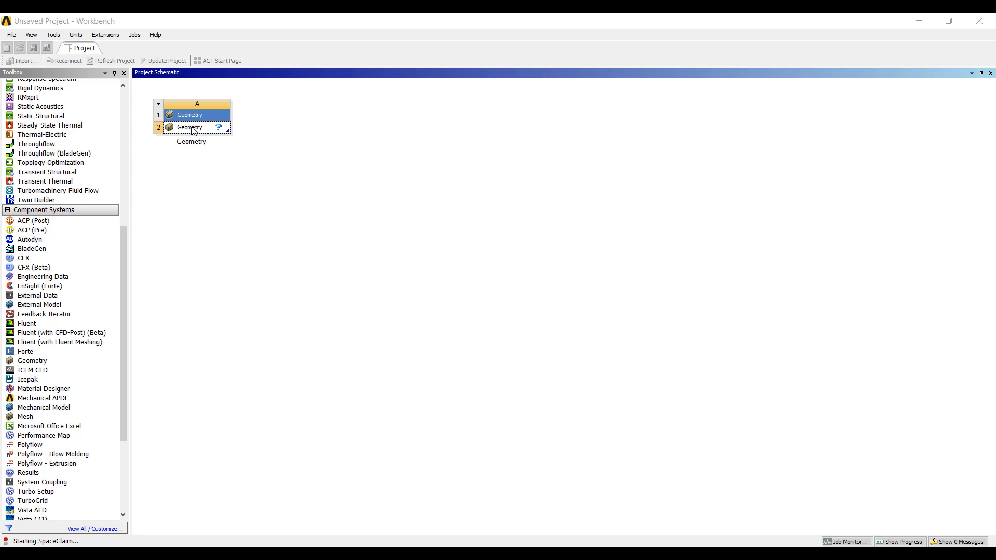
# Load the workshop-geometry housing model into SpaceClaim's Design1.
pyautogui.doubleClick(191, 126)
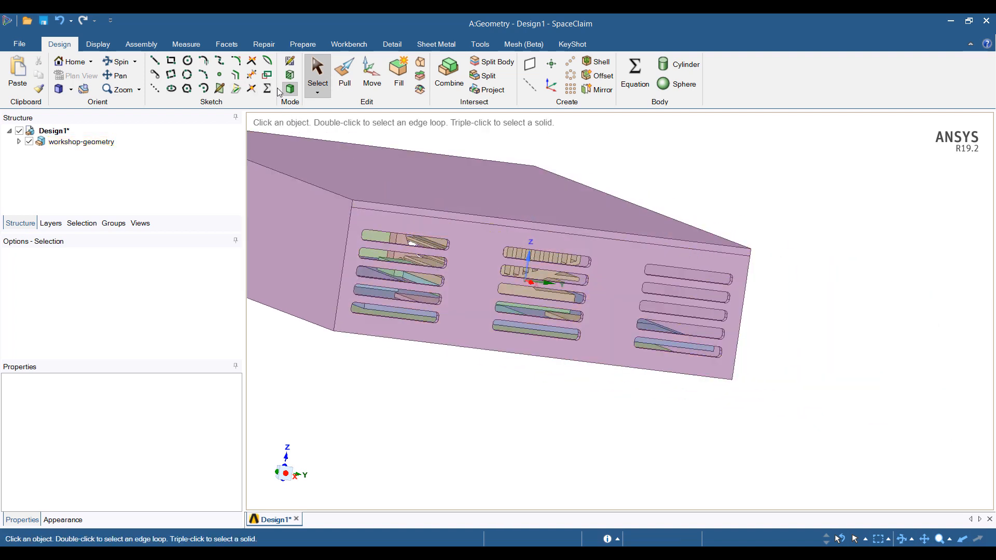
# Convert the slotted opening bodies into an Icepak grille on the housing's front face.
pyautogui.click(349, 43)
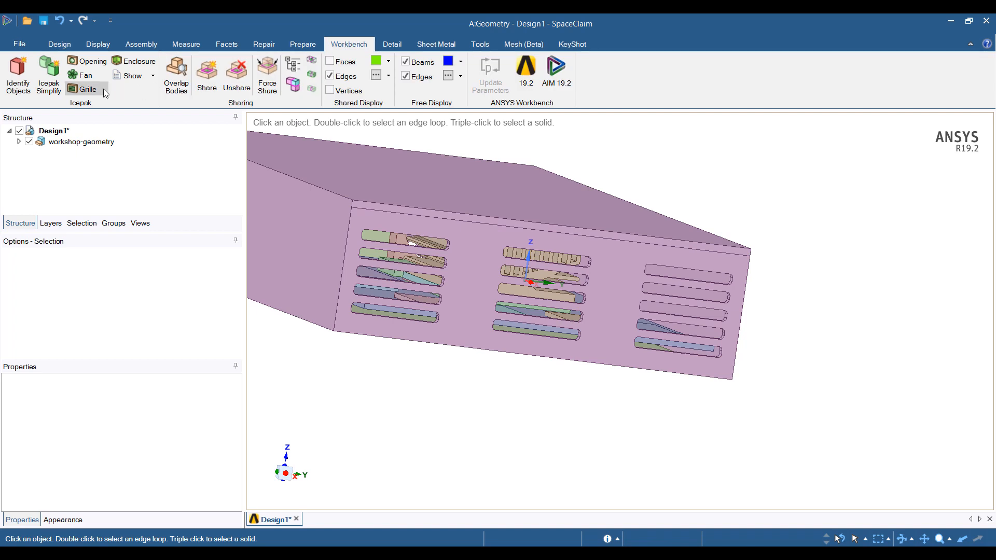
pyautogui.click(87, 89)
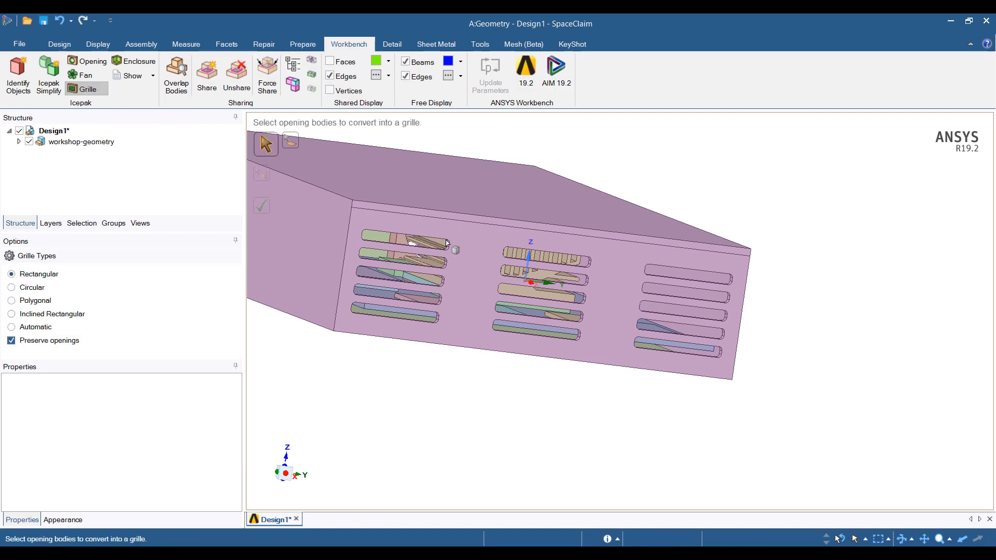
pyautogui.click(290, 142)
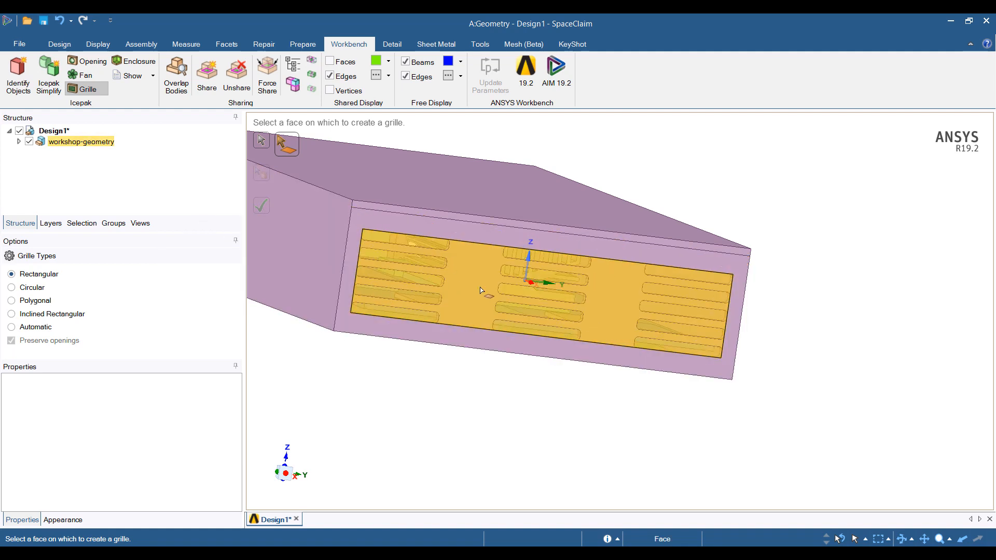
pyautogui.click(549, 284)
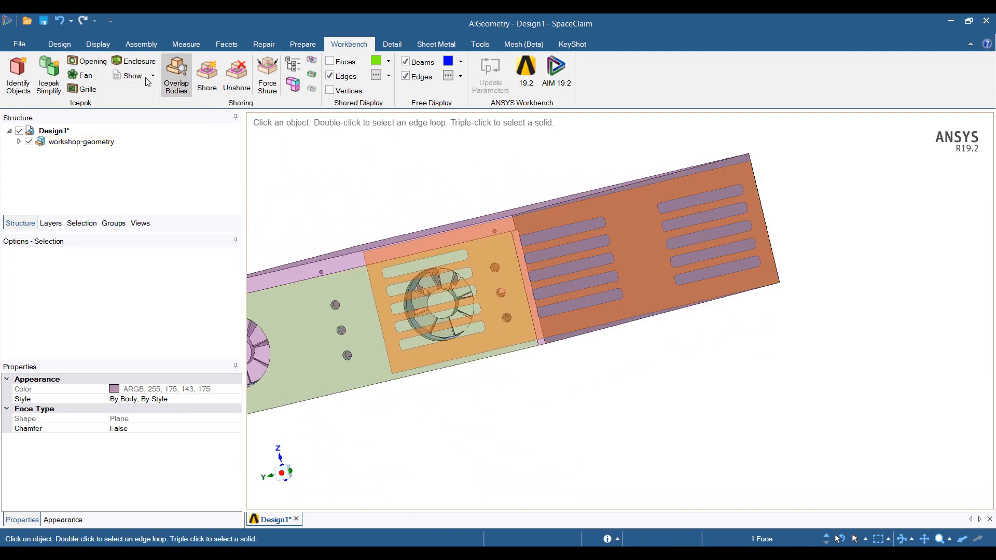
# Review the Icepak Simplify Level 0–3 type options and choose a level.
pyautogui.click(48, 75)
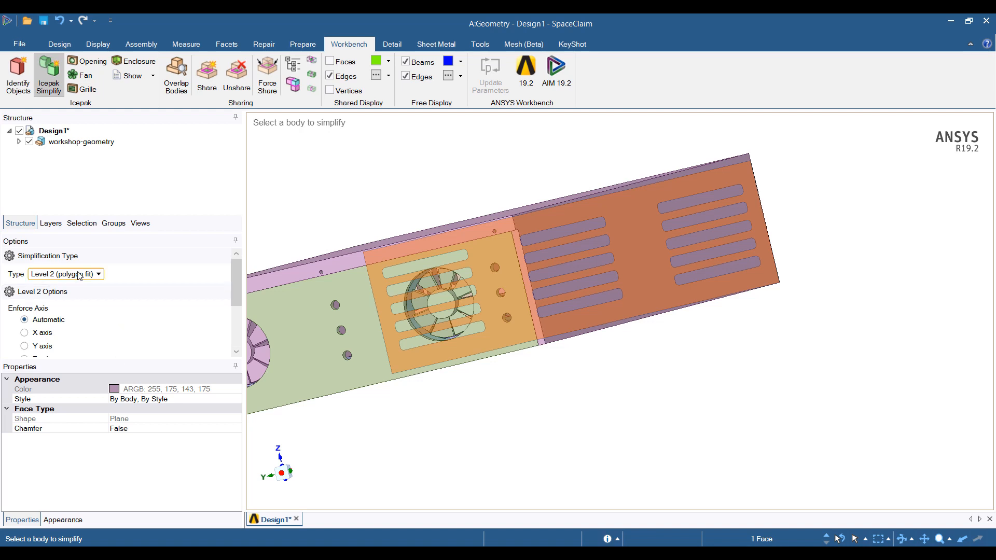
pyautogui.click(98, 274)
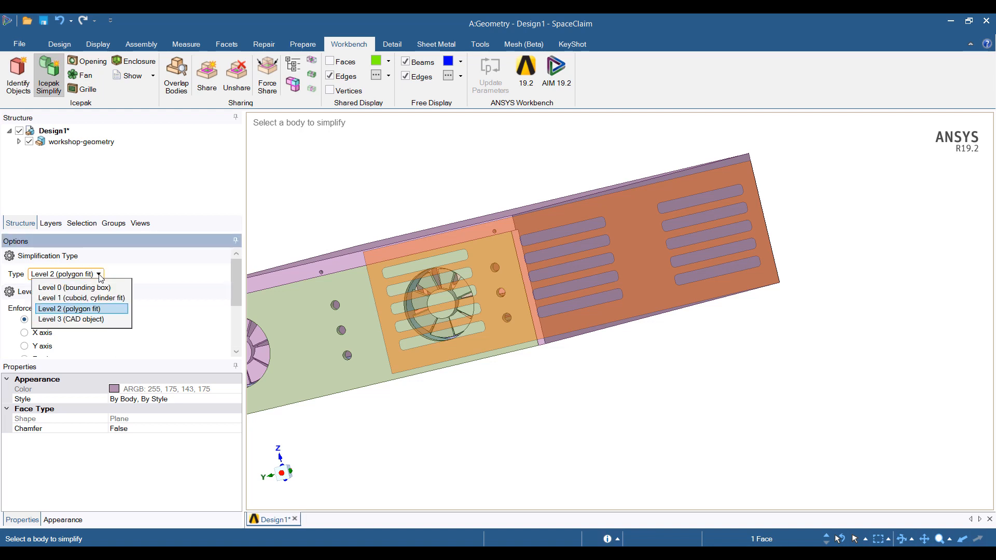
pyautogui.click(81, 297)
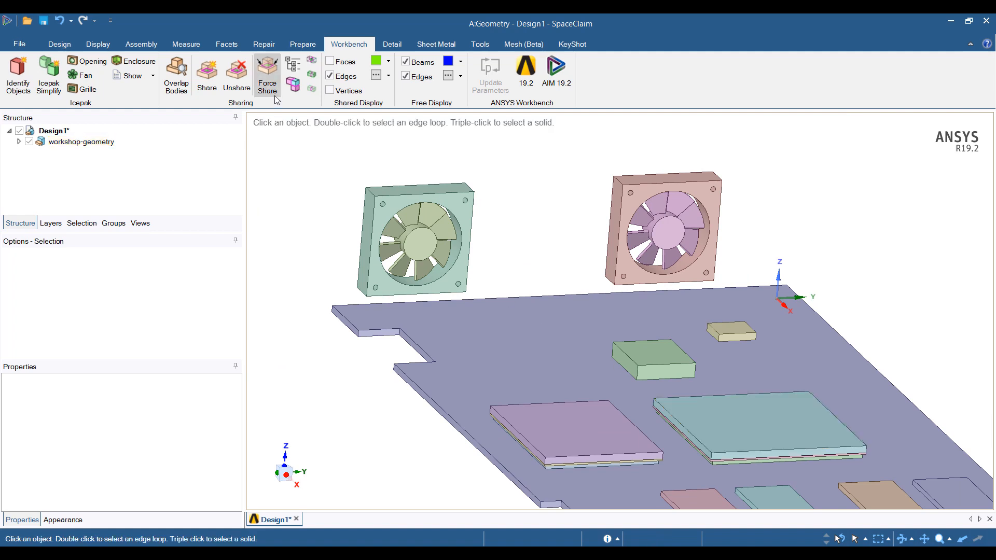
# Convert both fans into Icepak fan objects and show only non-Icepak bodies.
pyautogui.click(756, 422)
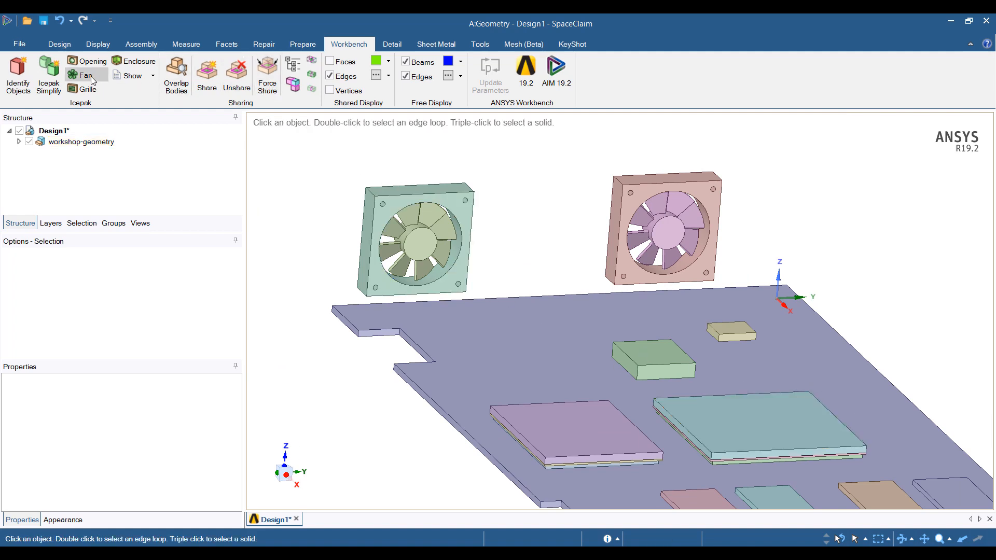
pyautogui.click(86, 75)
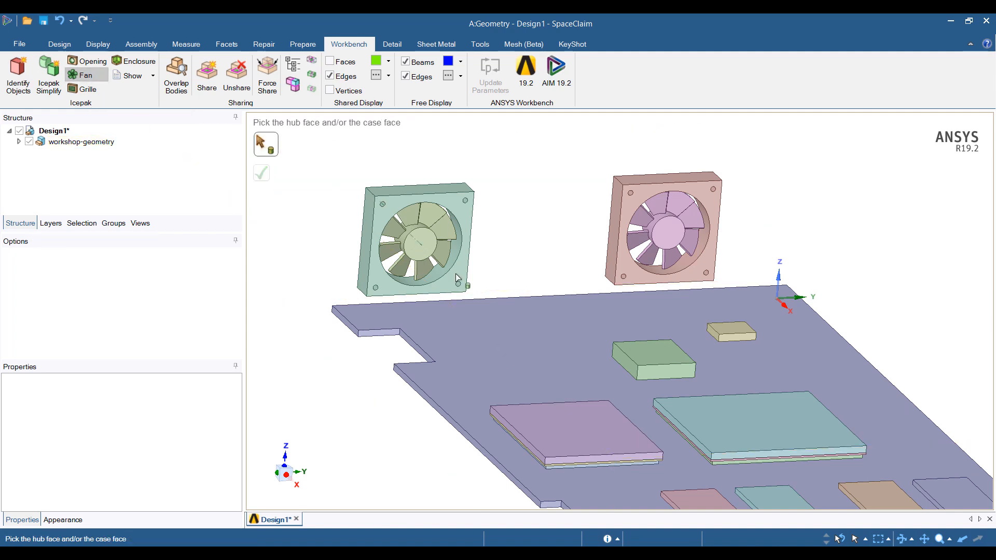
pyautogui.click(413, 238)
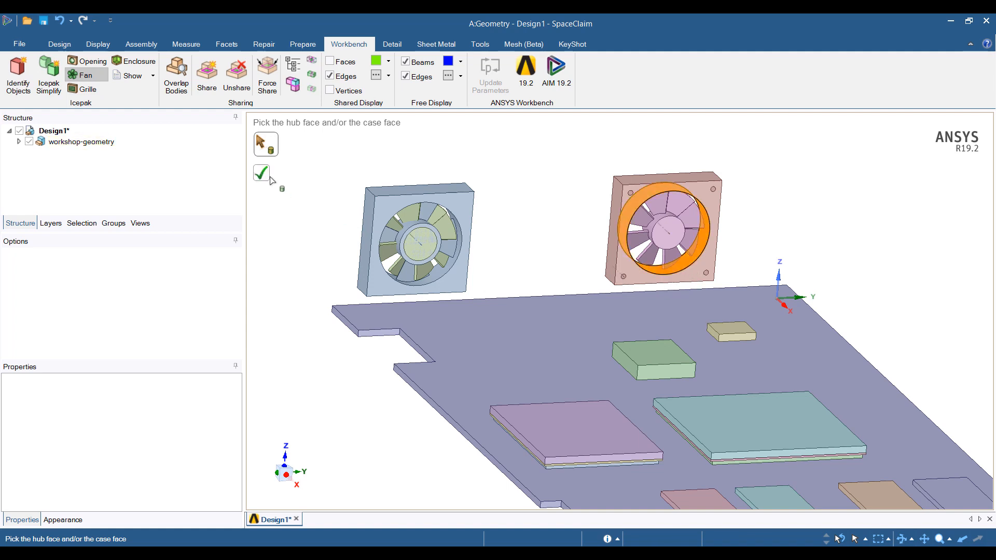
pyautogui.click(132, 76)
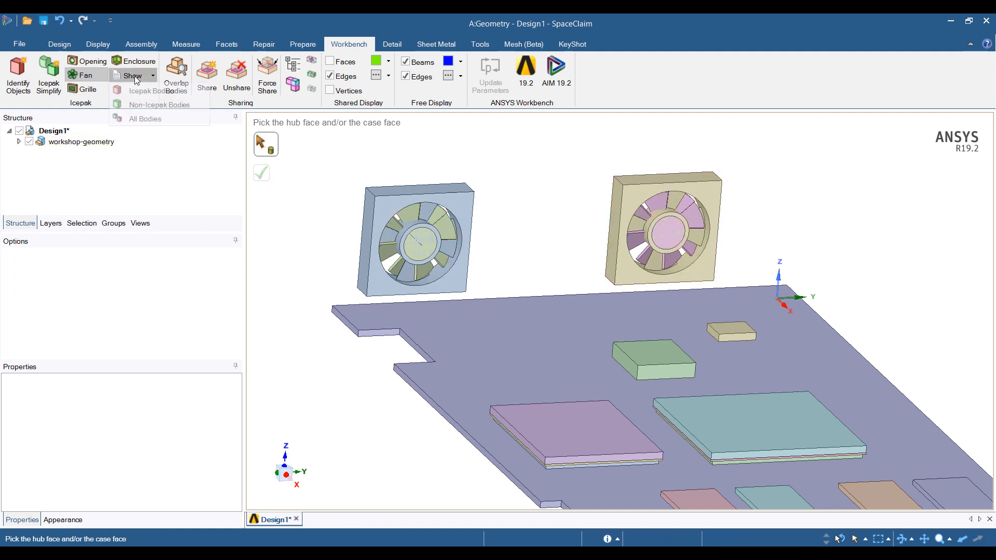
pyautogui.moveTo(158, 104)
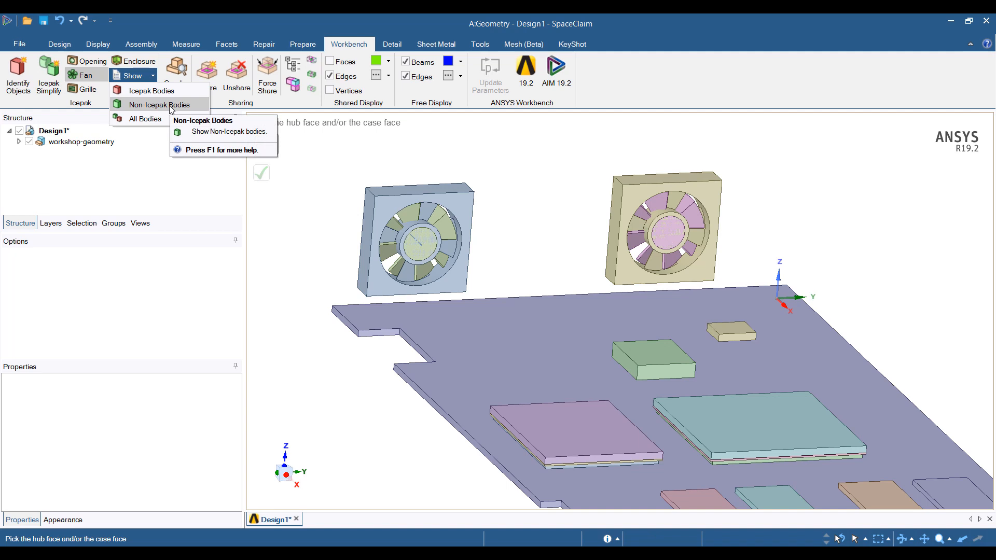
pyautogui.click(159, 105)
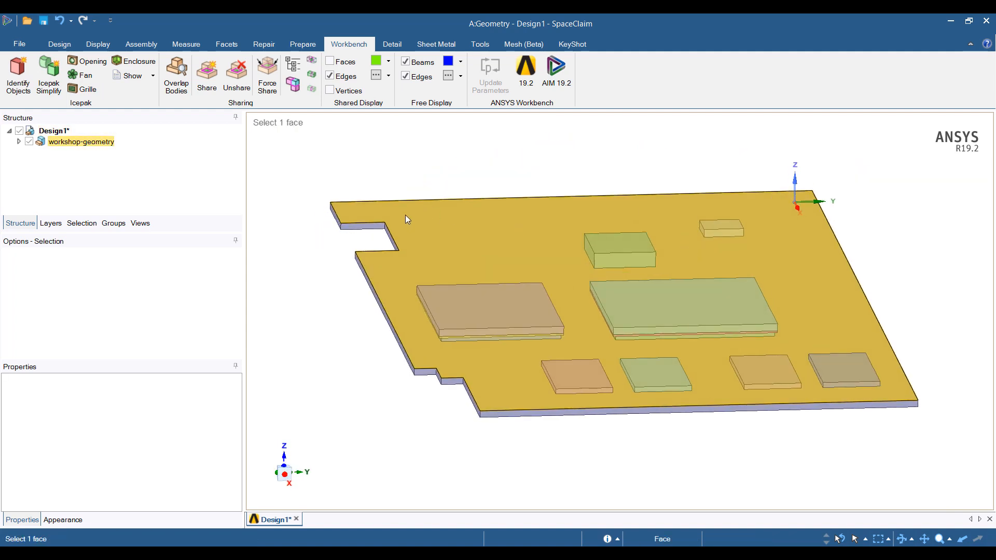
# Simplify the circuit board and components at Level 2 with Z axis, then show non-Icepak bodies.
pyautogui.click(205, 72)
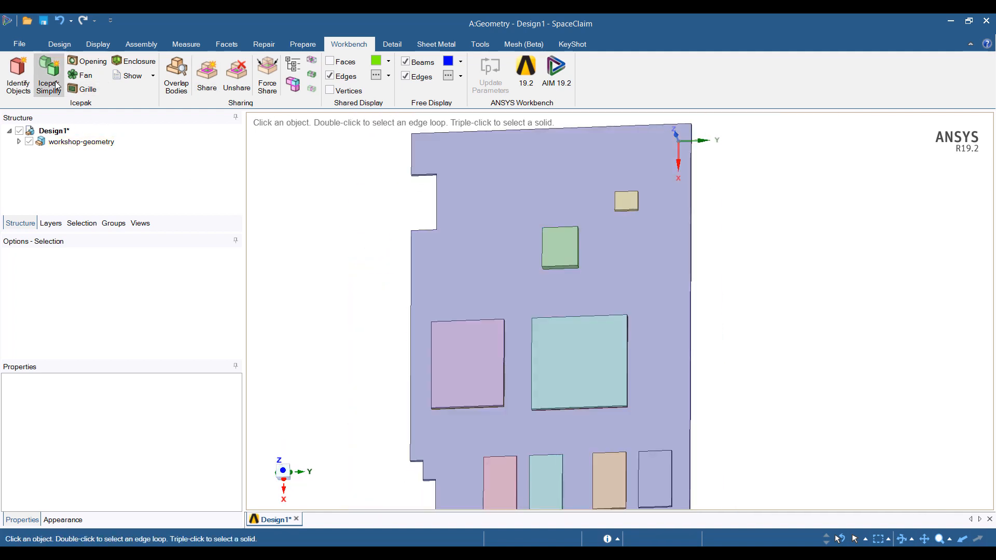
pyautogui.click(49, 74)
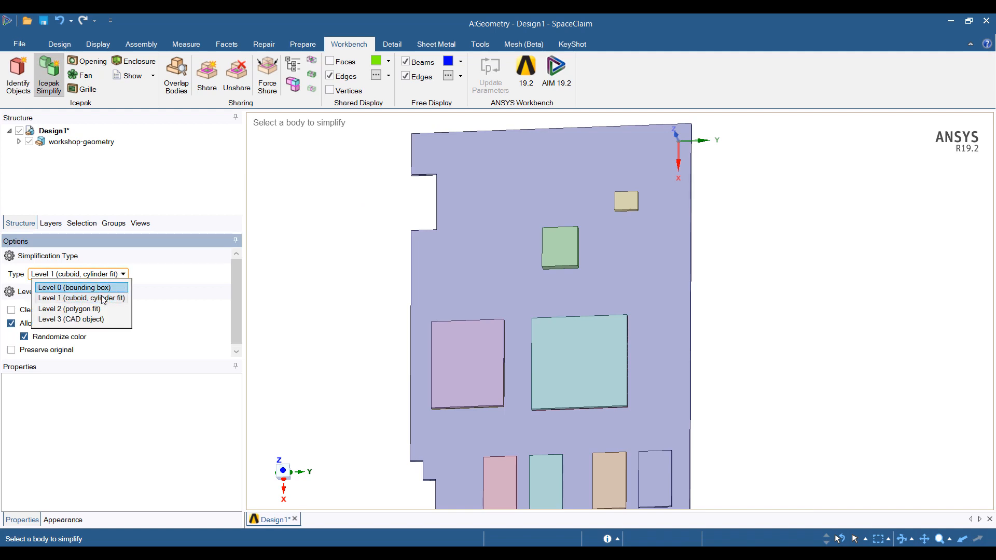
pyautogui.click(69, 309)
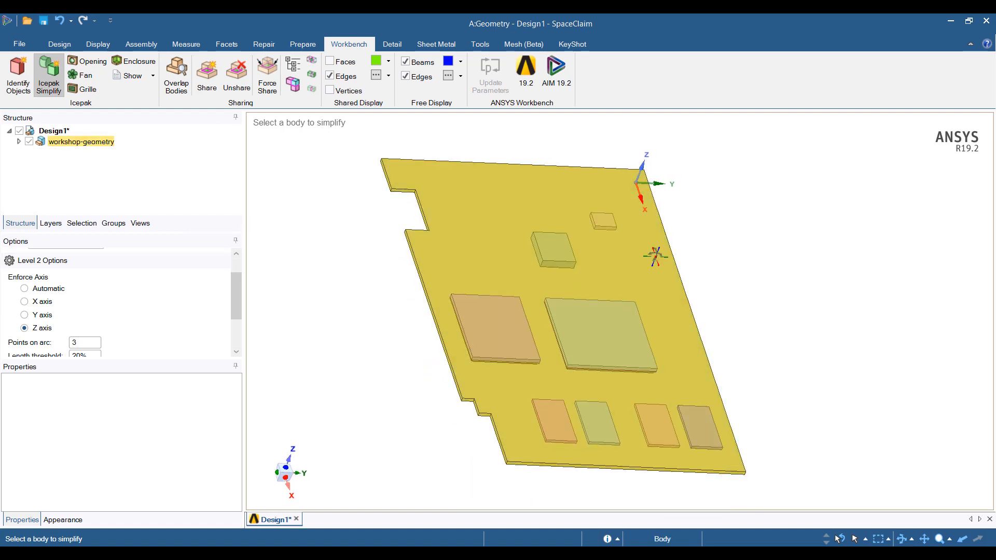
pyautogui.click(152, 76)
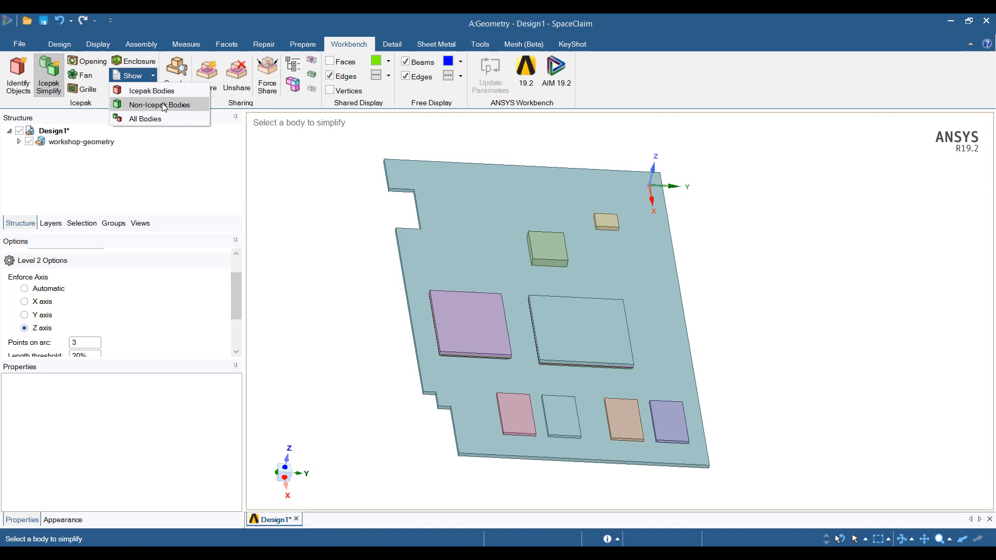
pyautogui.click(160, 103)
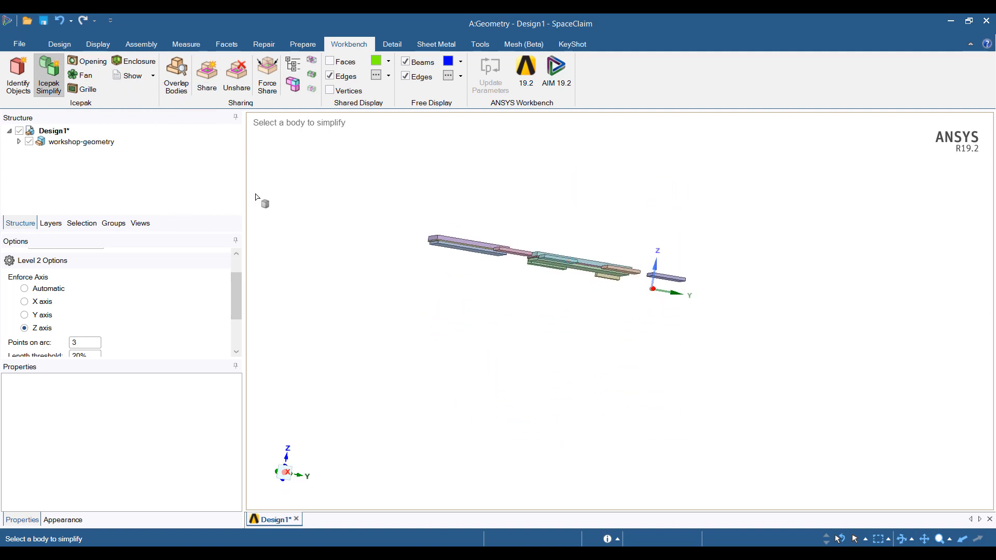
pyautogui.click(48, 74)
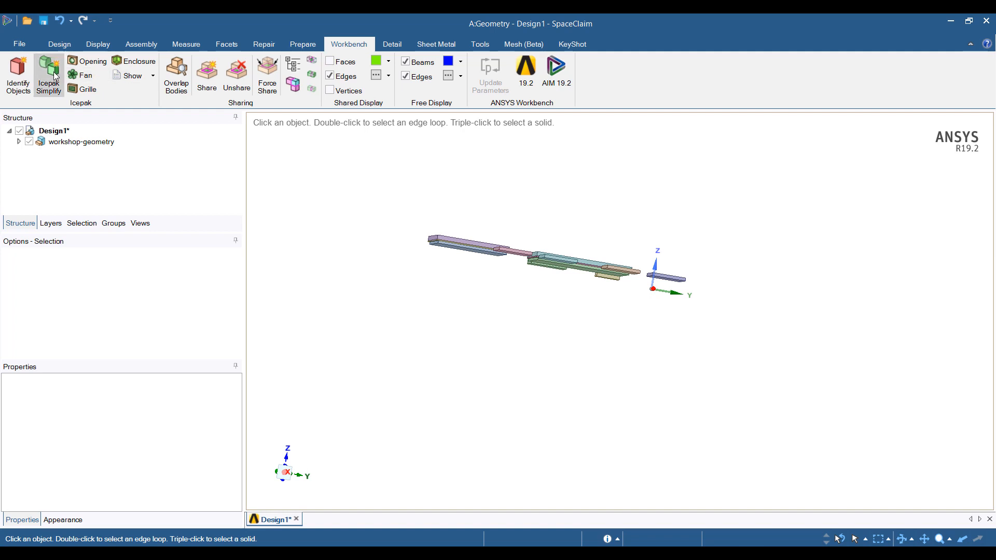
# Simplify the remaining thin bodies at Level 1 cuboid/cylinder fit and show non-Icepak bodies.
pyautogui.click(49, 74)
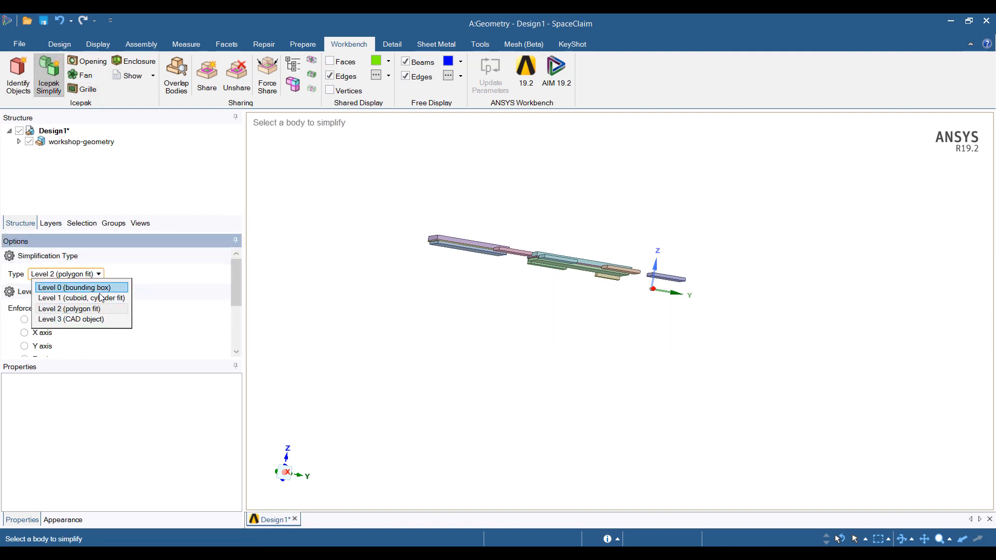
pyautogui.click(81, 297)
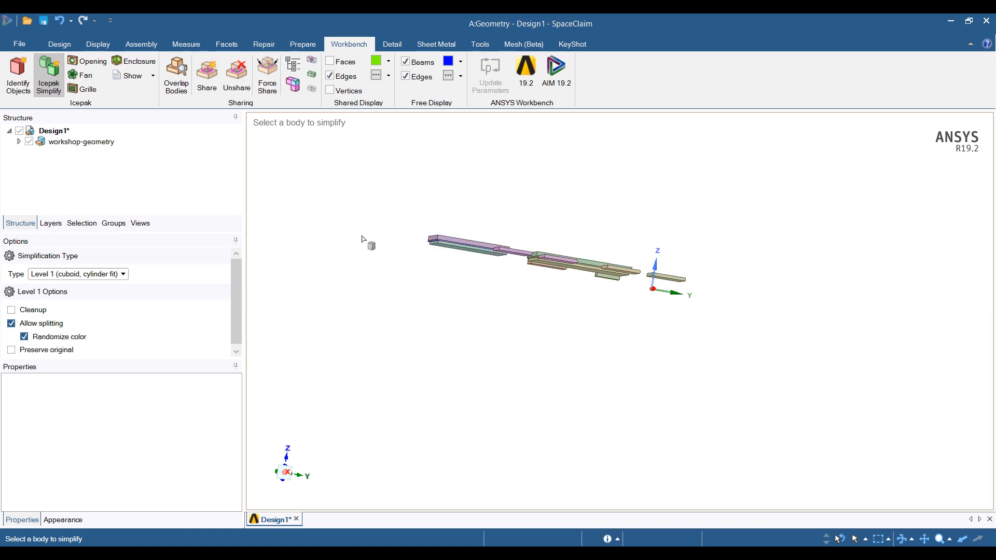
pyautogui.click(151, 76)
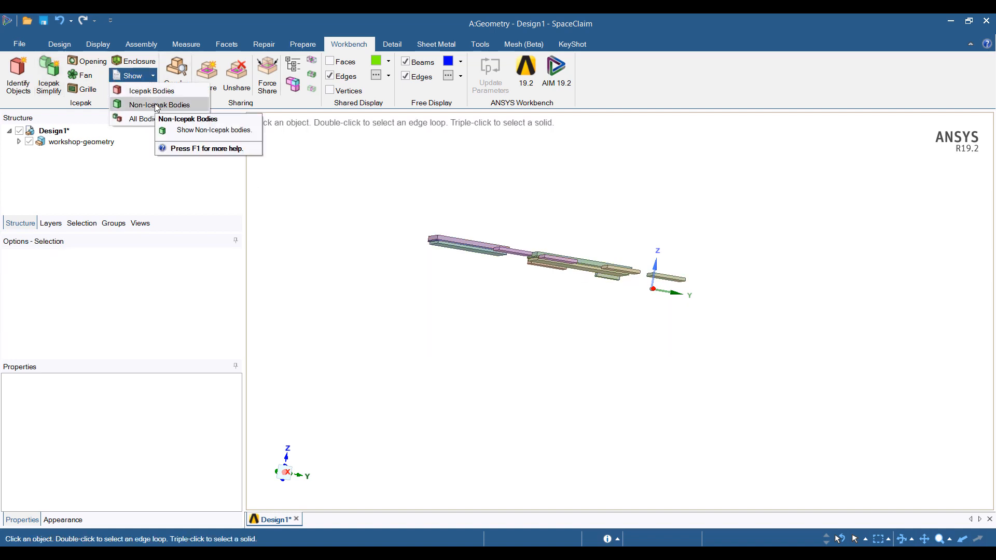
pyautogui.click(160, 105)
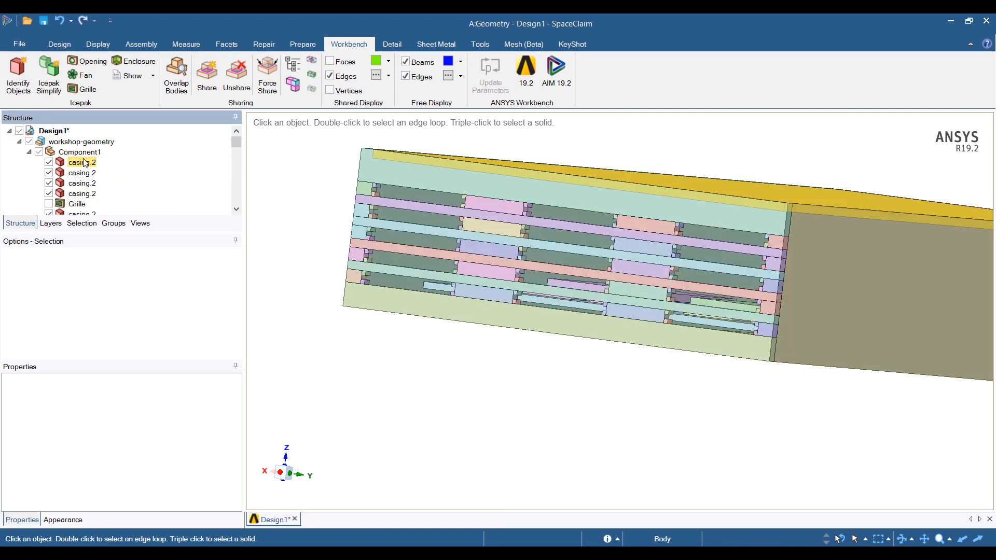
# Select the enclosure's thin side face and highlight the Grille object in the Structure tree.
pyautogui.click(77, 203)
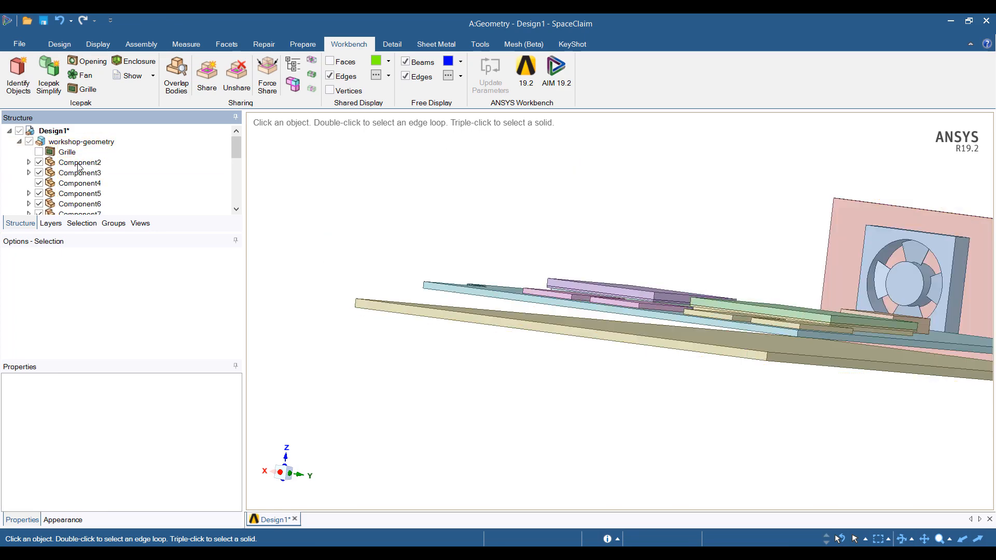
pyautogui.click(81, 141)
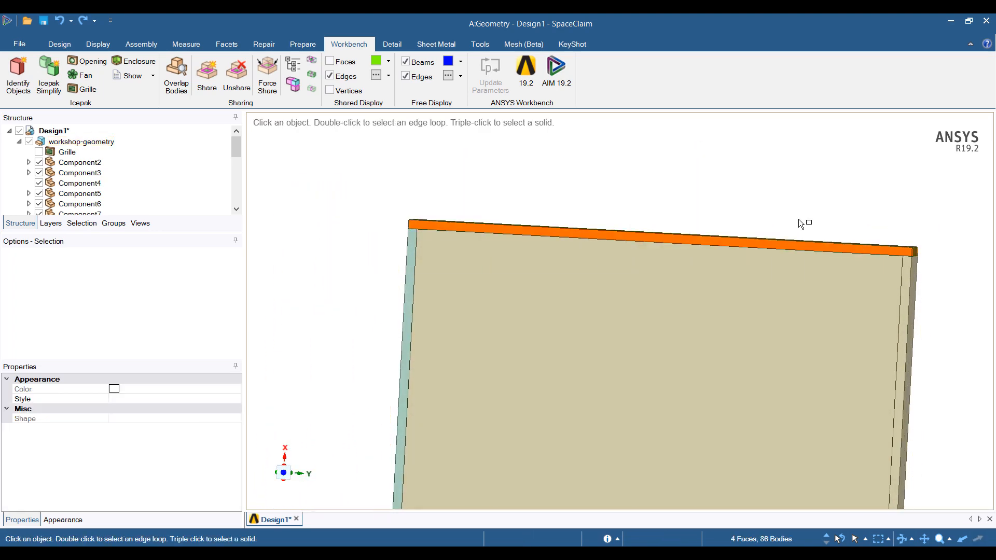
pyautogui.click(79, 162)
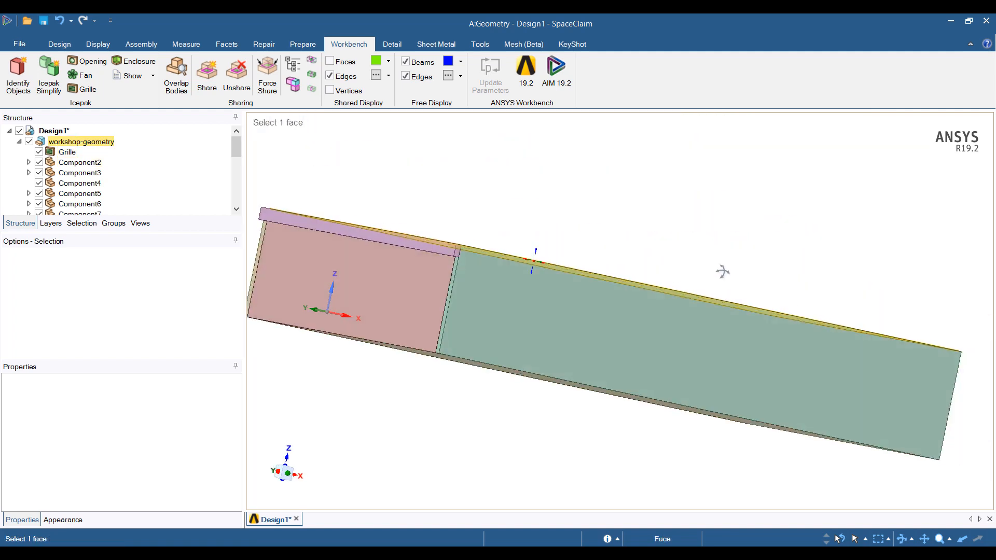
pyautogui.click(444, 264)
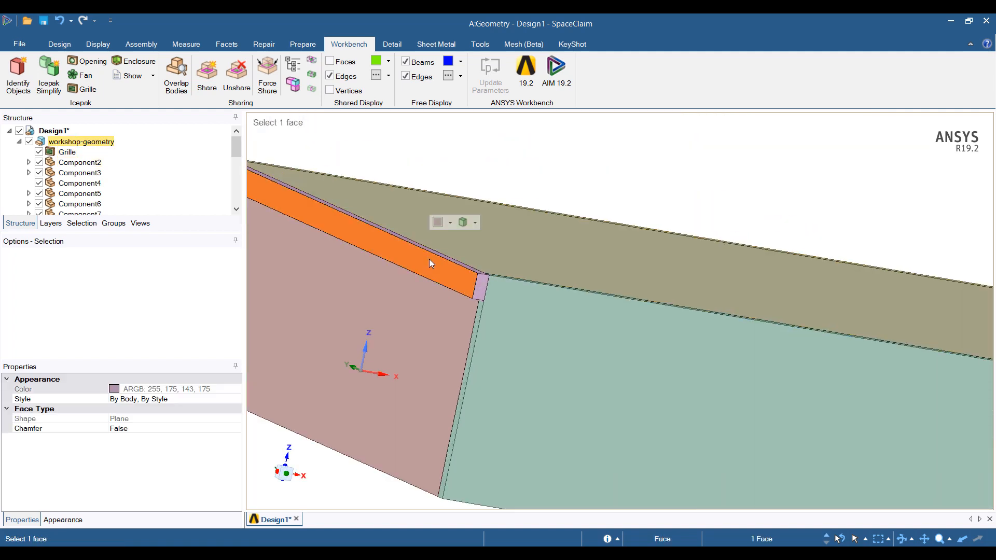
pyautogui.click(525, 157)
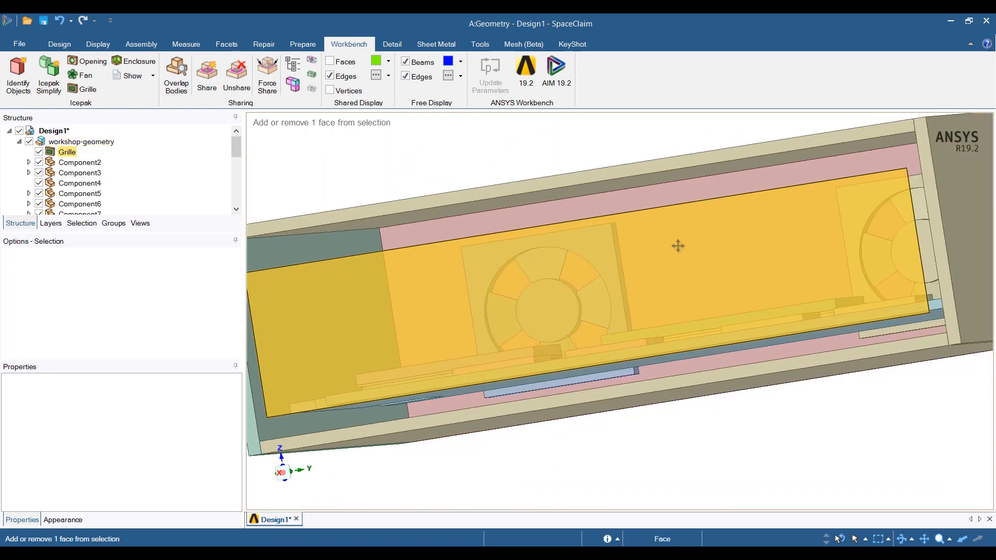
# Link the geometry to an Icepak setup so the cabinet, grille and components load.
pyautogui.moveTo(677, 246); pyautogui.dragTo(613, 308)
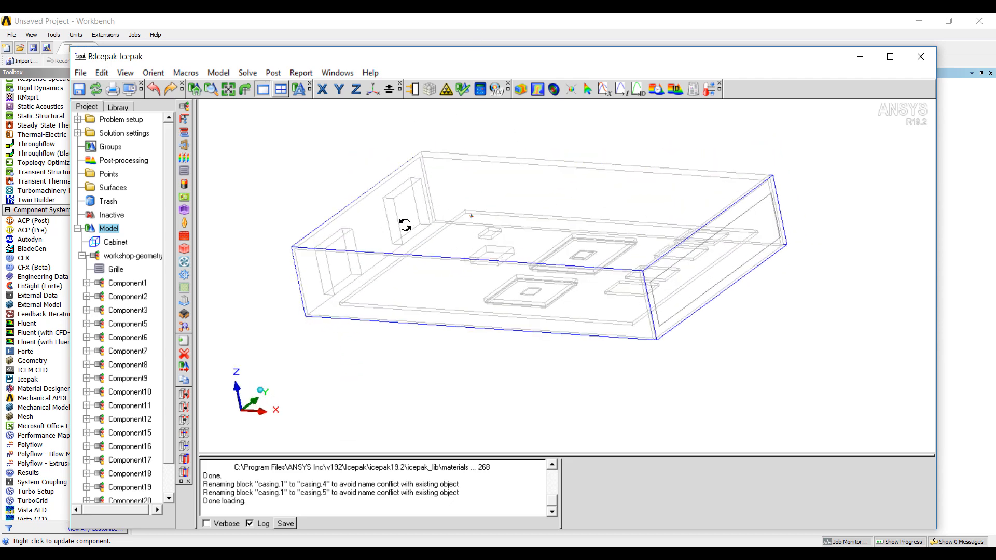
# Inspect the Left-fan-casing properties, then browse the fan library for ADDA.AD0205HX-K50.
pyautogui.click(130, 418)
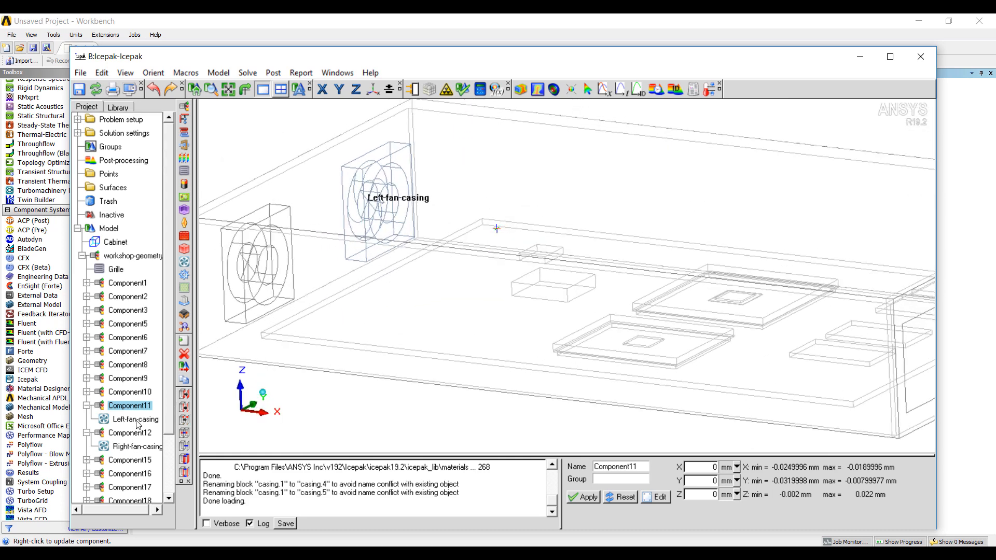
pyautogui.doubleClick(135, 419)
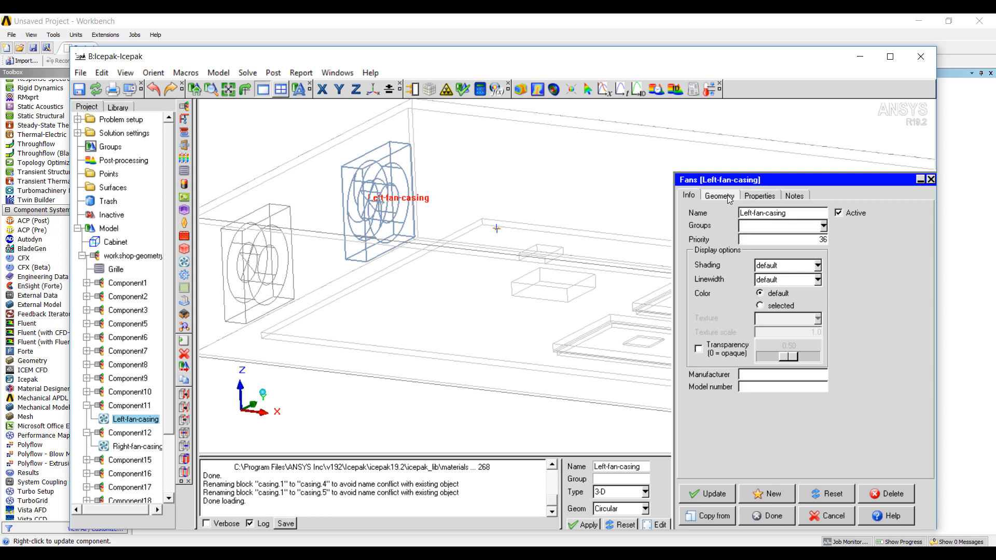
pyautogui.click(758, 195)
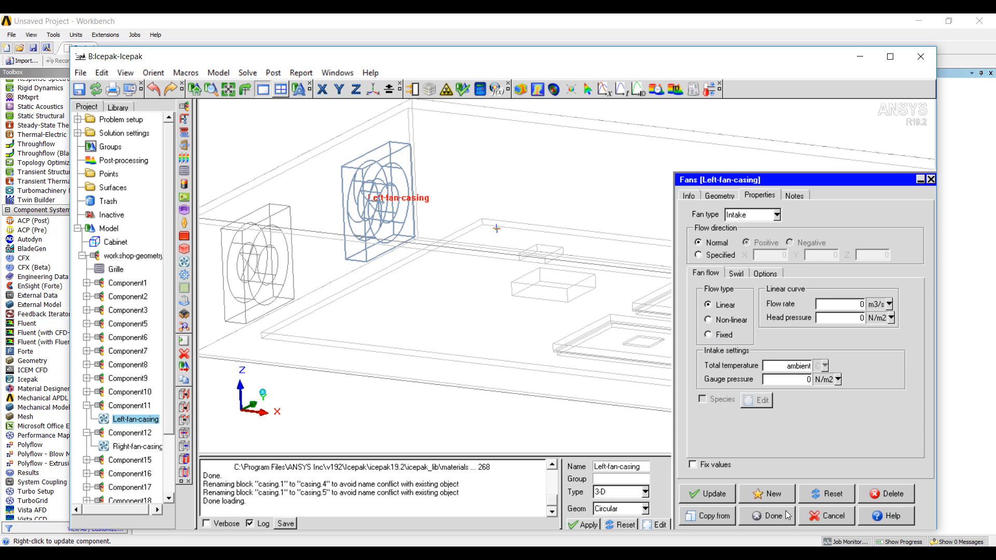
pyautogui.click(772, 516)
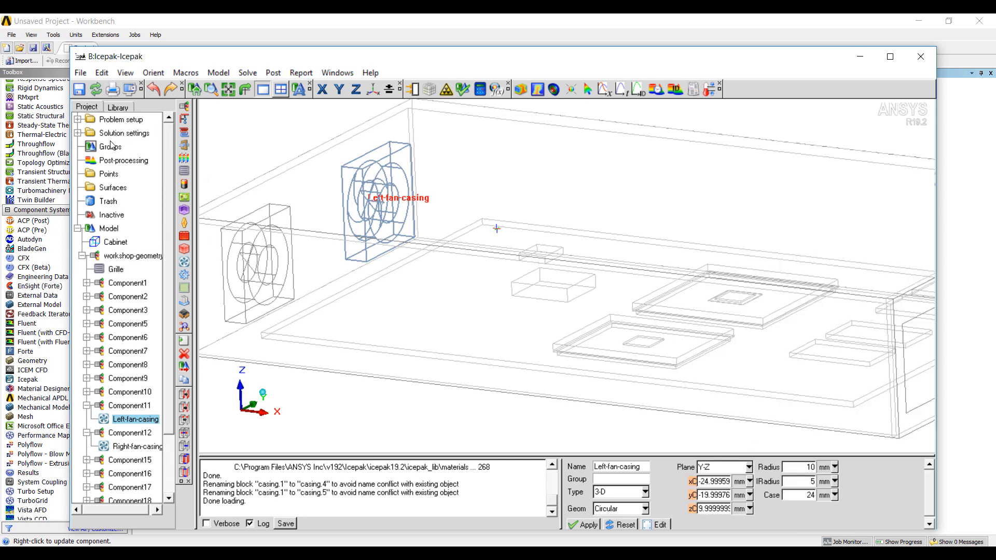
pyautogui.click(118, 105)
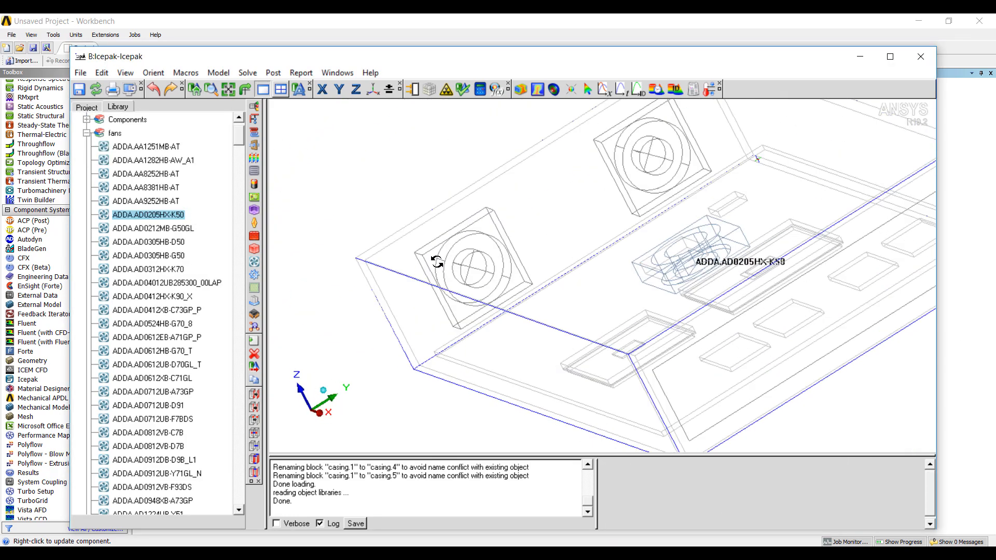
# Add the ADDA.AD0205HX-K50 fan to the cabinet and show its non-linear fan curve in the graph editor.
pyautogui.moveTo(437, 261); pyautogui.dragTo(535, 219)
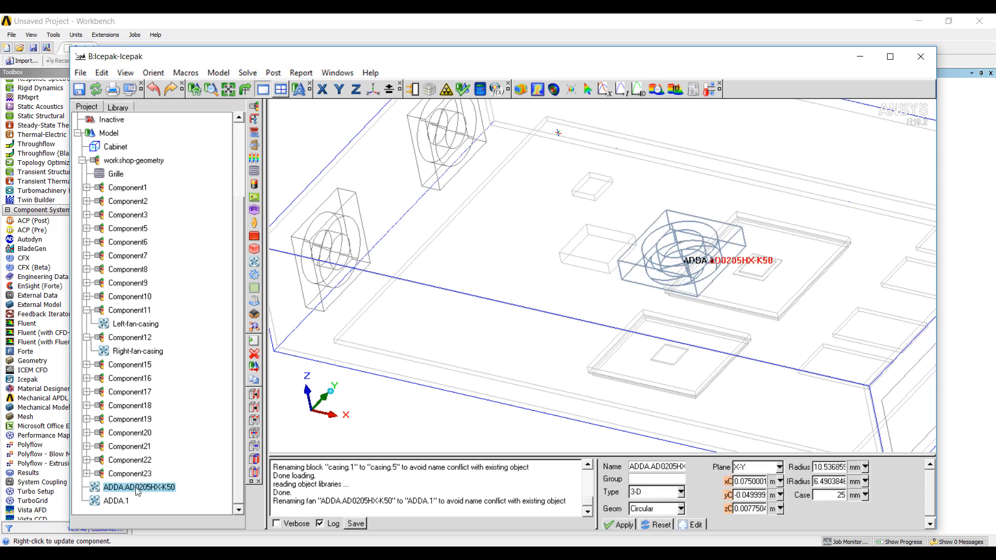
pyautogui.doubleClick(135, 486)
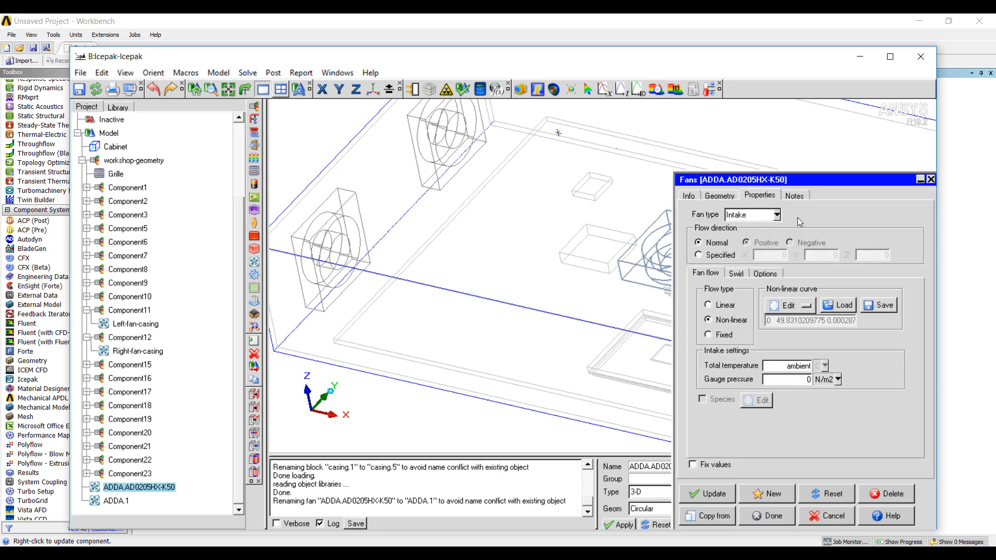
pyautogui.click(805, 305)
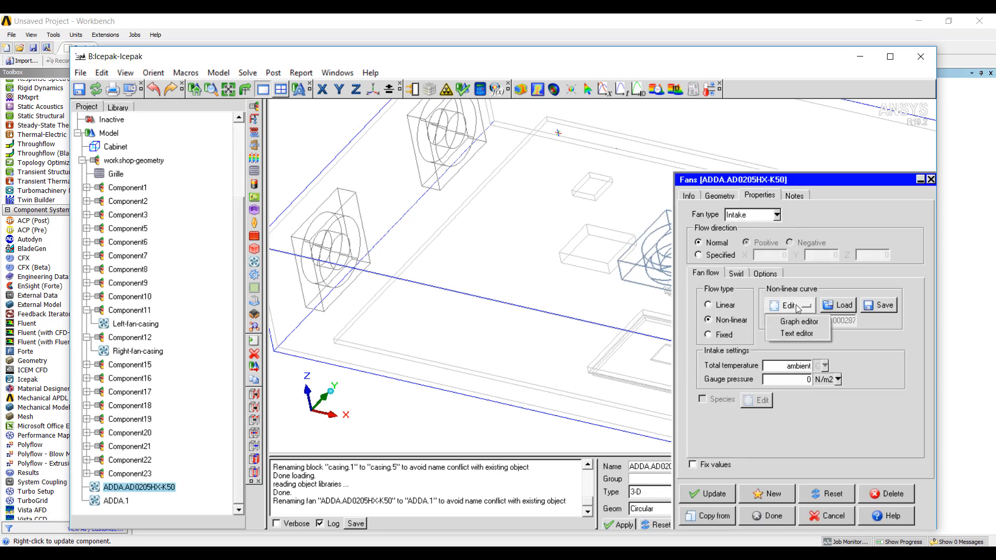
pyautogui.click(798, 321)
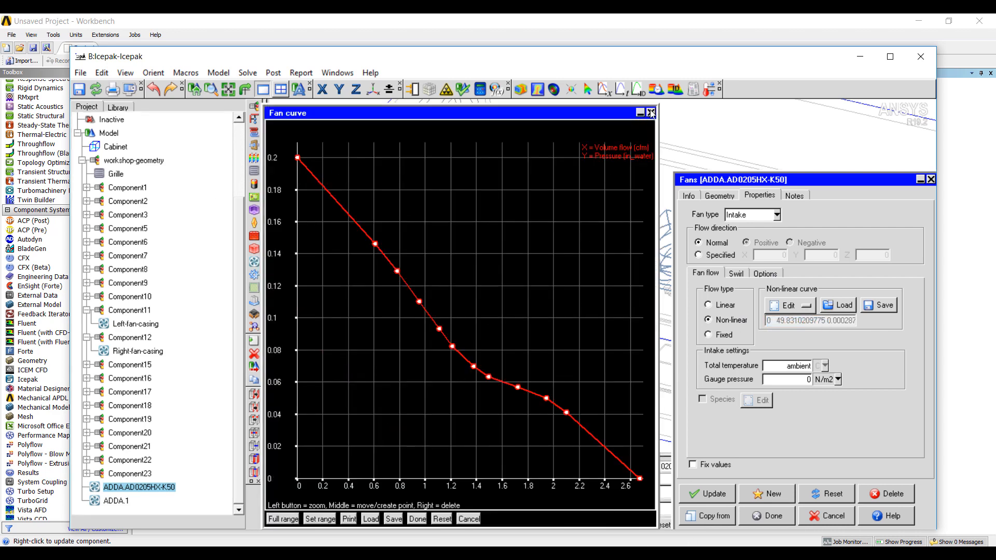
# Stand the ADDA.AD0205HX-K50 fan in the Y-Z plane and snap it onto the cabinet's end wall.
pyautogui.click(650, 112)
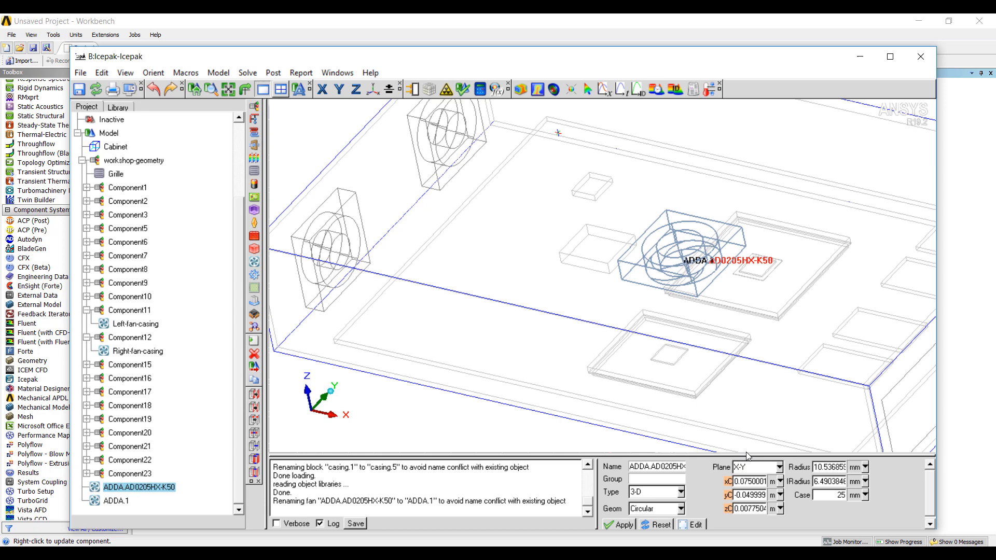
pyautogui.moveTo(780, 479)
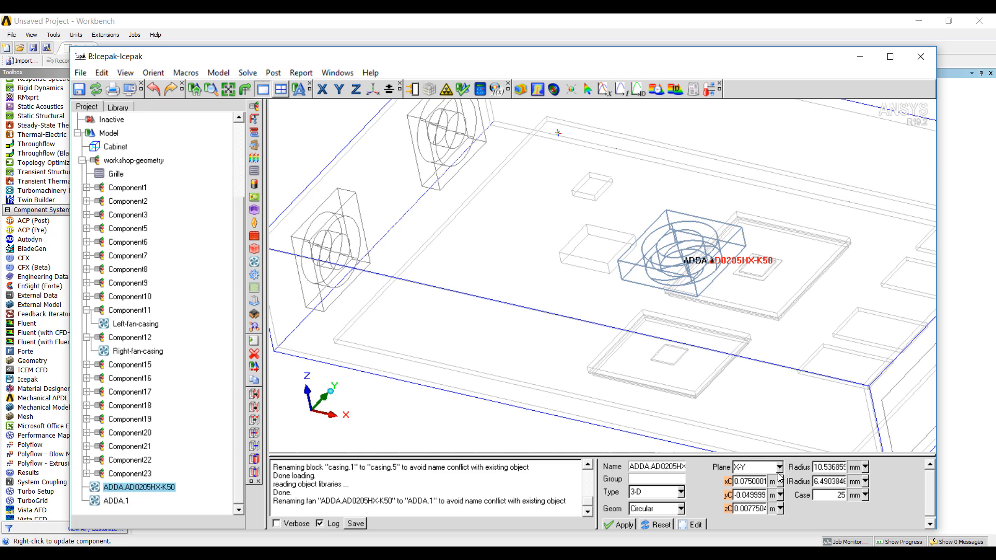
pyautogui.click(776, 466)
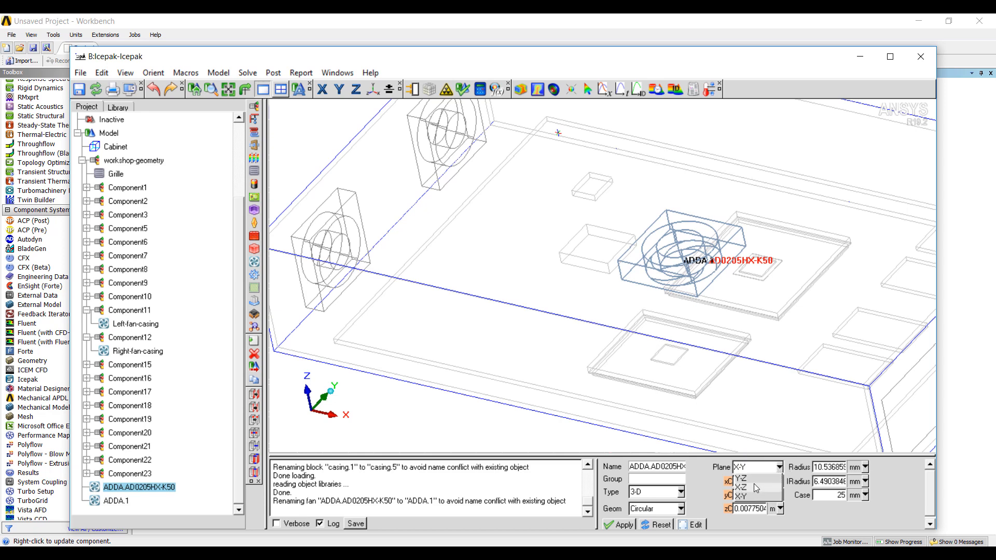
pyautogui.click(739, 478)
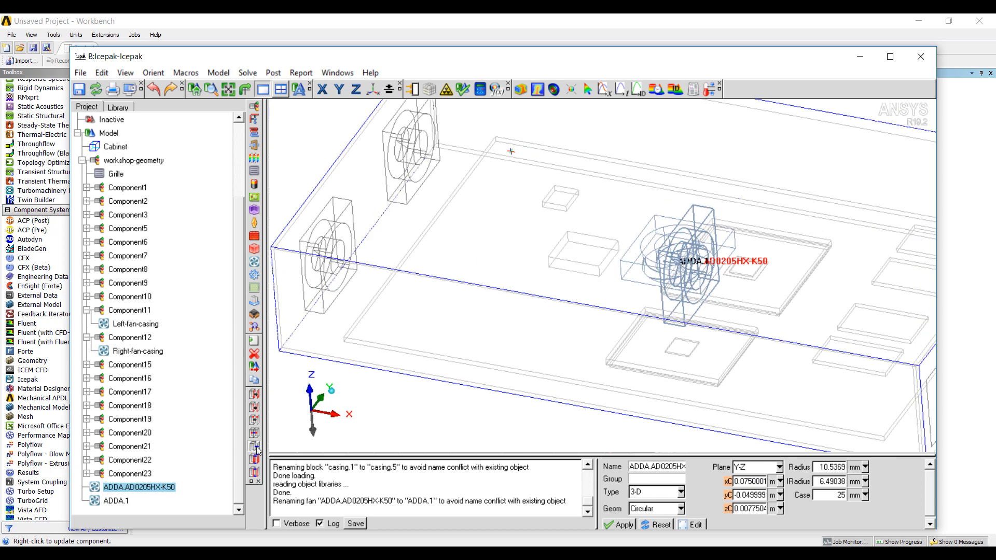
pyautogui.click(253, 445)
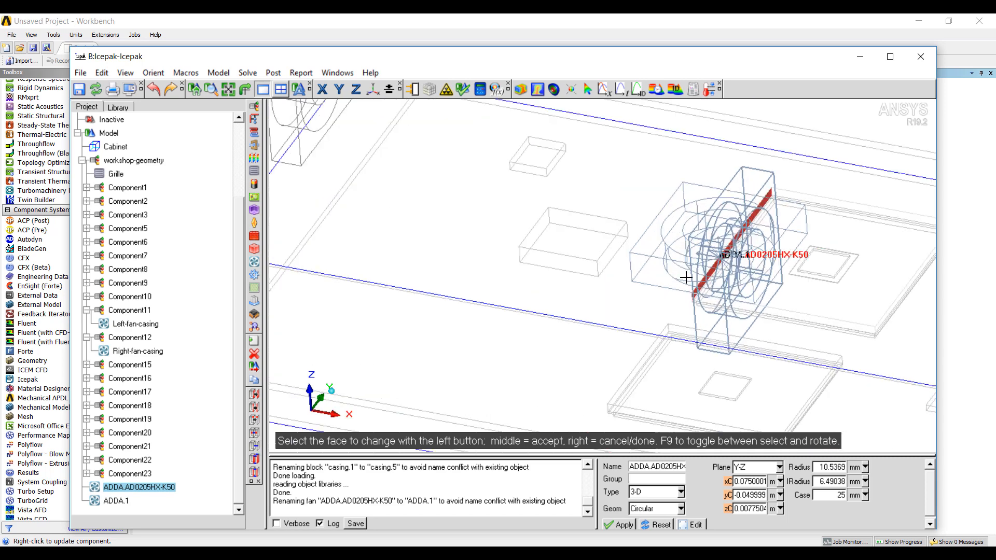
pyautogui.moveTo(685, 278); pyautogui.dragTo(748, 299)
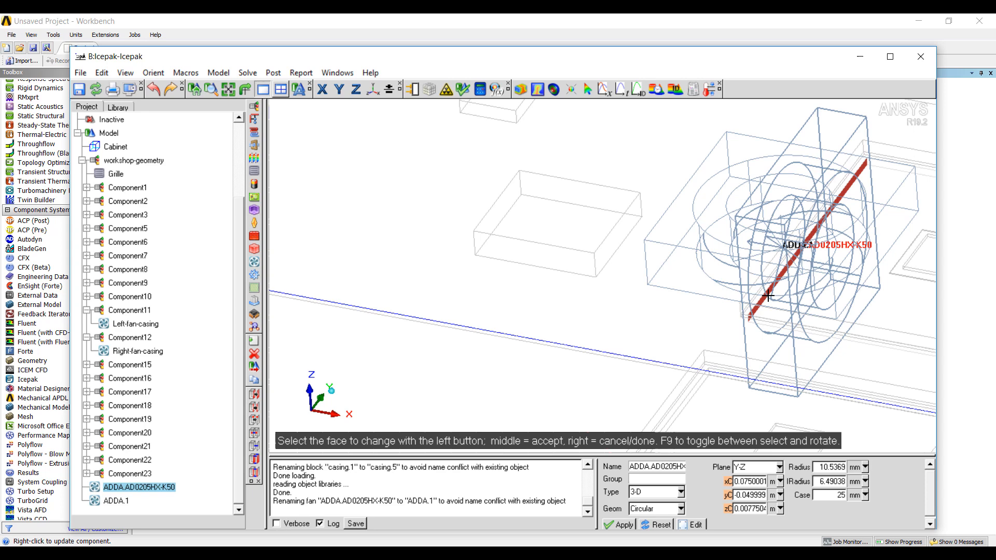
pyautogui.click(766, 225)
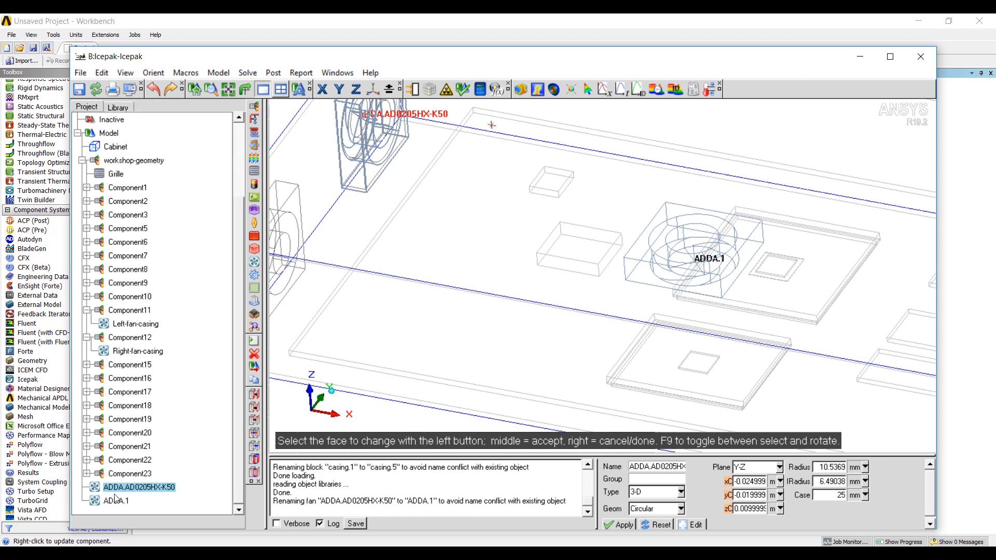
# Reorient the ADDA.1 fan to the Y-Z plane as well.
pyautogui.click(754, 465)
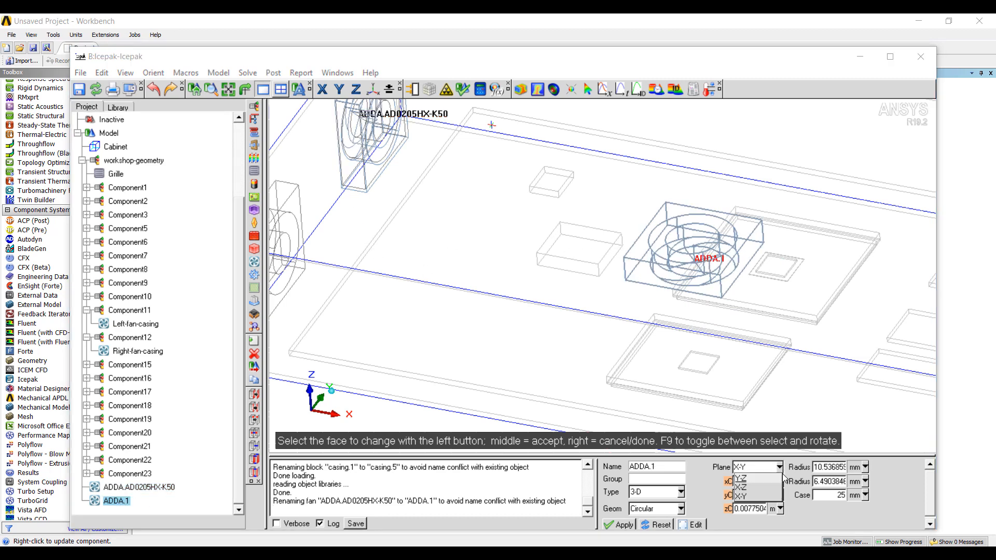
pyautogui.click(741, 478)
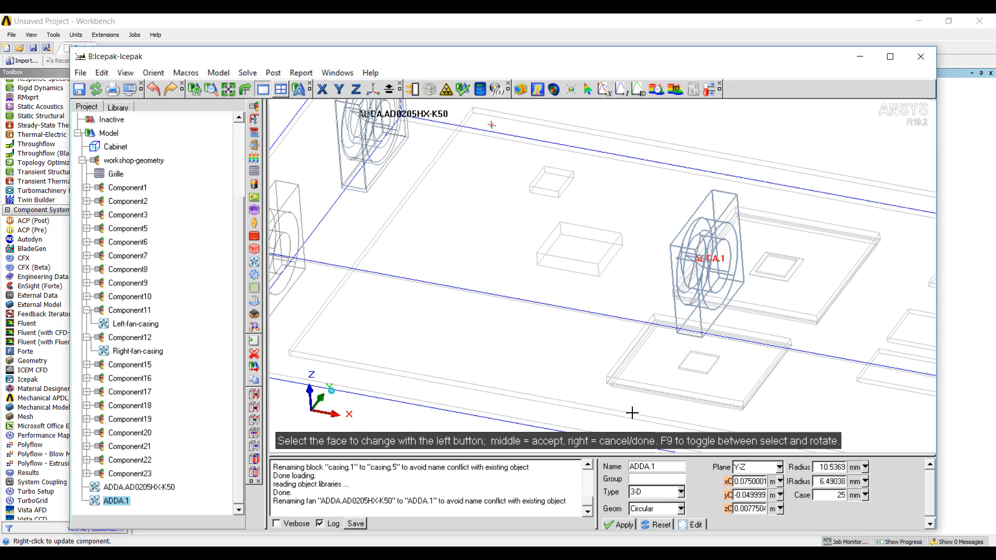
pyautogui.moveTo(690, 270)
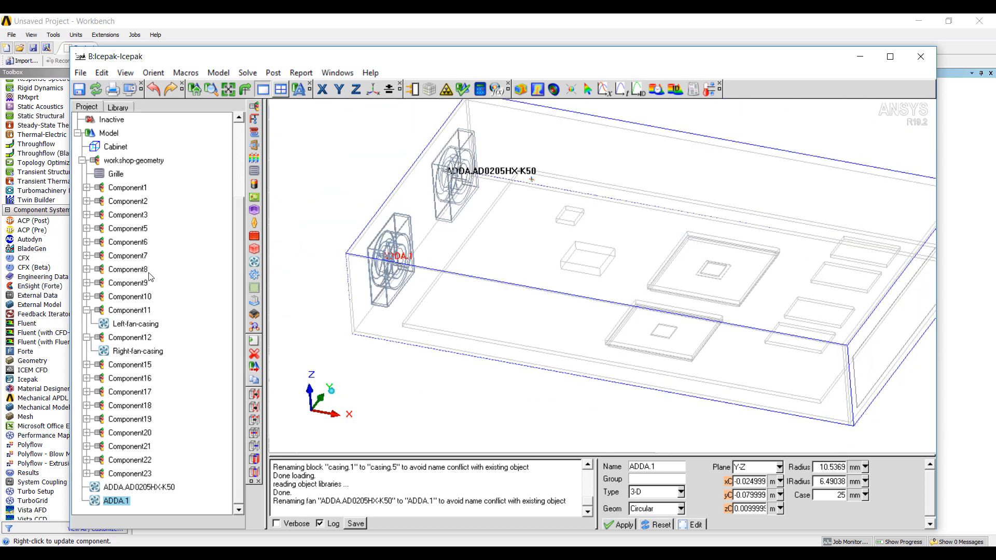
# Shift ADDA.1 along X to -0.027 m so it sits beside the other fan on the end wall.
pyautogui.click(130, 310)
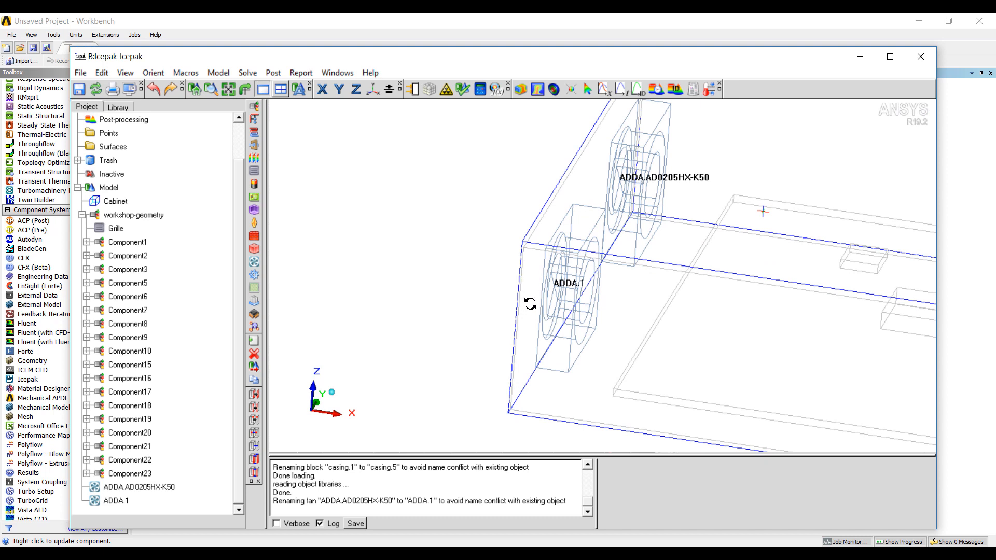
pyautogui.click(118, 499)
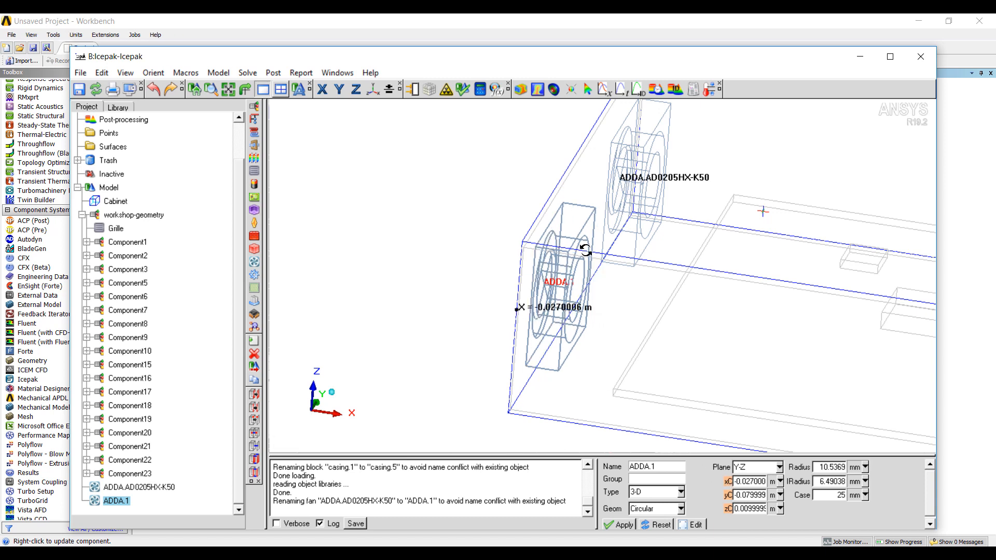
pyautogui.click(151, 487)
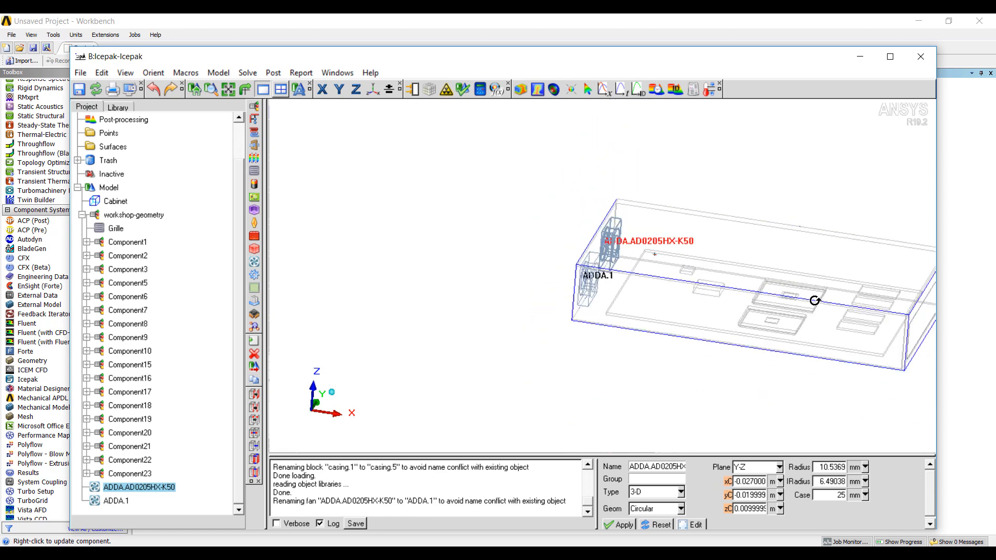
# Give the Grille a 0.5 free area ratio and perforated thin vent resistance type.
pyautogui.click(117, 228)
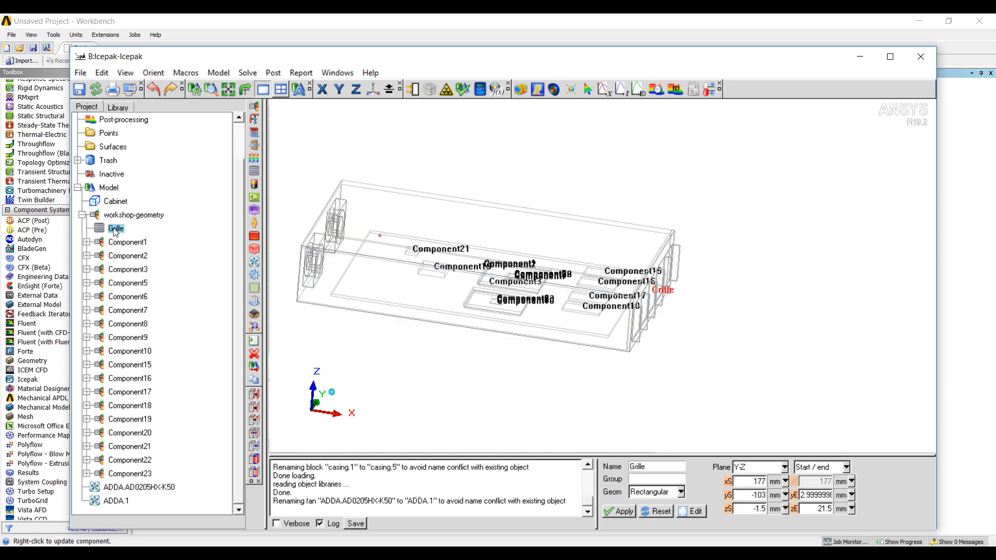
pyautogui.doubleClick(115, 229)
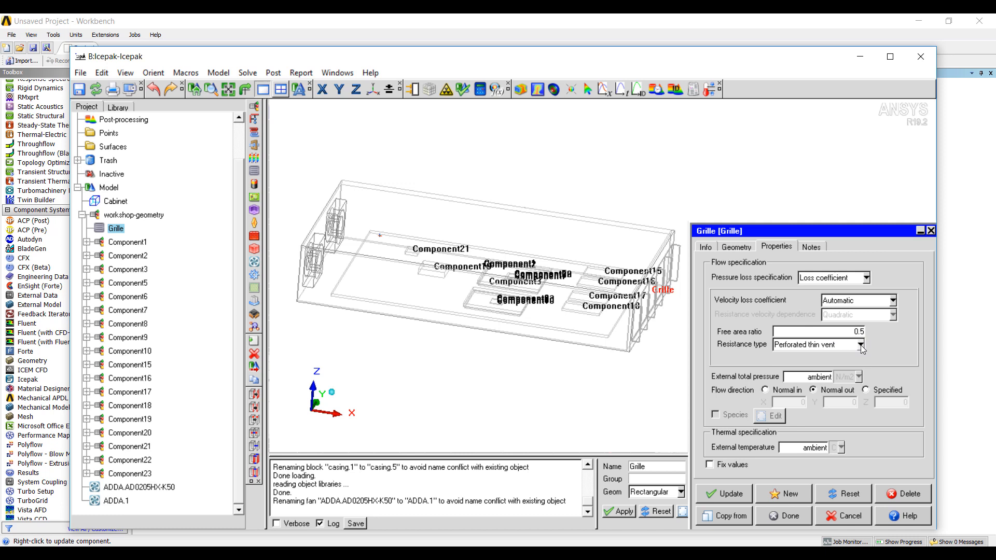
pyautogui.click(857, 345)
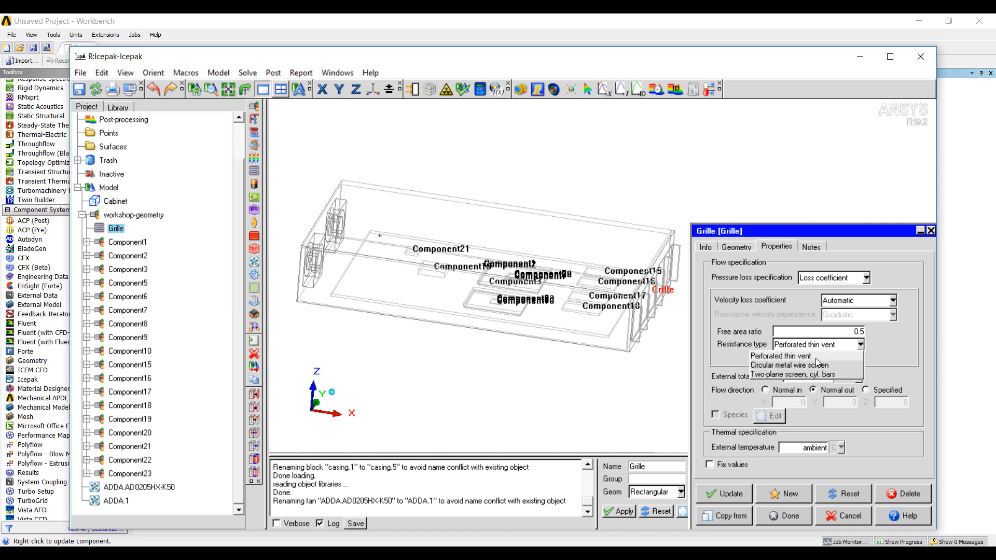
pyautogui.moveTo(811, 365)
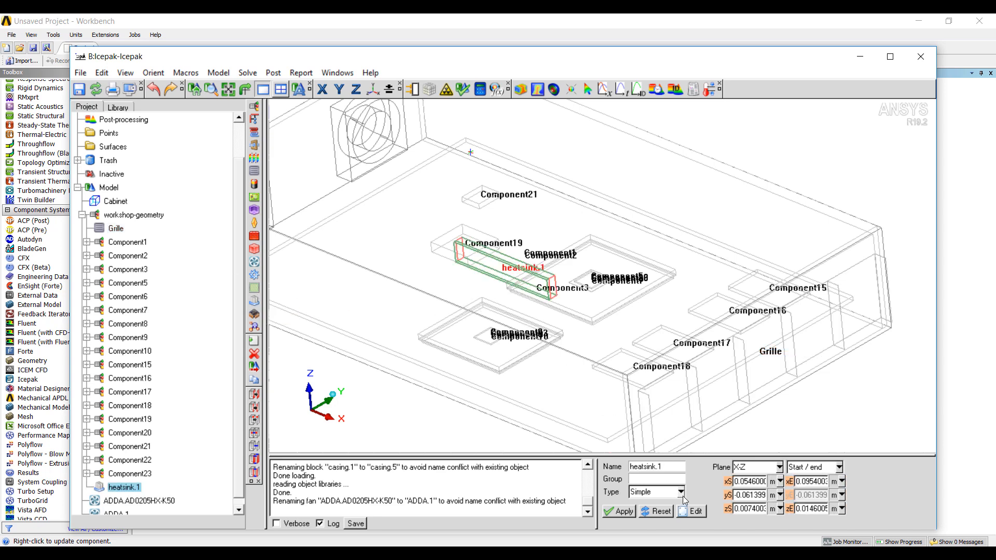
# Switch heatsink.1 from a simple to a detailed finned heat sink.
pyautogui.click(654, 490)
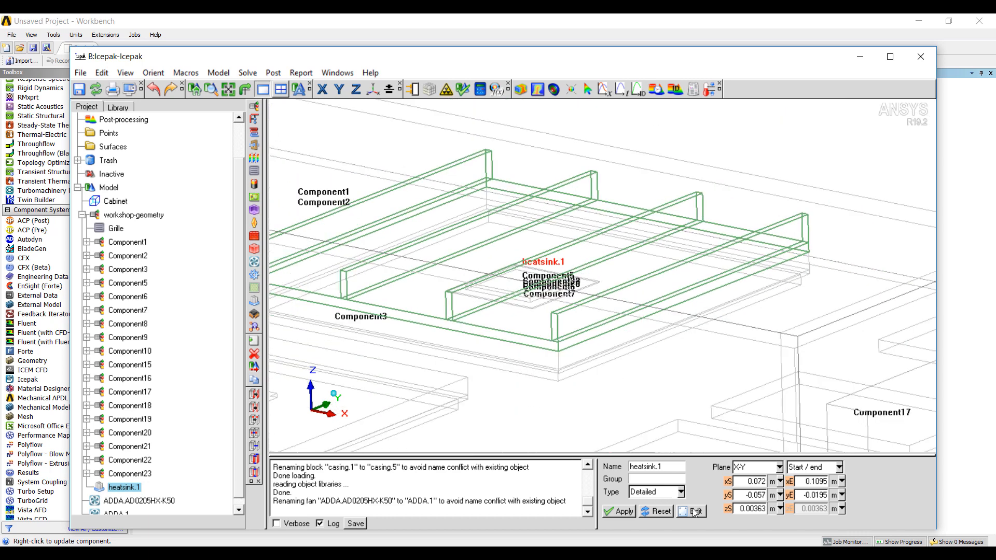
# Give heatsink.1 8 fins, 0.01 m overall height and X flow direction, then update it.
pyautogui.click(693, 511)
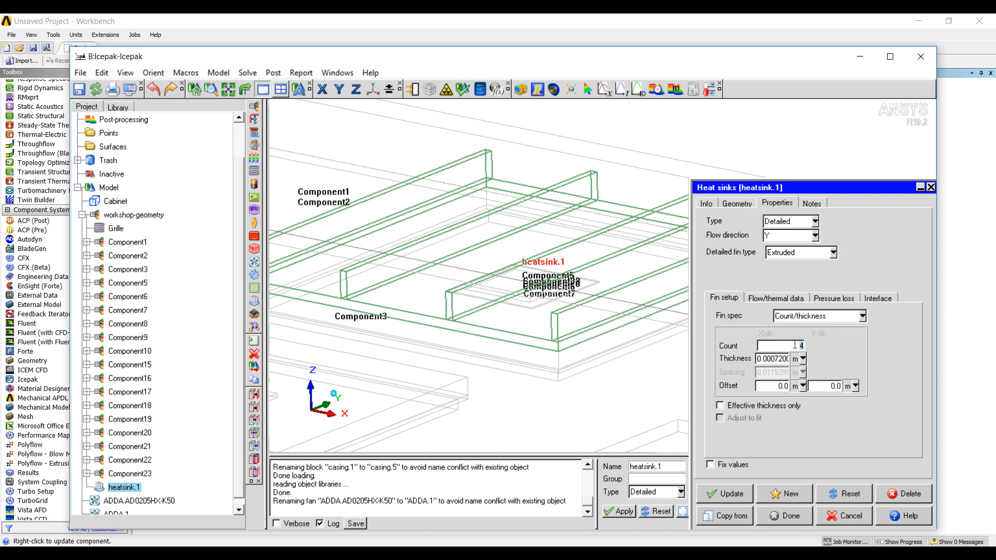
pyautogui.write('8')
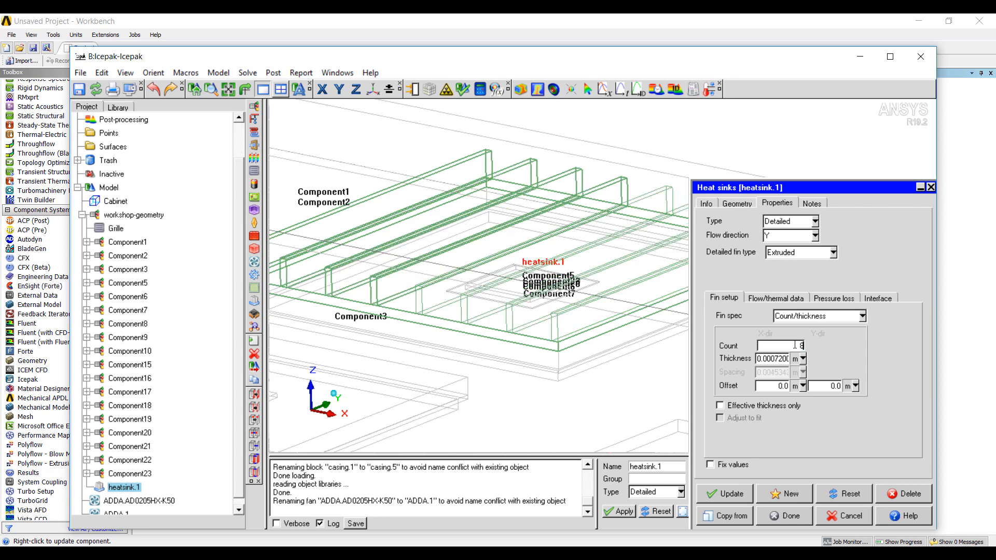
pyautogui.click(737, 203)
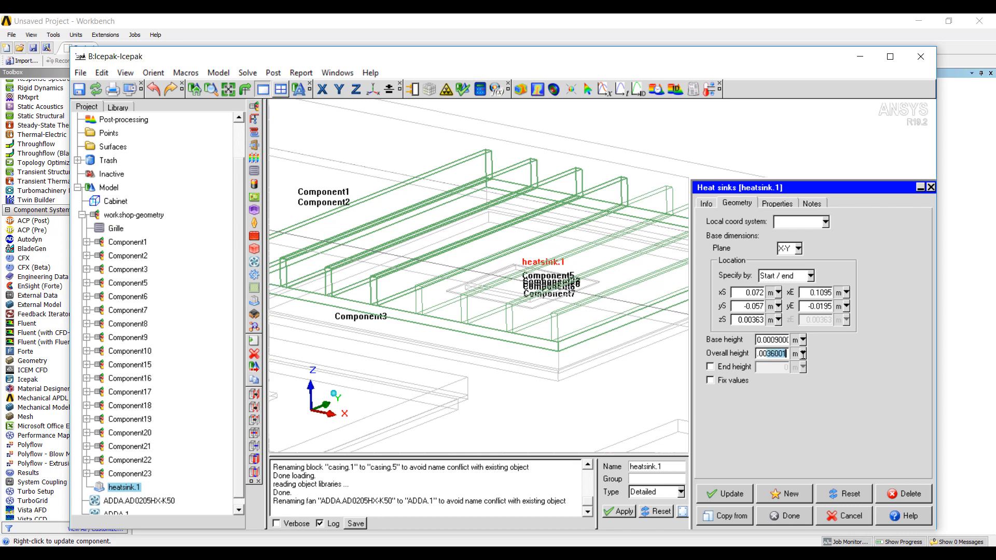
pyautogui.write('0.01')
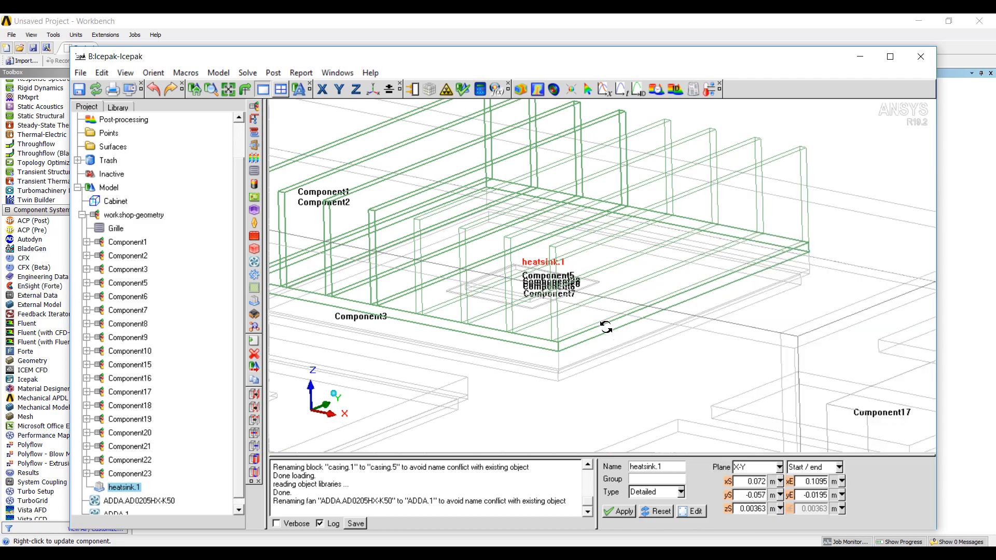
pyautogui.moveTo(604, 327); pyautogui.dragTo(597, 279)
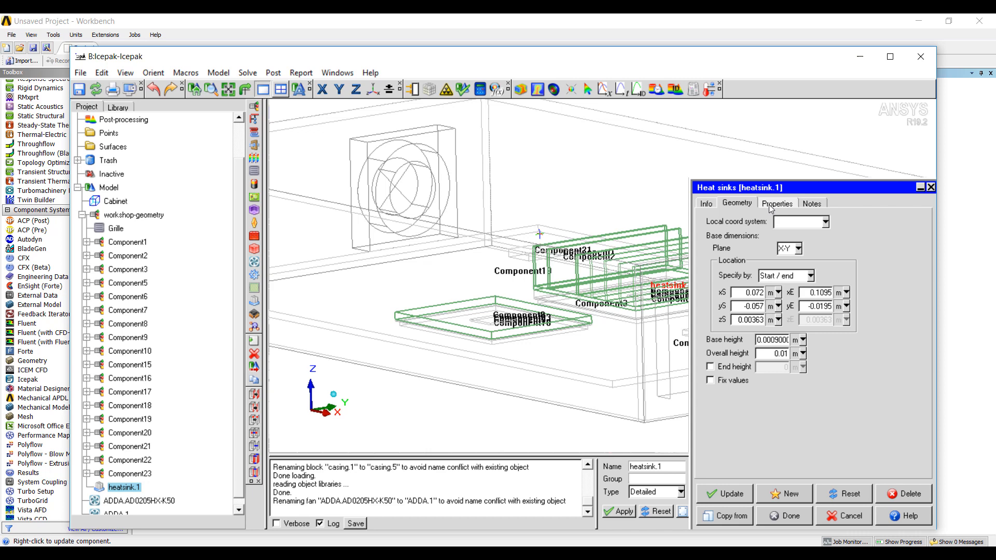
pyautogui.click(776, 203)
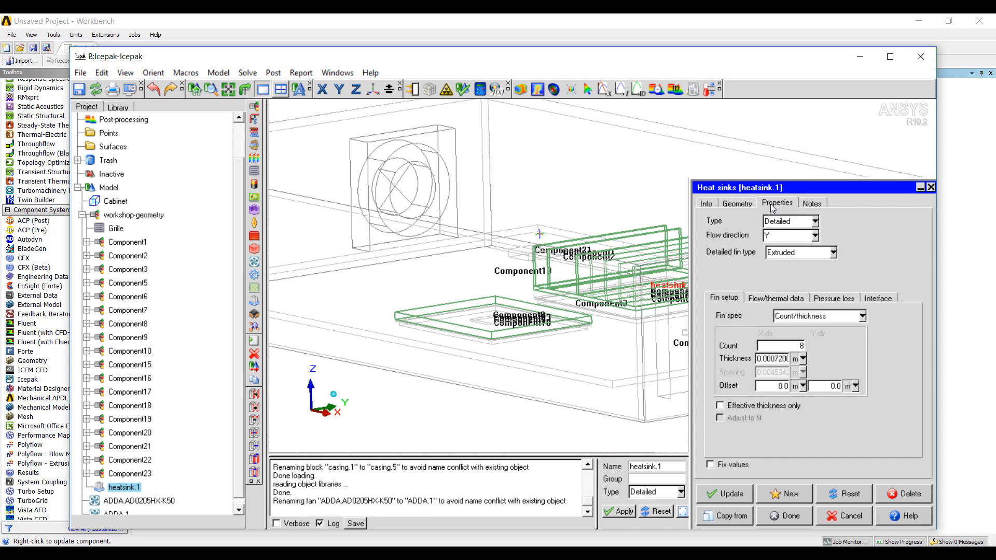
pyautogui.click(790, 235)
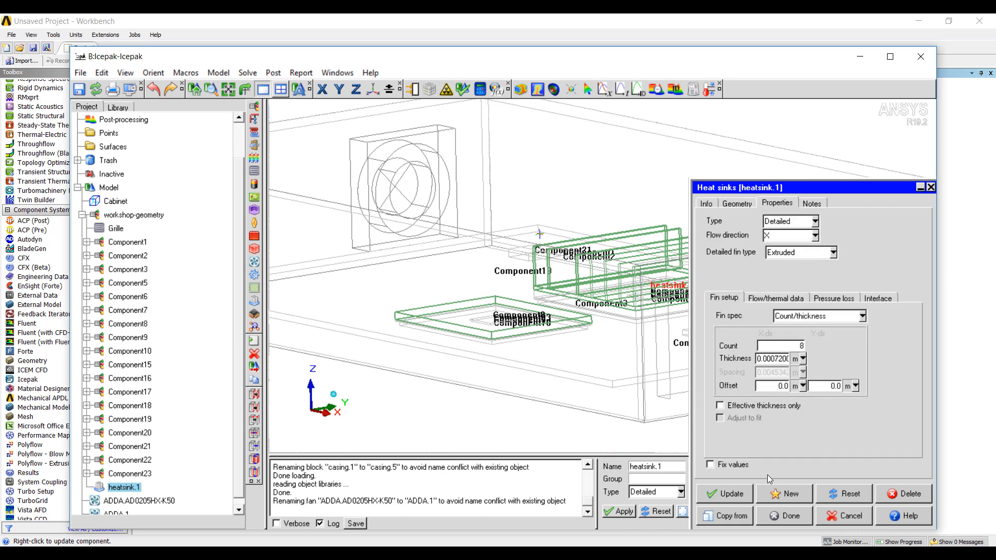
pyautogui.click(789, 515)
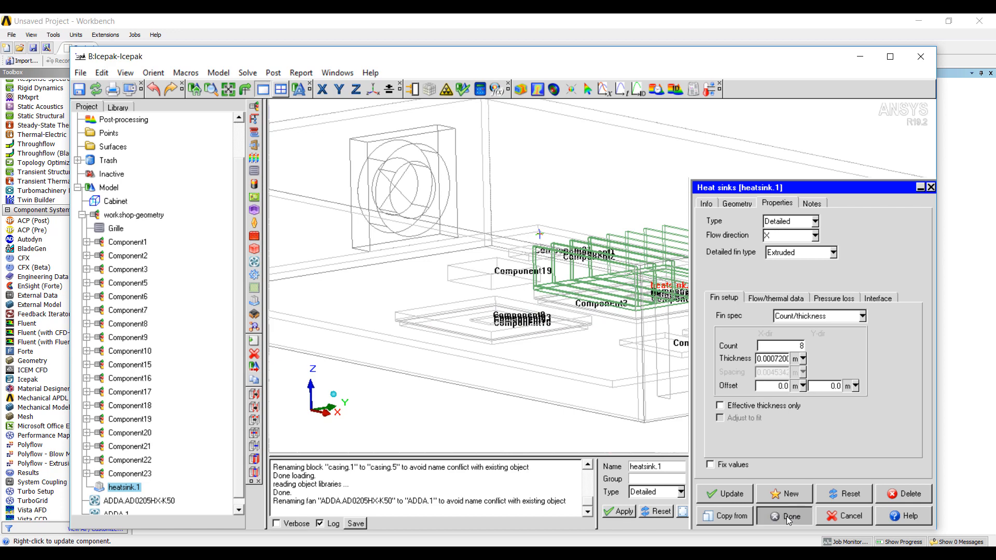
pyautogui.click(788, 515)
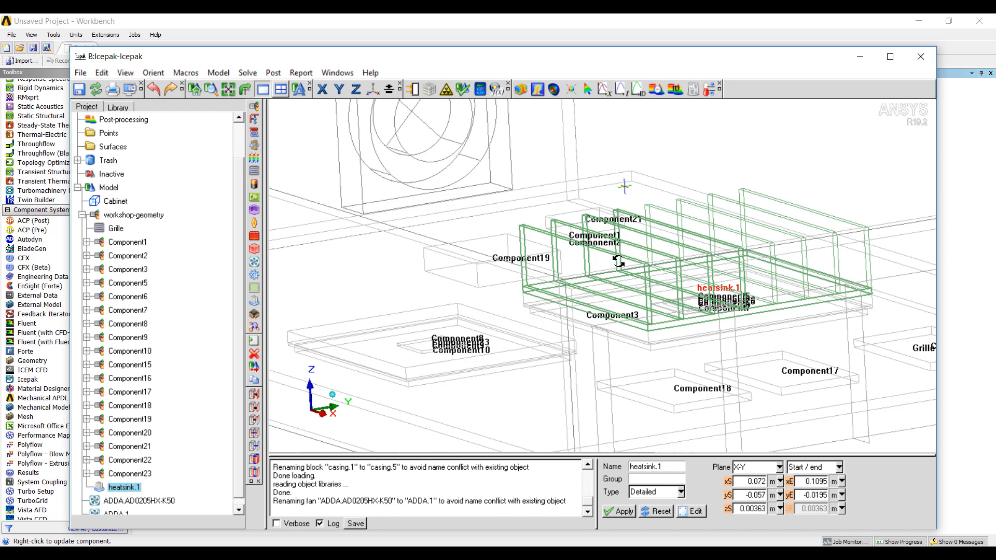
pyautogui.moveTo(679, 290)
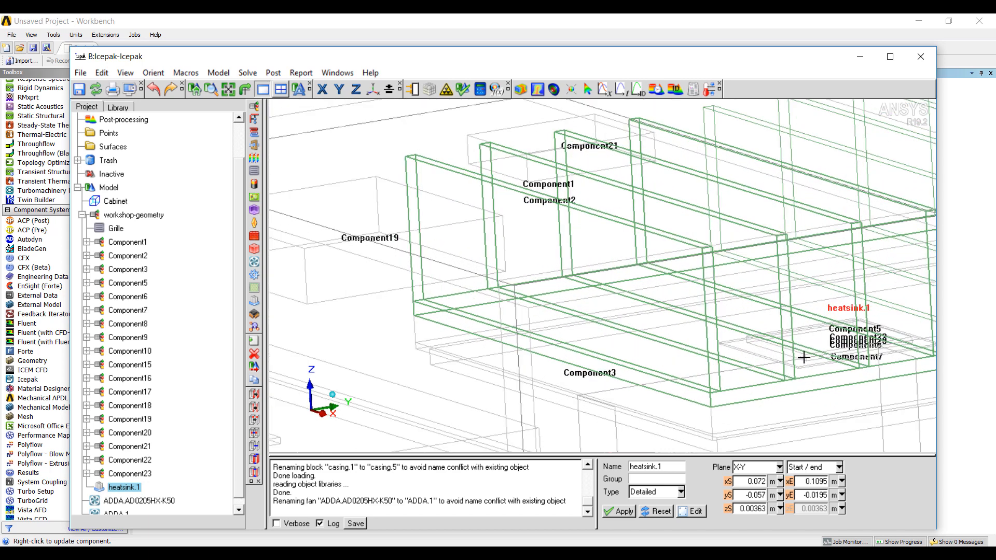
# Assign the AGP-die block under Component22 a total power of 20 W.
pyautogui.click(117, 229)
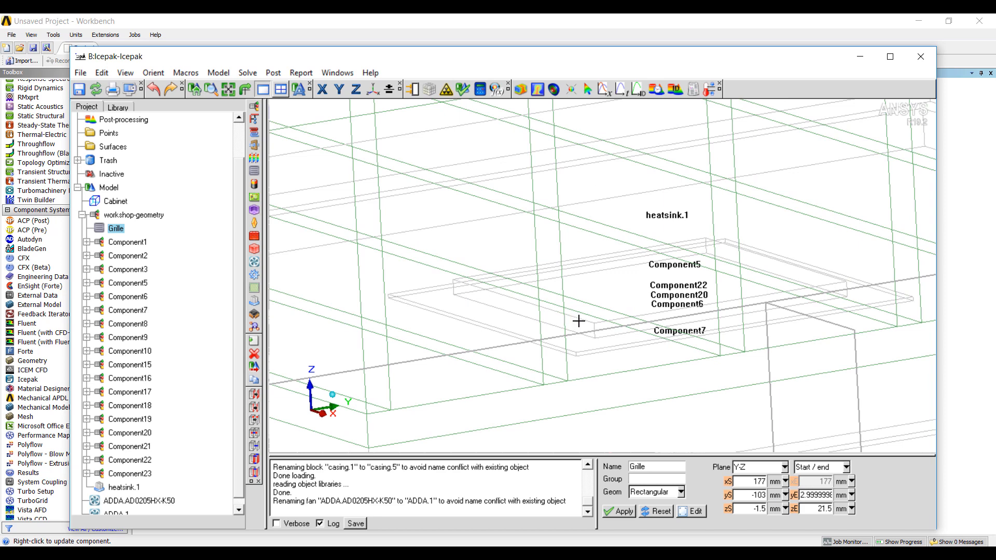
pyautogui.click(131, 460)
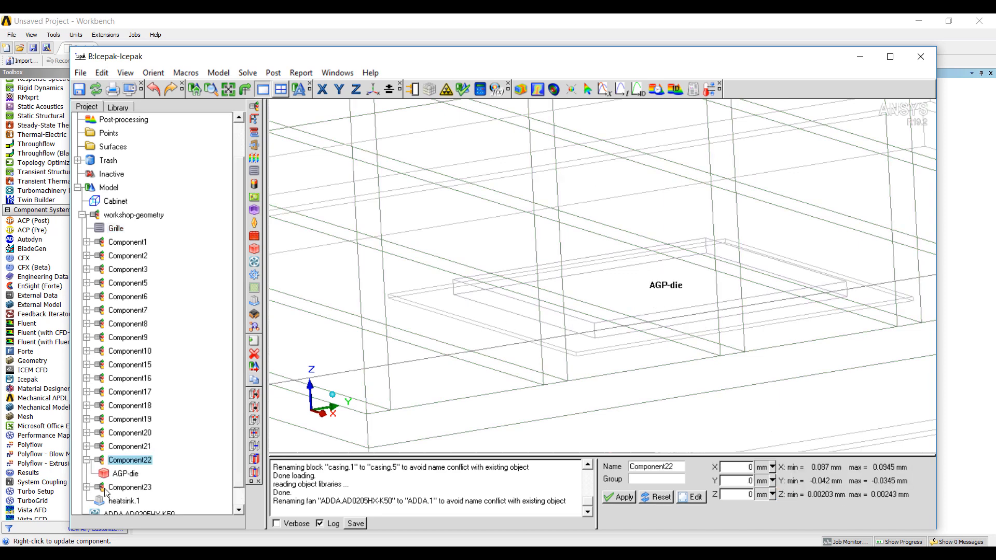
pyautogui.doubleClick(125, 473)
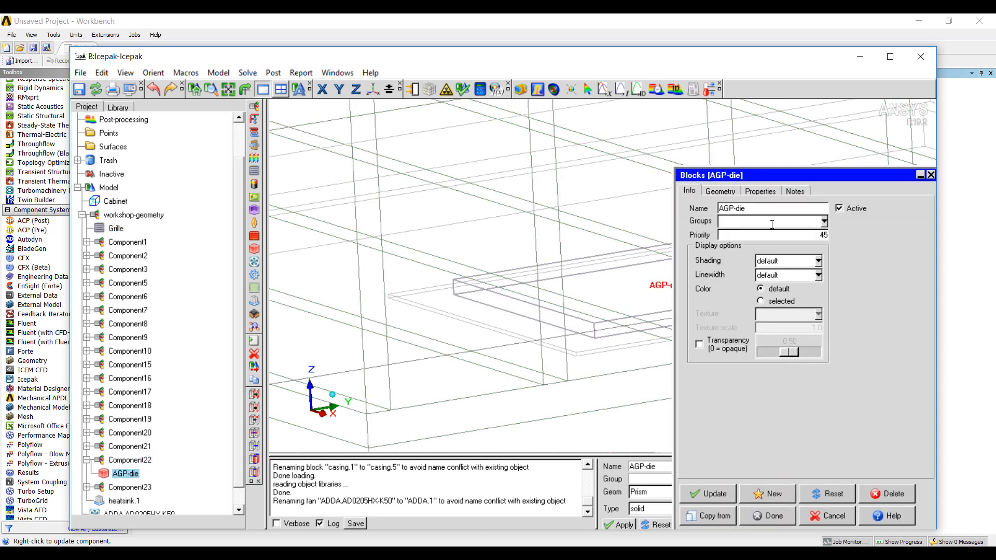
pyautogui.click(759, 191)
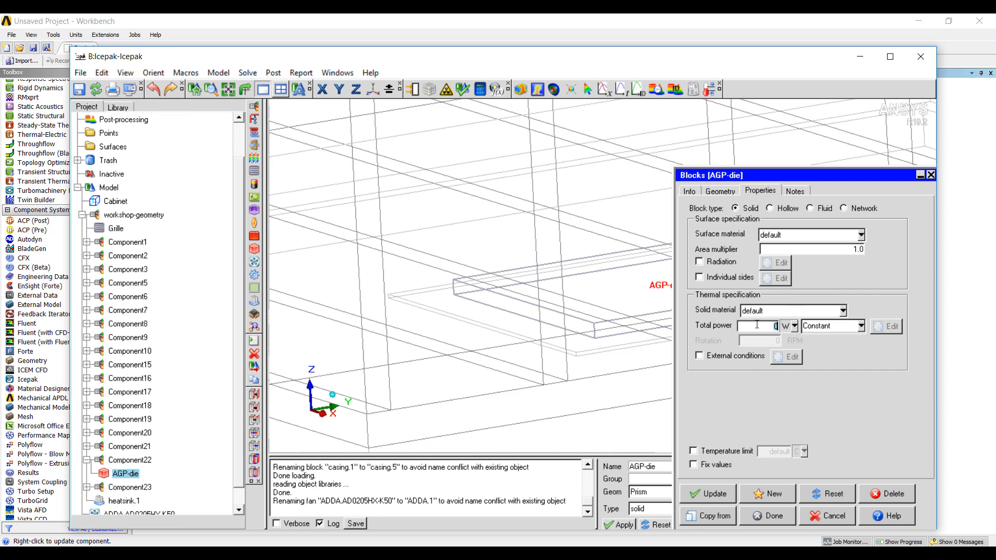
pyautogui.write('20')
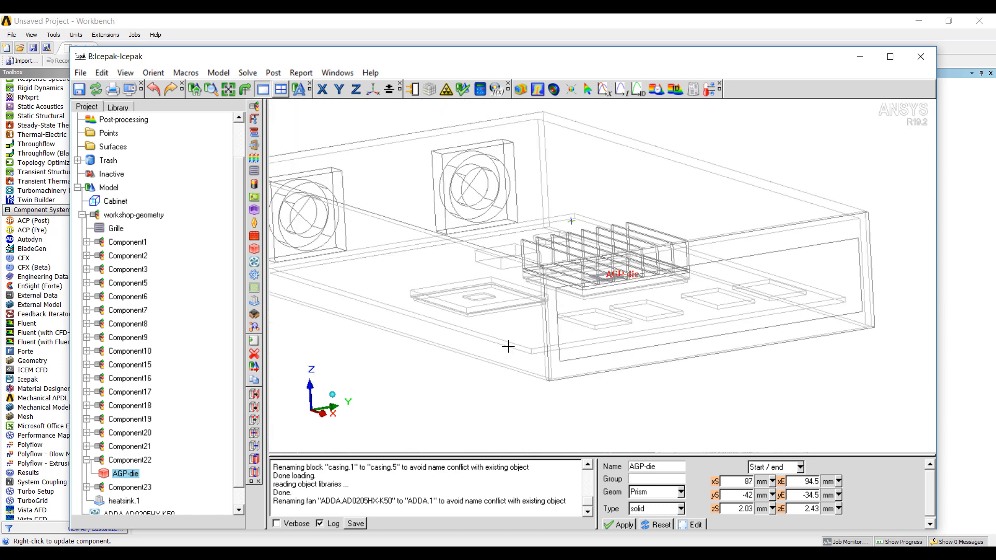
# Set the Board block's solid material to FR-4 and maximize the Icepak window.
pyautogui.click(123, 282)
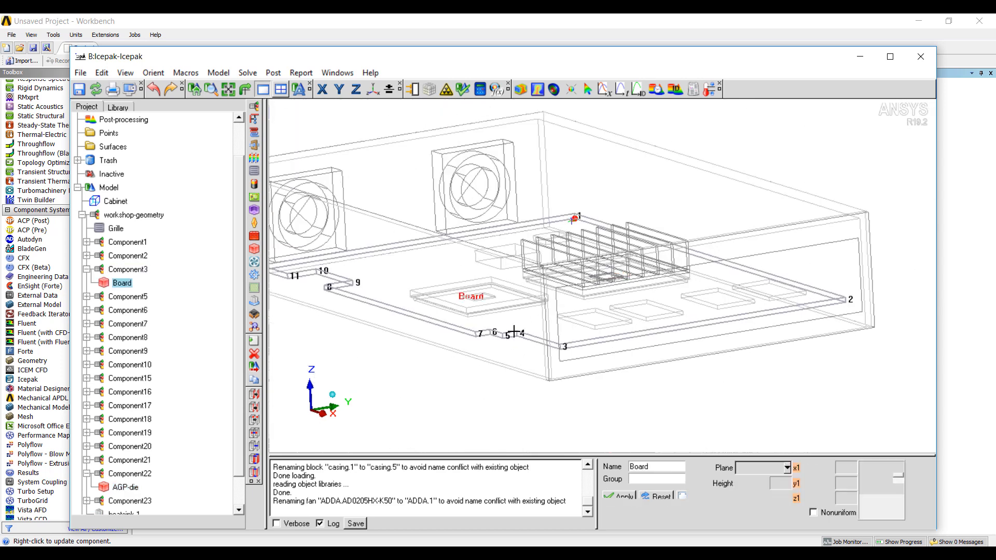
pyautogui.doubleClick(122, 282)
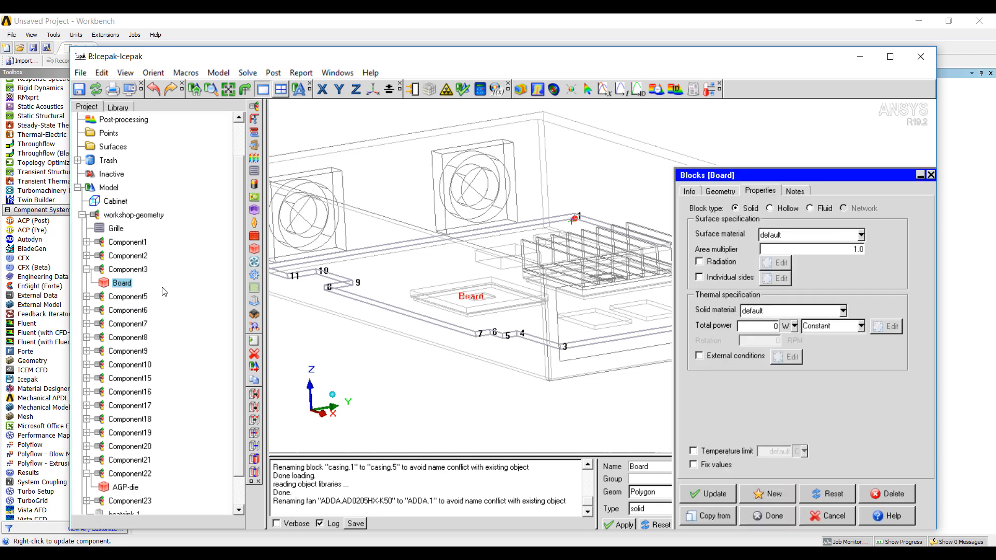
pyautogui.click(842, 310)
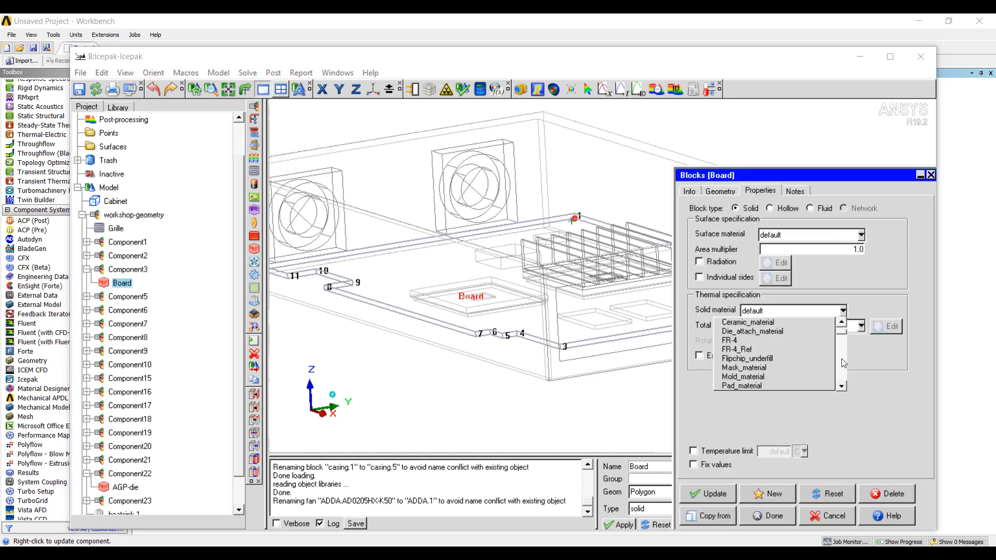
pyautogui.click(730, 340)
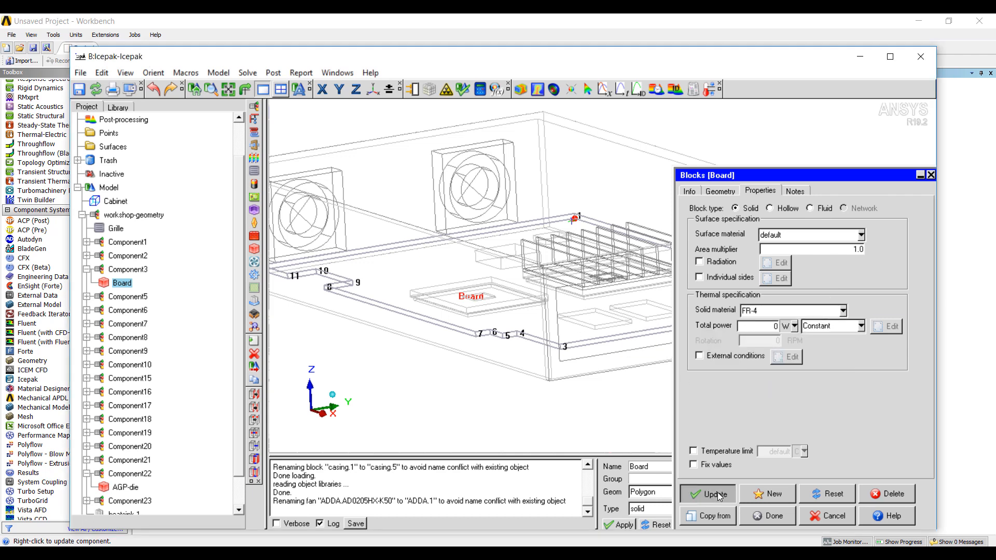
pyautogui.click(719, 191)
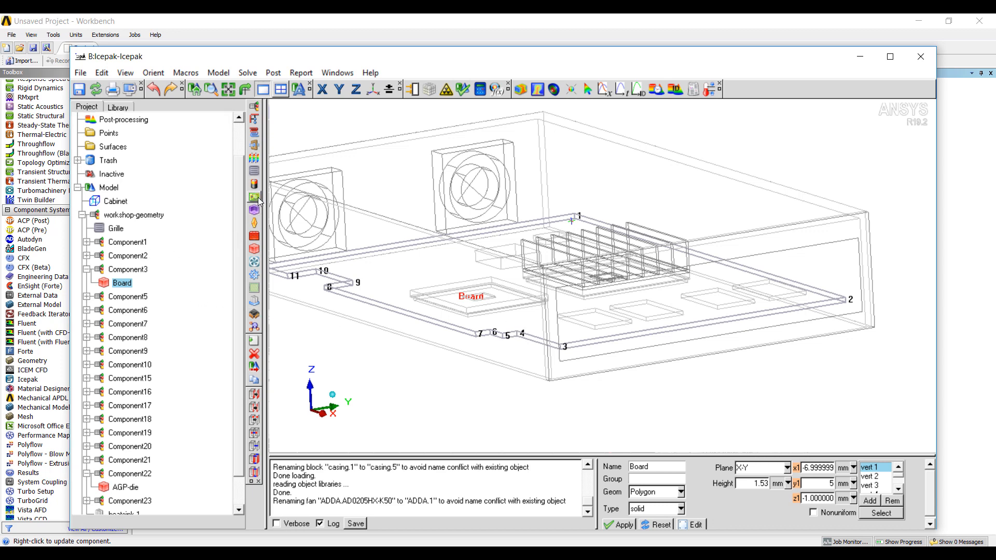
pyautogui.moveTo(254, 197)
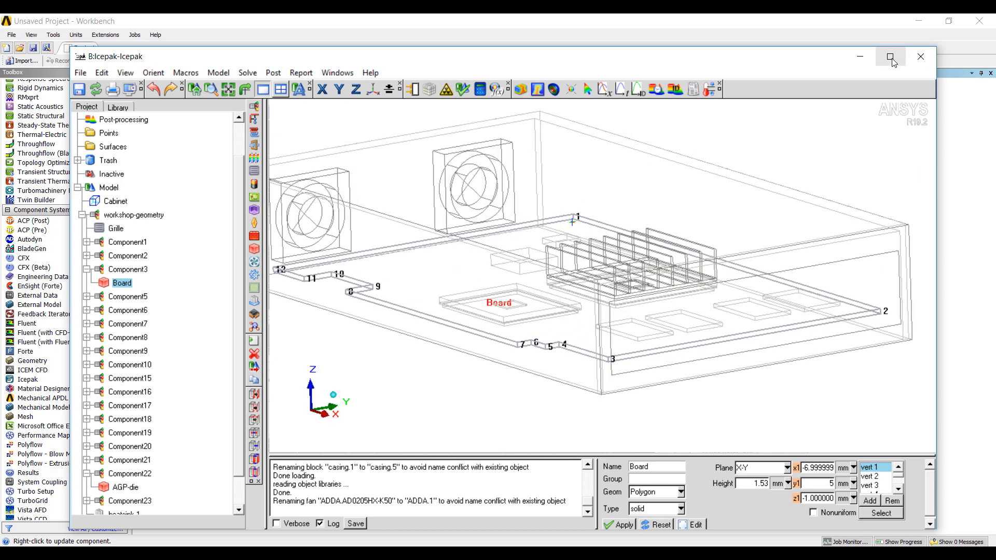
pyautogui.click(892, 56)
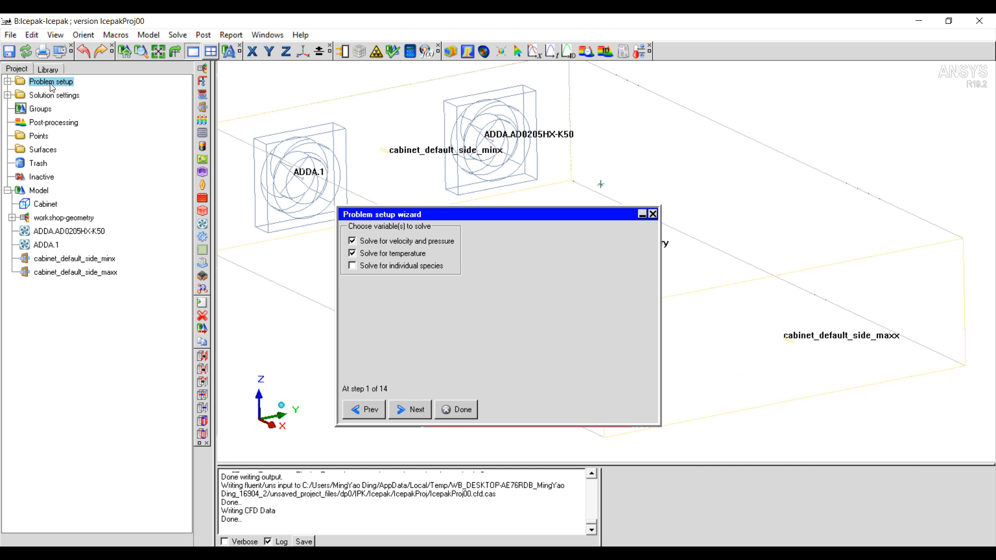
# Step through the problem setup wizard choosing turbulent SST k-omega flow, radiation included and steady-state.
pyautogui.click(411, 409)
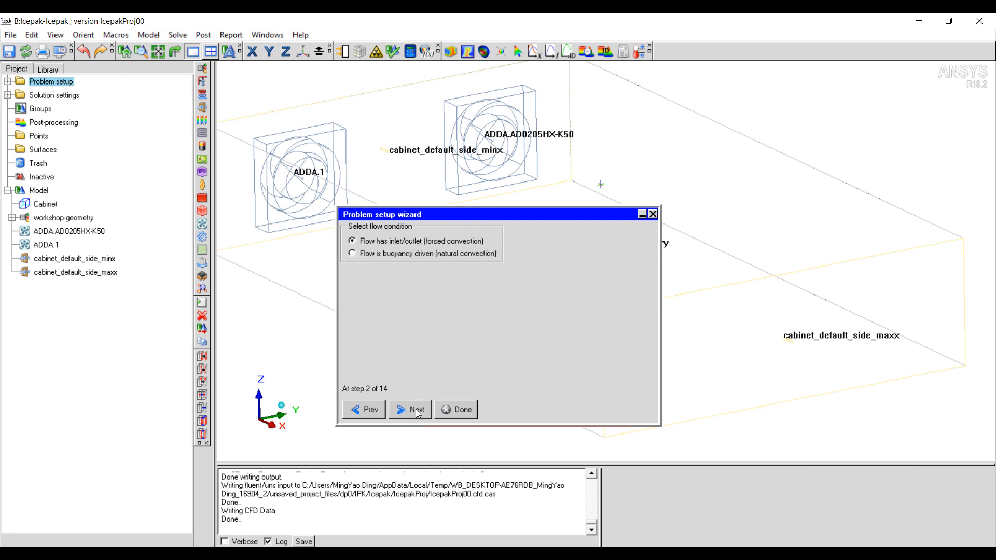
pyautogui.click(410, 408)
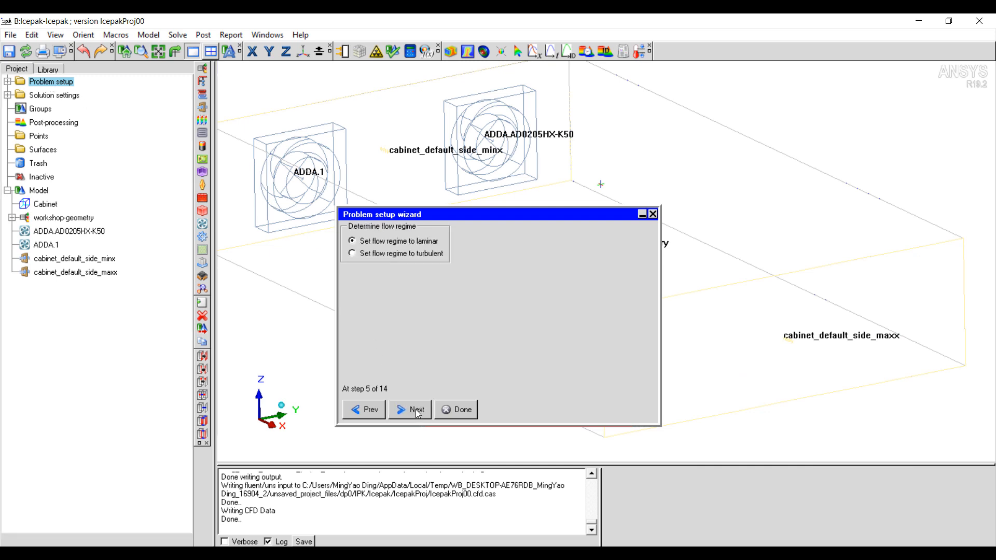
pyautogui.click(410, 409)
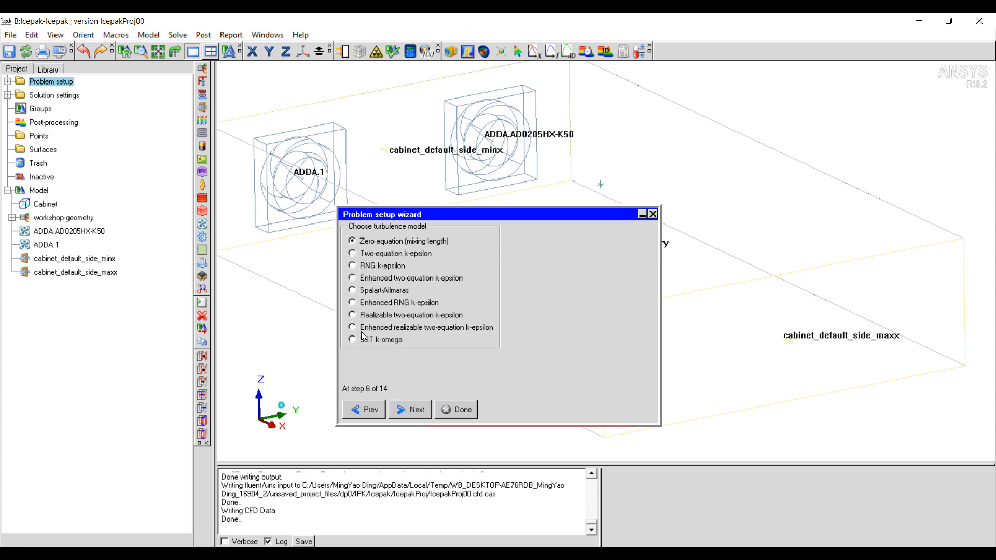
pyautogui.click(352, 339)
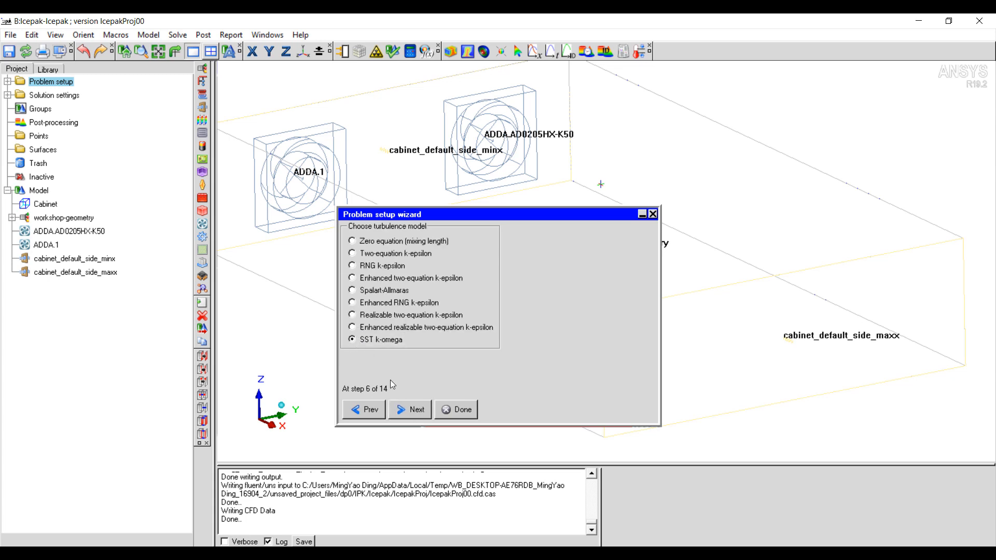
pyautogui.click(9, 217)
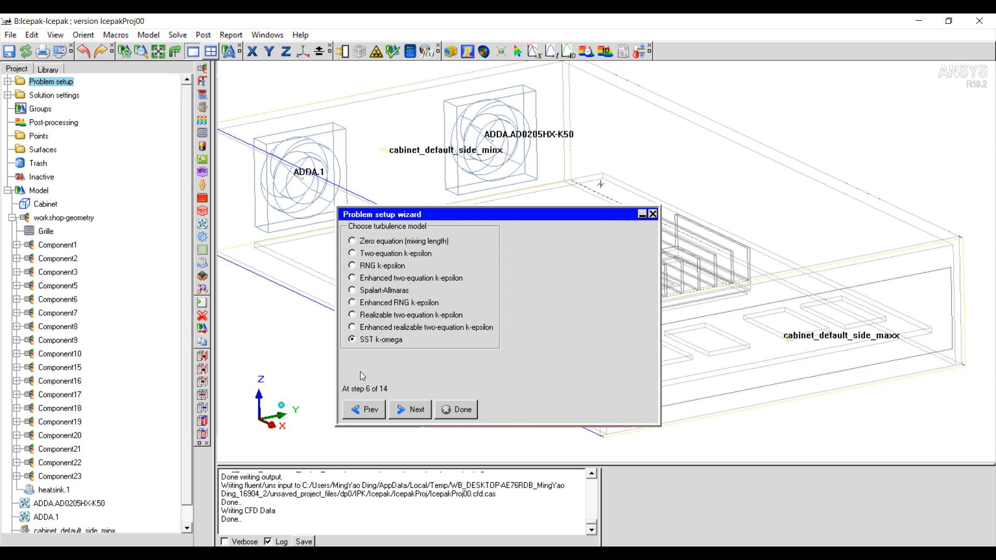
pyautogui.click(409, 409)
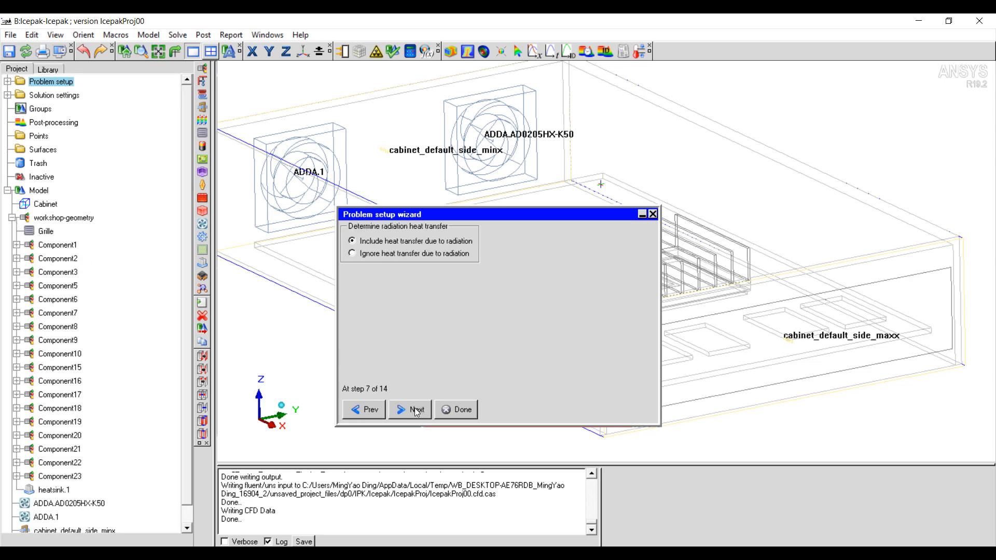
pyautogui.click(410, 409)
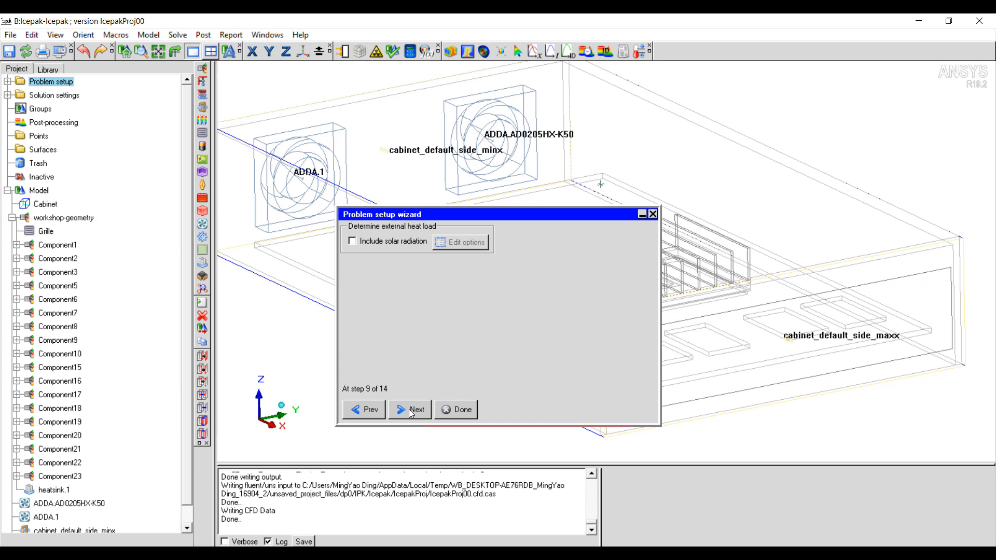
pyautogui.click(409, 408)
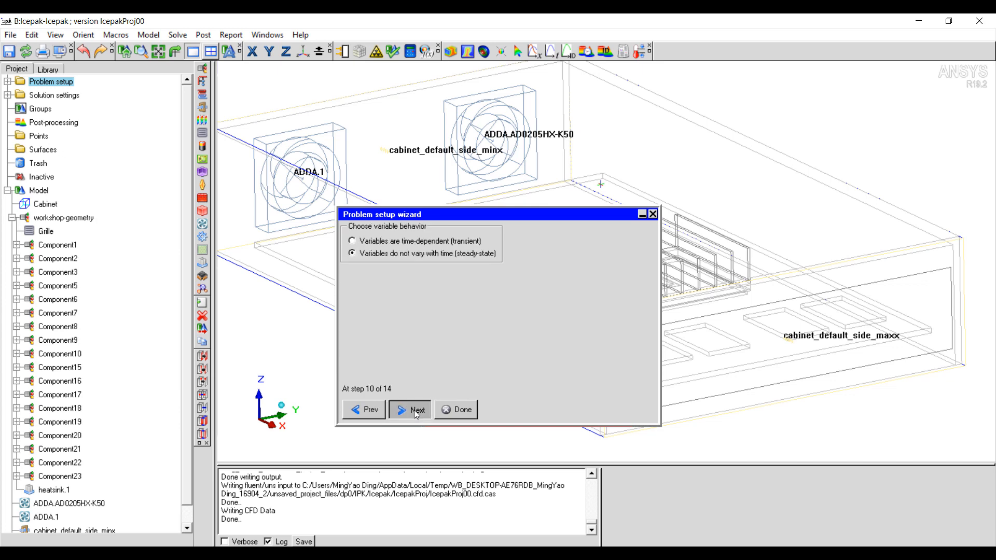
pyautogui.click(408, 410)
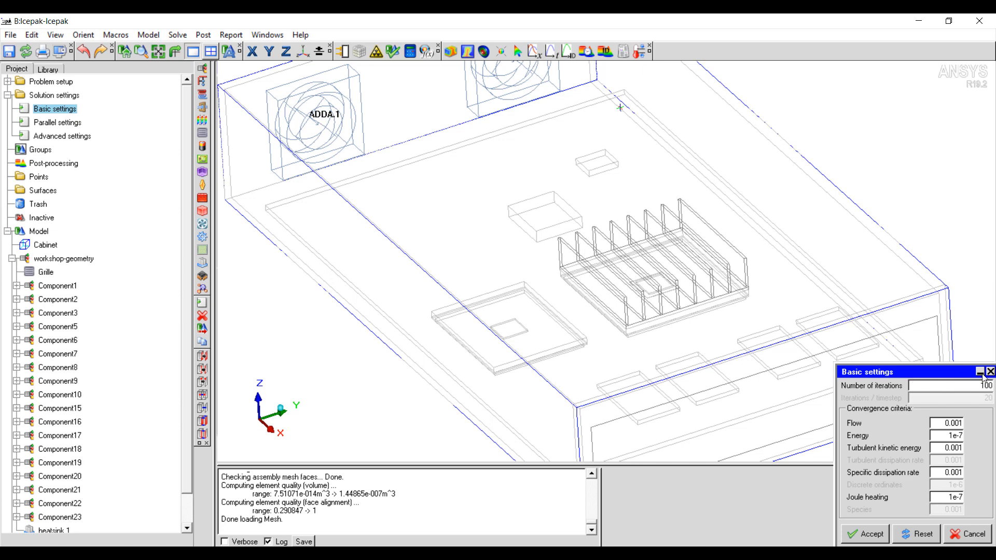
# Accept the parallel settings and start the solution, overwriting the existing IcepakProj00 results.
pyautogui.click(57, 123)
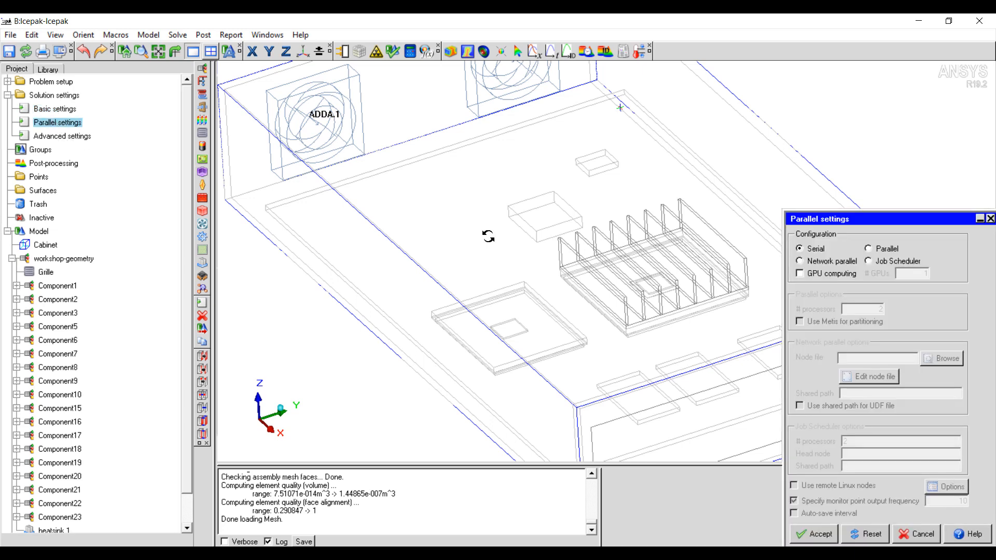
pyautogui.click(867, 248)
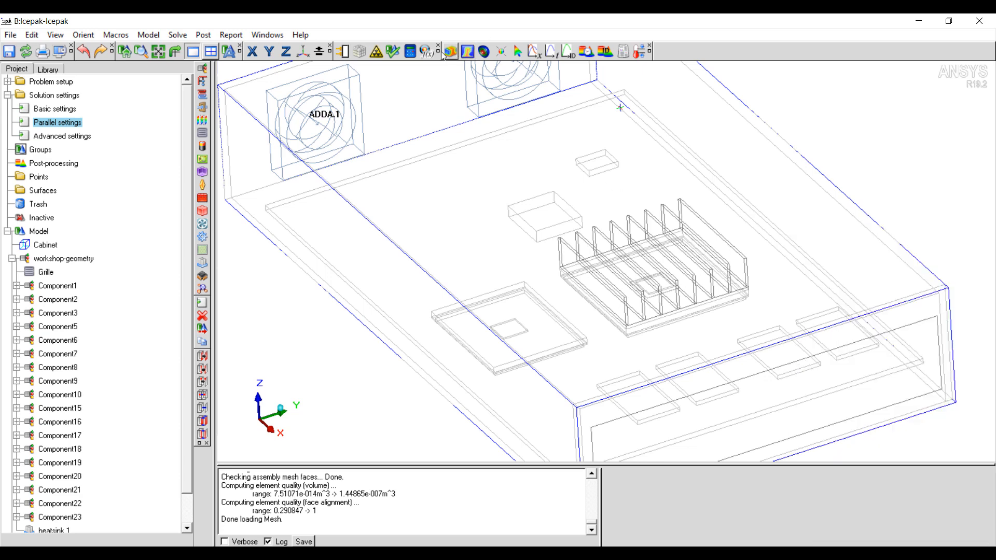
pyautogui.click(448, 52)
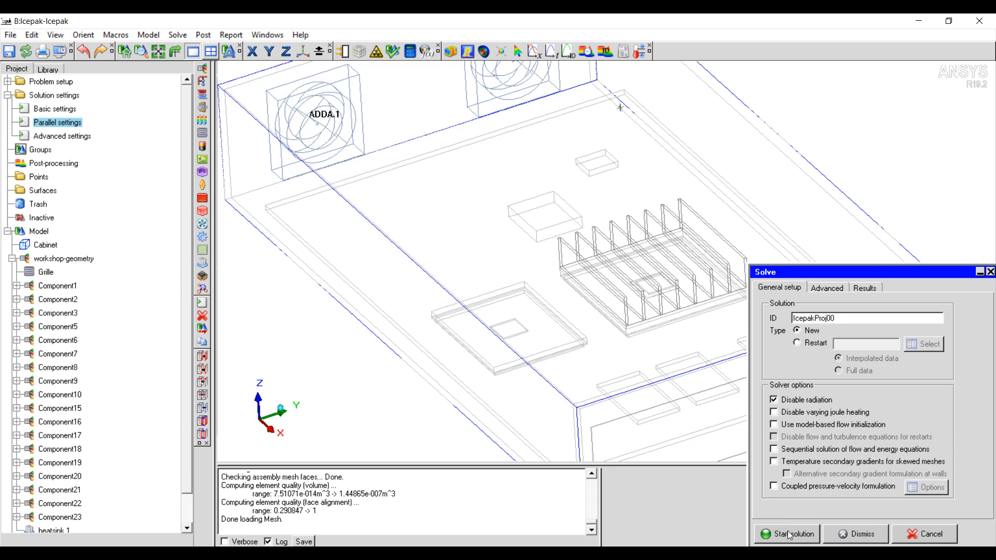
pyautogui.click(792, 533)
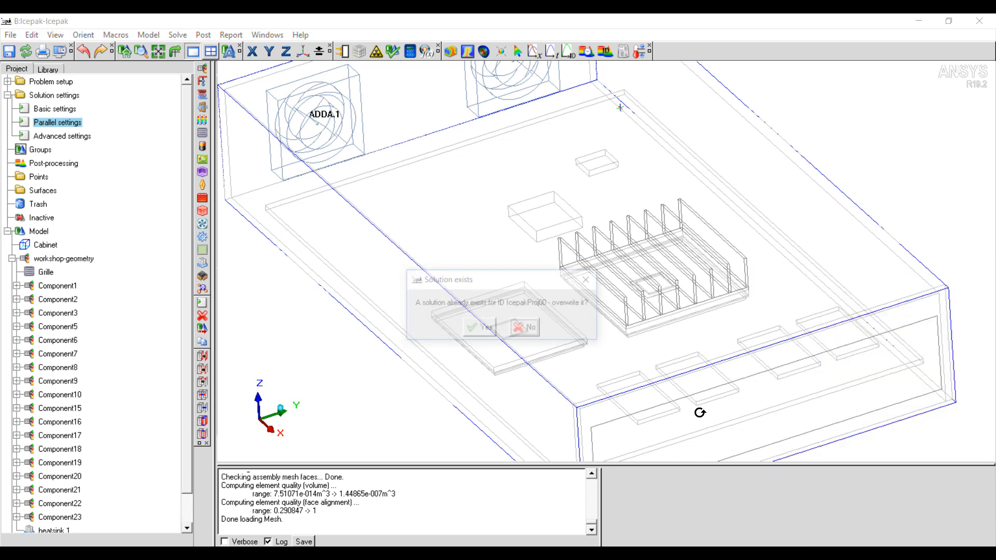
pyautogui.click(480, 327)
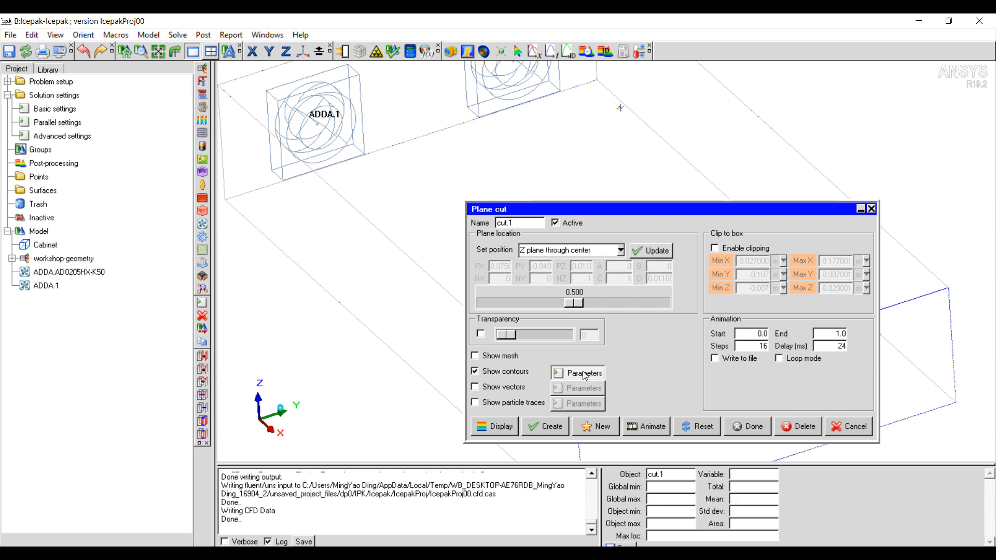
# Show contours on the Z plane cut and switch them from temperature to Speed.
pyautogui.click(578, 373)
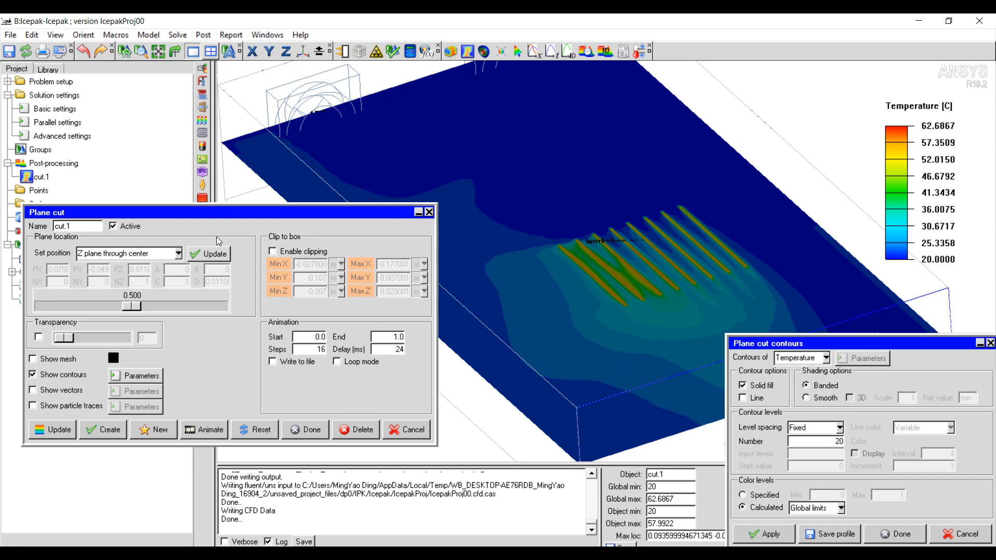
pyautogui.moveTo(127, 304); pyautogui.dragTo(138, 305)
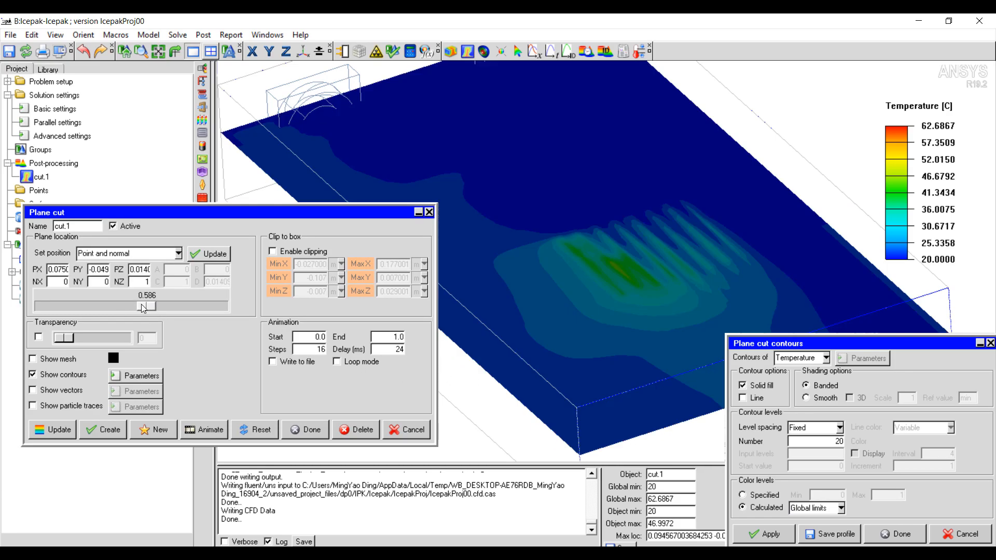
pyautogui.moveTo(140, 306); pyautogui.dragTo(120, 306)
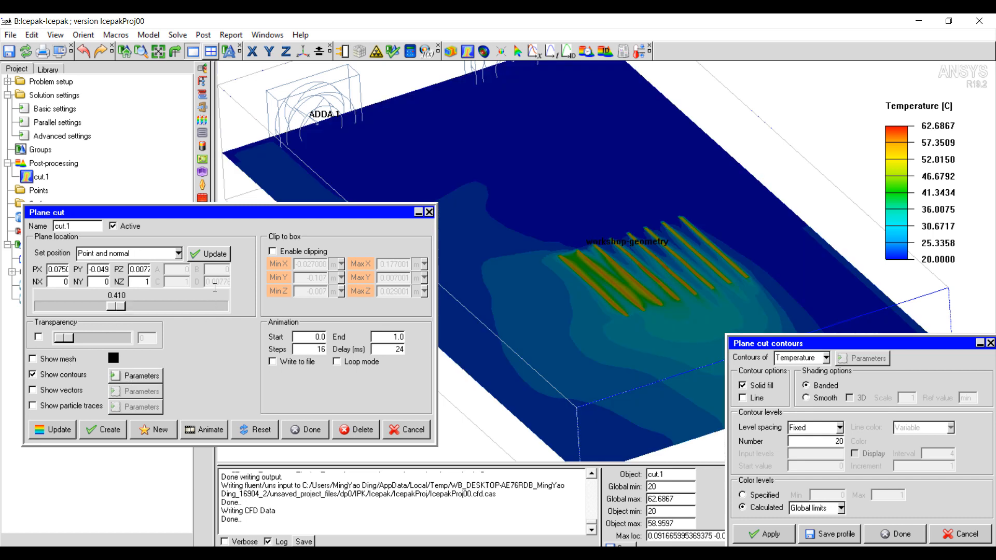
pyautogui.click(831, 358)
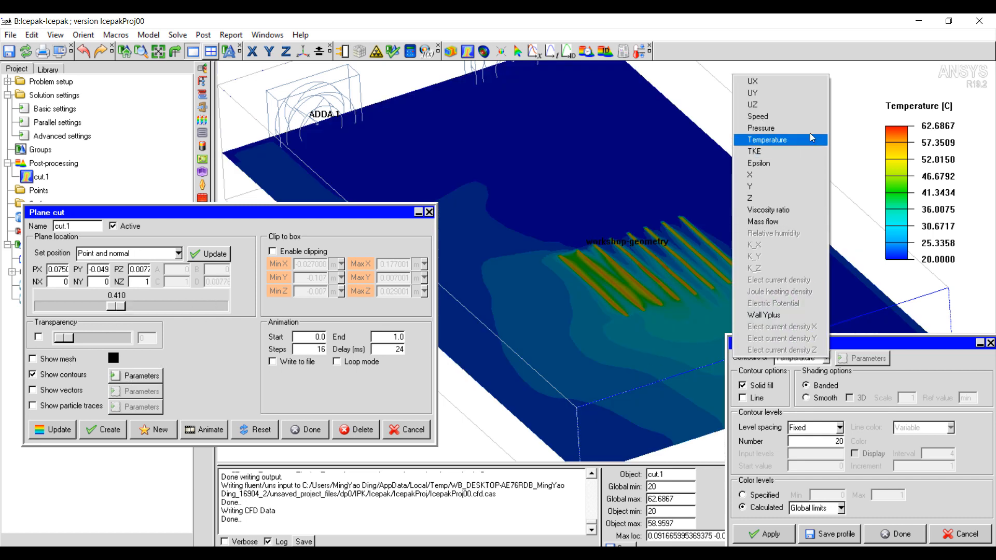
pyautogui.click(757, 116)
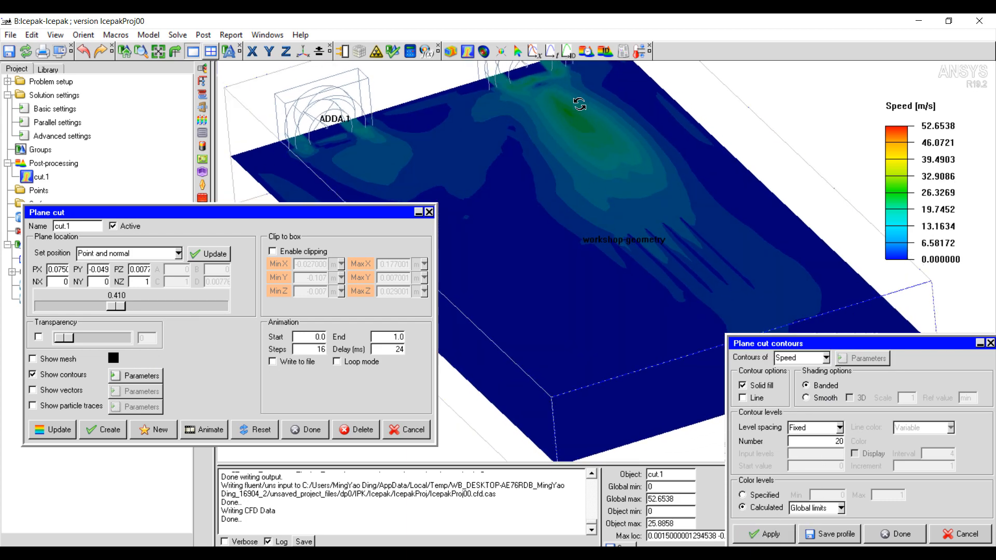
# Move the cutting plane to a new height above the fins and finish cut.1.
pyautogui.moveTo(121, 306); pyautogui.dragTo(107, 305)
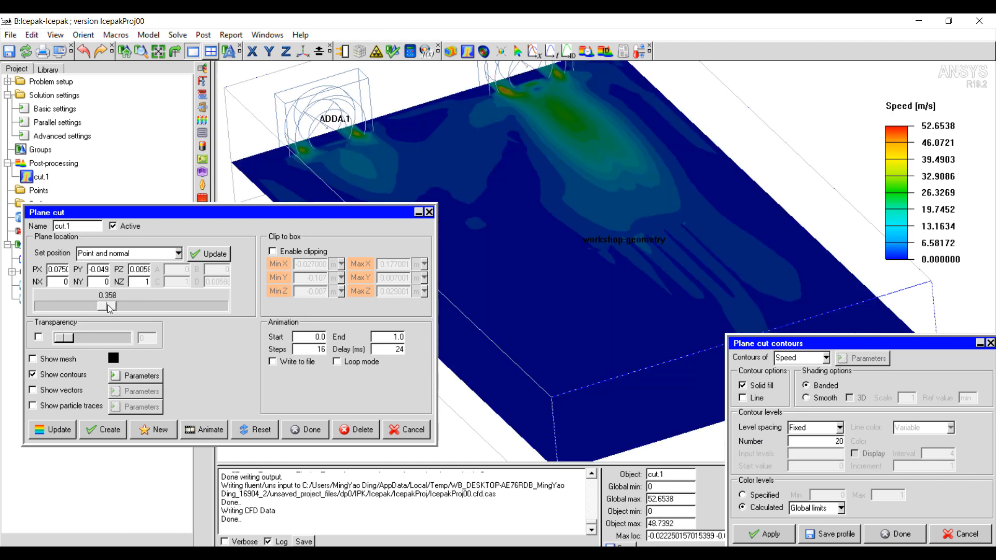
pyautogui.moveTo(107, 306); pyautogui.dragTo(99, 307)
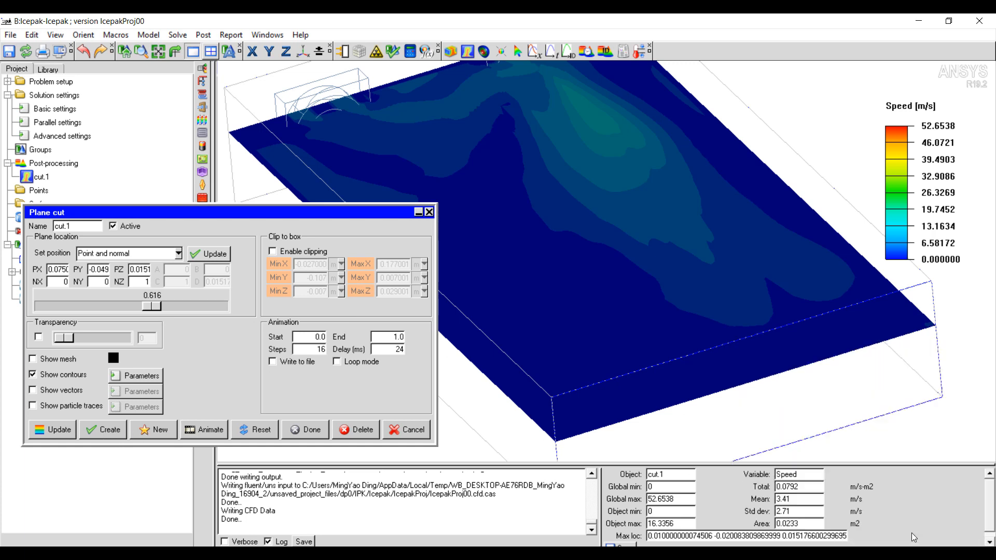
pyautogui.click(305, 429)
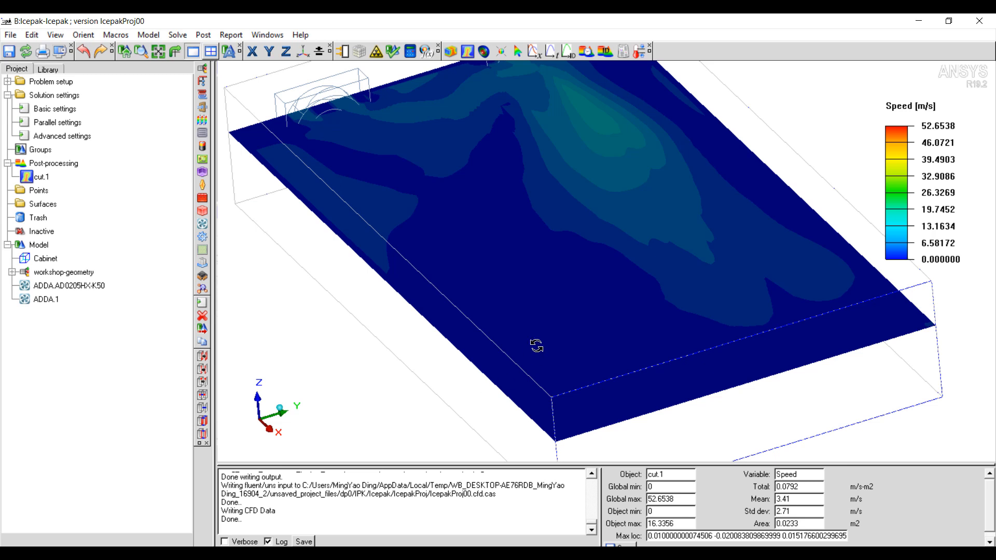
# Deactivate cut.1, expand workshop-geometry and orbit the full cabinet model.
pyautogui.rightClick(39, 176)
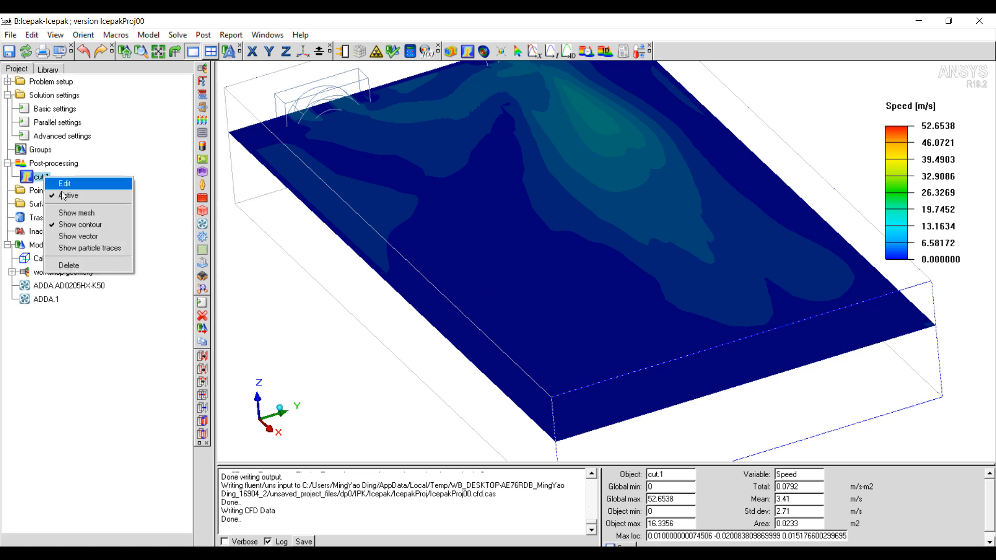
pyautogui.click(70, 195)
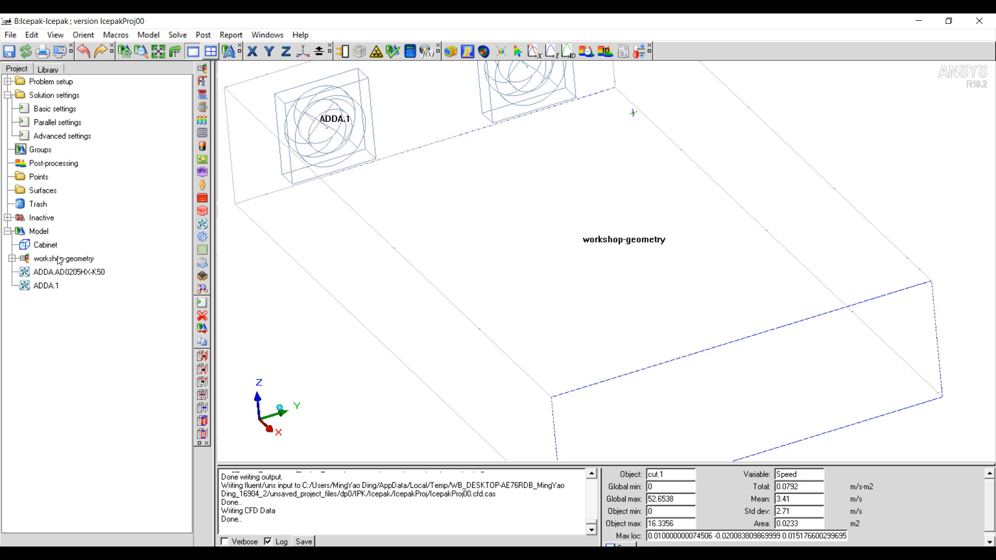
pyautogui.click(7, 258)
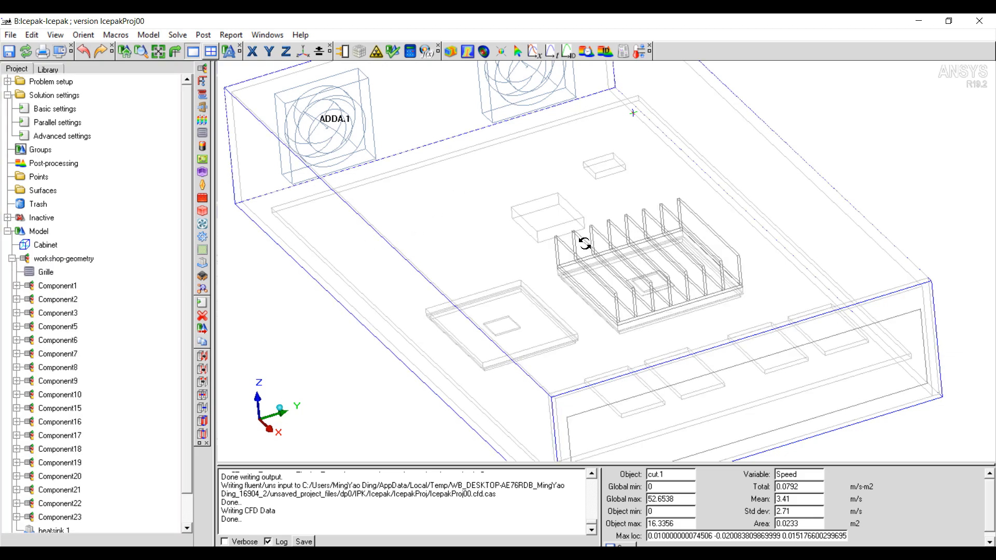
pyautogui.moveTo(571, 241); pyautogui.dragTo(508, 185)
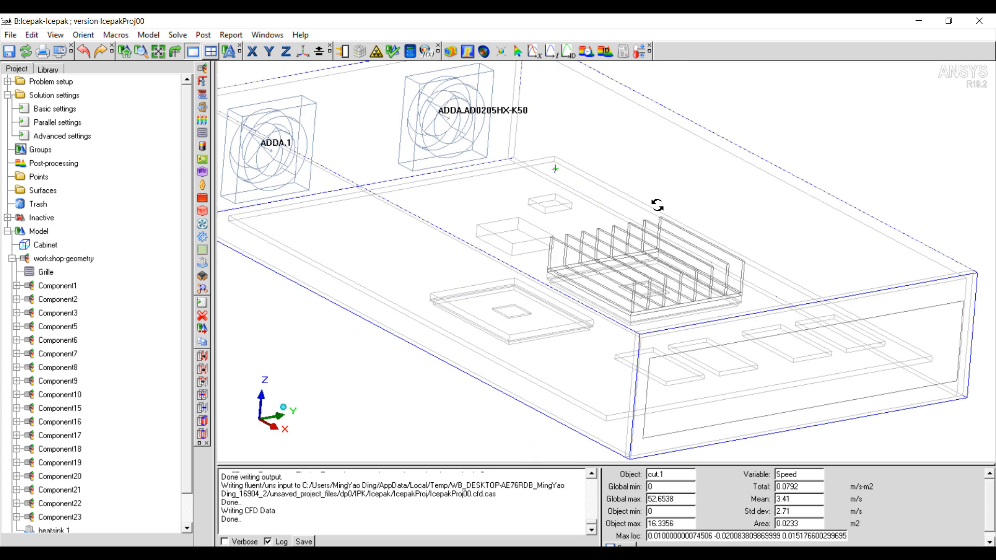
pyautogui.moveTo(657, 205); pyautogui.dragTo(625, 301)
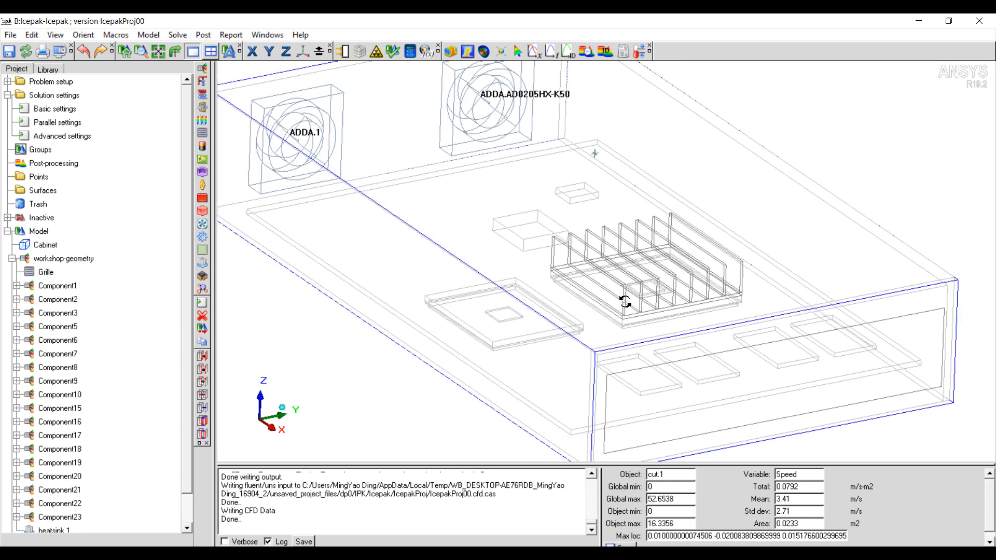
pyautogui.moveTo(609, 302)
pyautogui.write('$FinCount')
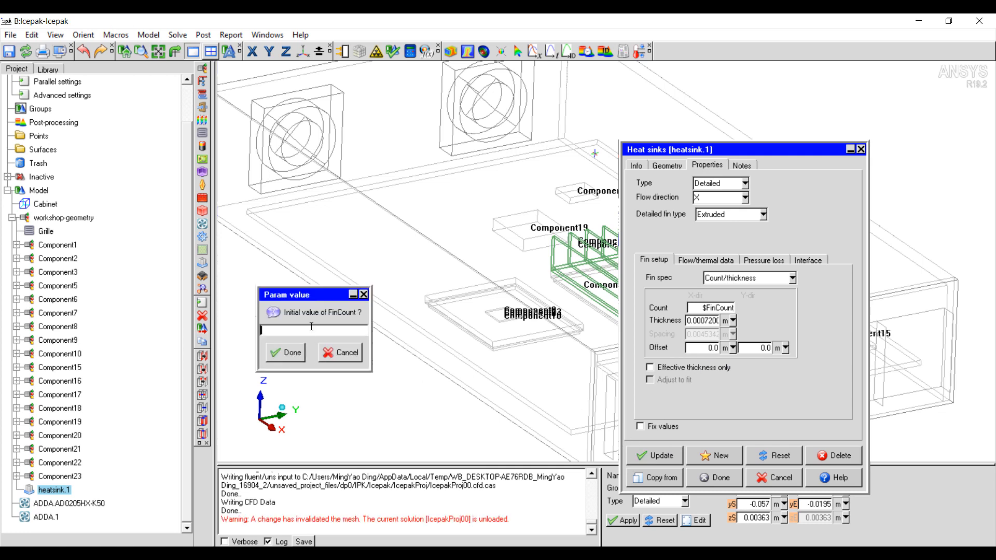
# Set the heat sink fin Count to $FinCount (8) and Overall height to $FinHeight.
pyautogui.write('8')
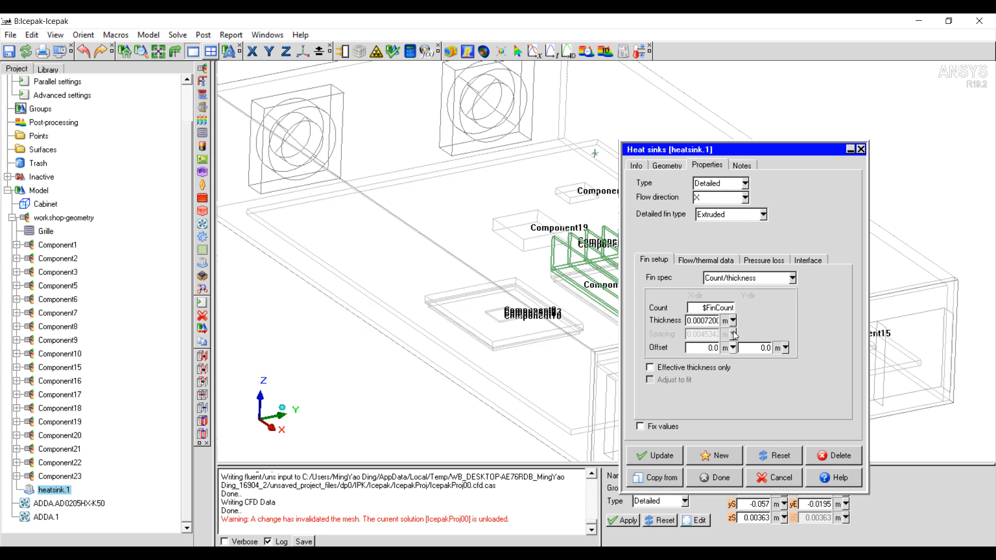
pyautogui.click(667, 165)
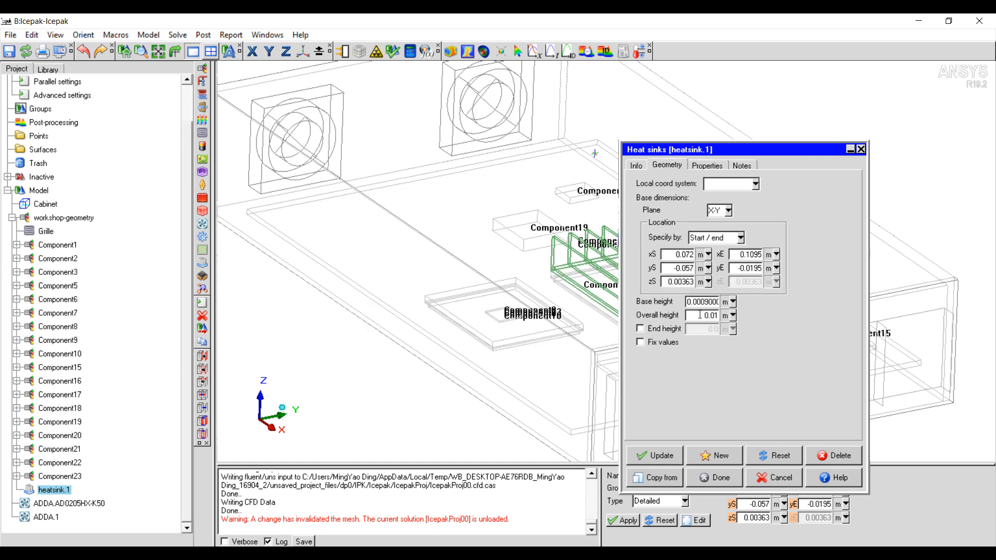
pyautogui.tripleClick(703, 315)
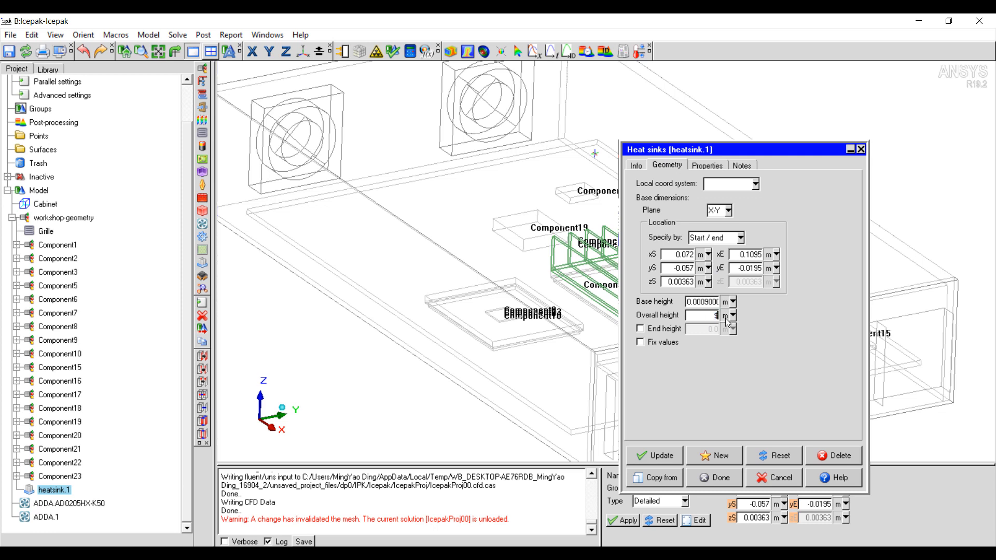
pyautogui.write('$FinHeight')
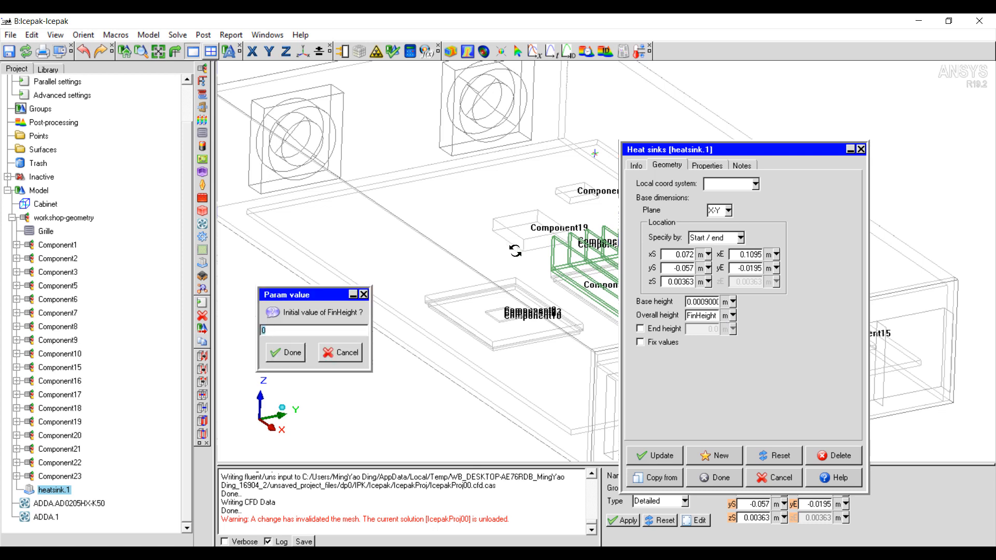
# Give FinHeight initial value 0.01, apply the heat sink edits and select the grille.
pyautogui.write('0.01')
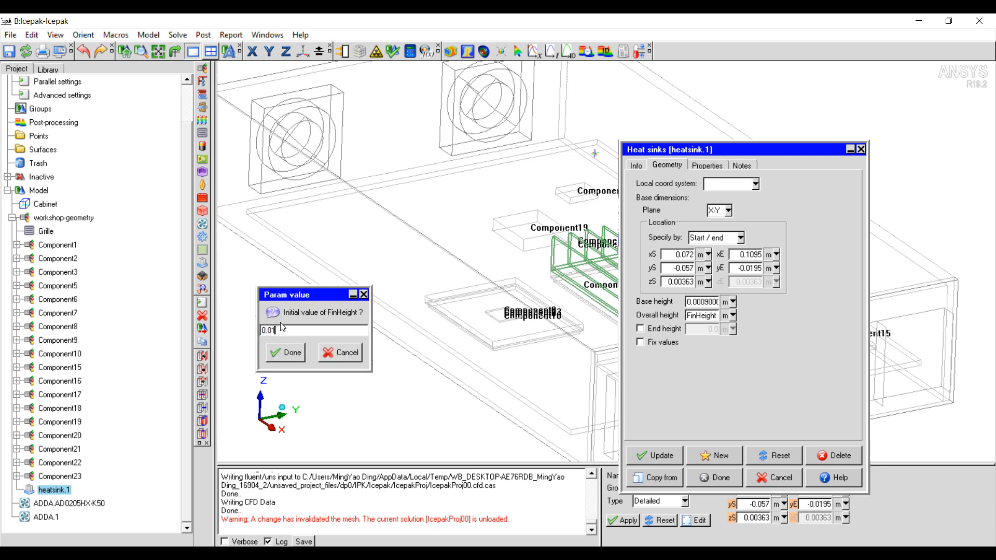
pyautogui.click(285, 351)
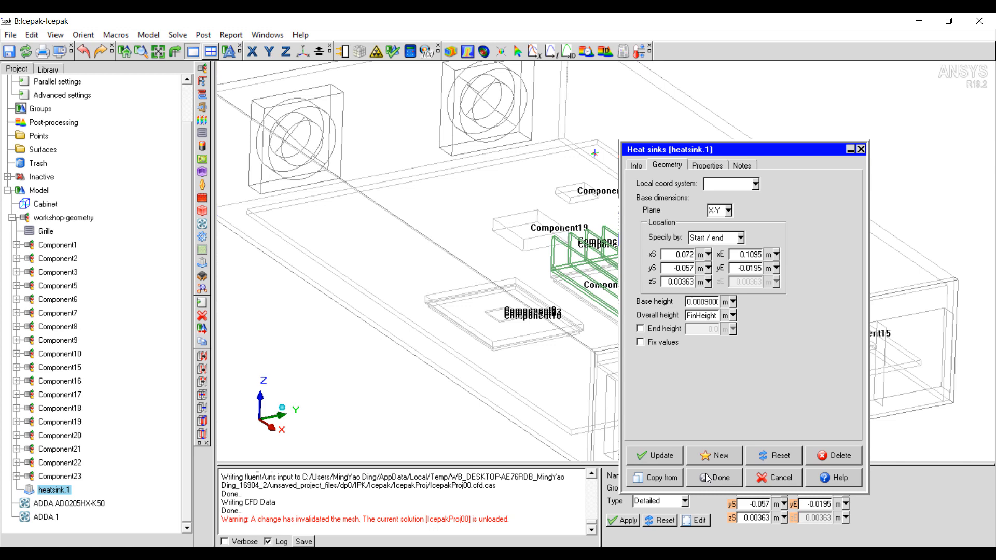
pyautogui.click(714, 477)
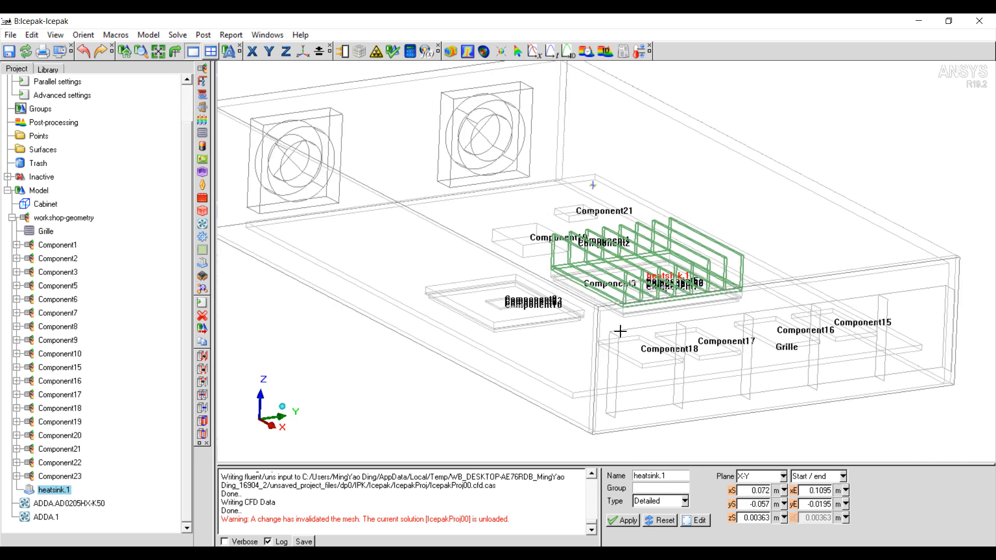
pyautogui.click(46, 231)
pyautogui.write('$')
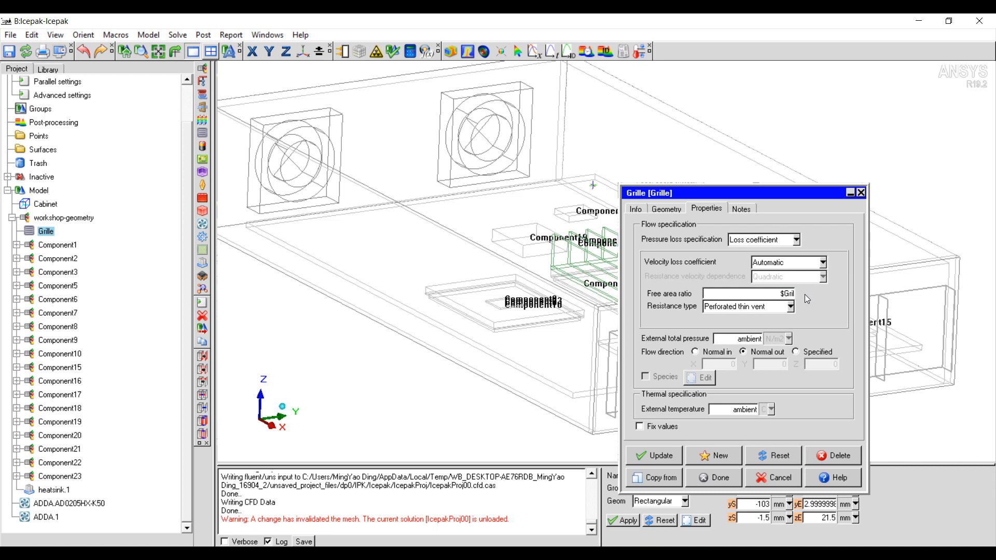
# Make the grille free area ratio parameter GrillRatio with initial value 0.5.
pyautogui.write('GrillRatio')
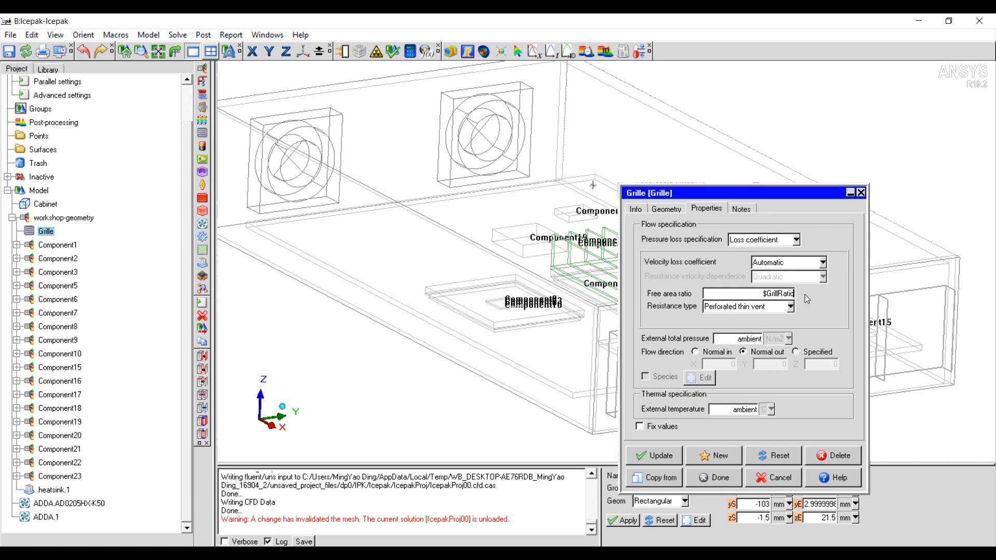
pyautogui.click(763, 293)
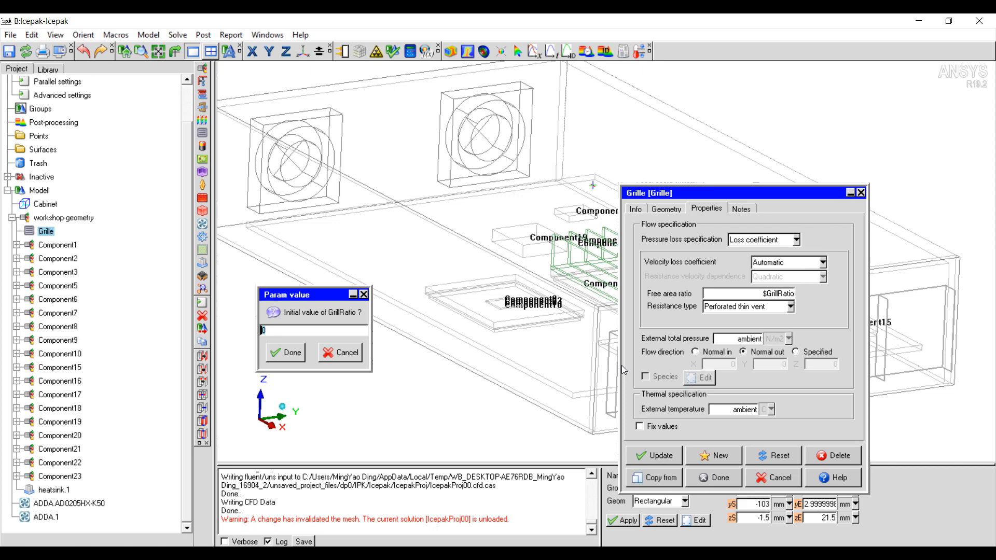
pyautogui.write('0.5')
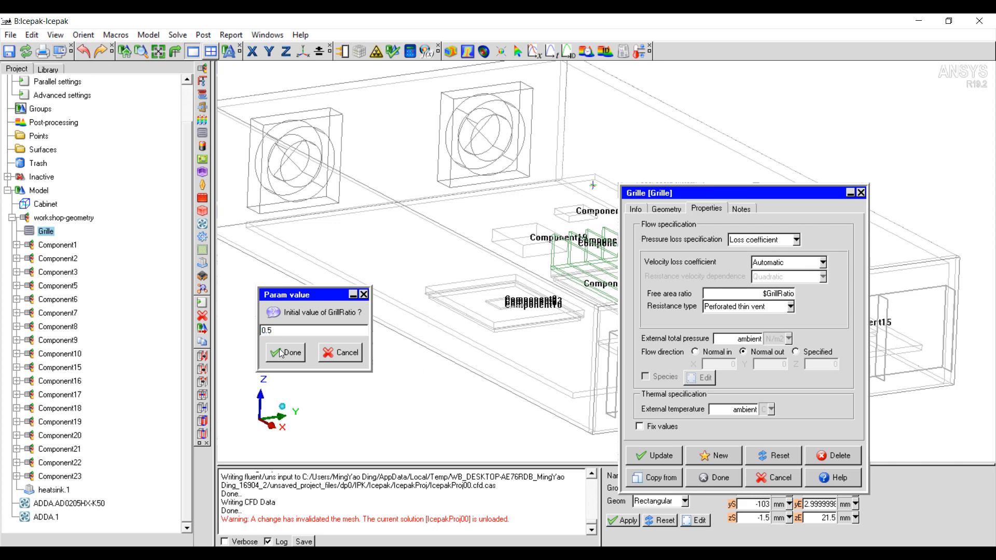
pyautogui.click(286, 352)
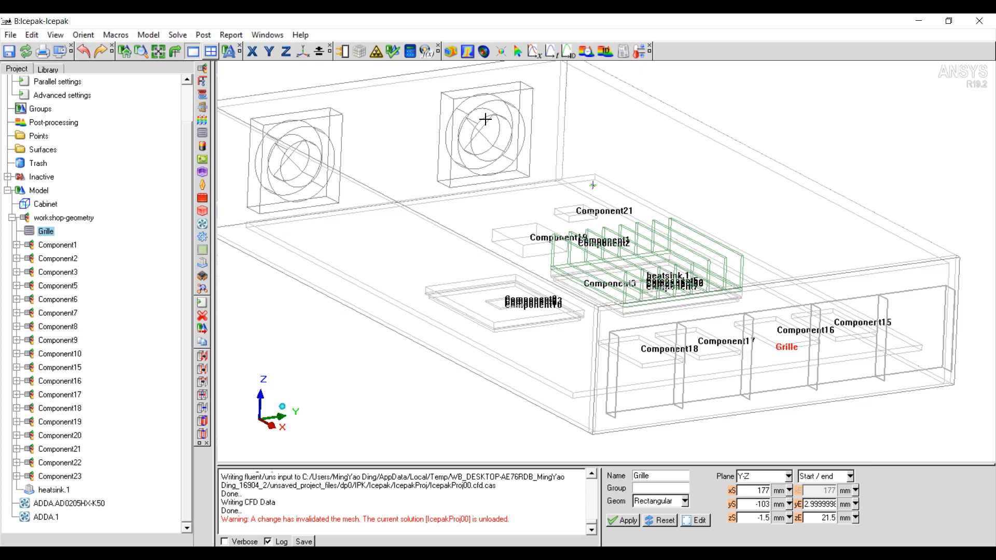
pyautogui.doubleClick(60, 503)
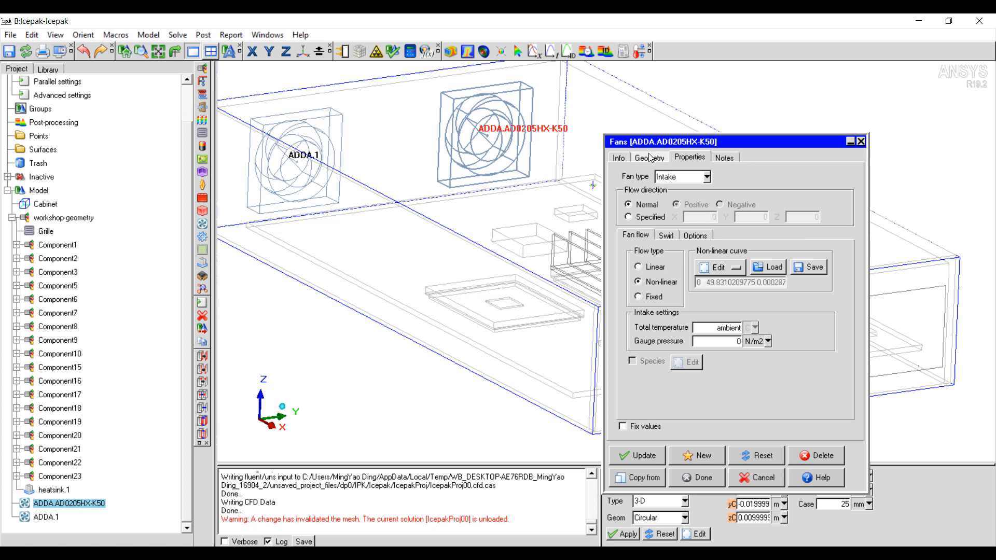
# Review the ADDA fan's Geometry, Info and Properties and close it unchanged.
pyautogui.click(649, 156)
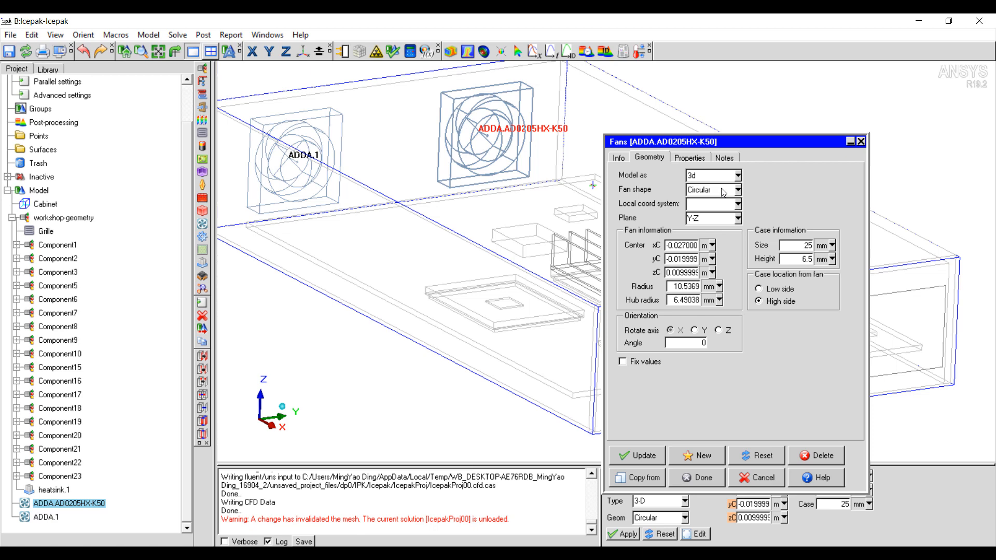
pyautogui.click(617, 158)
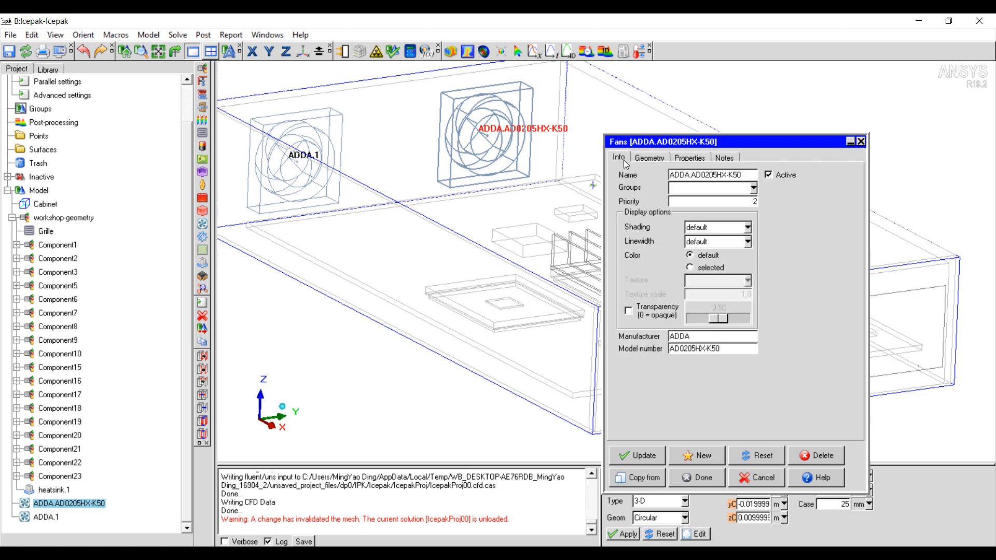
pyautogui.click(688, 158)
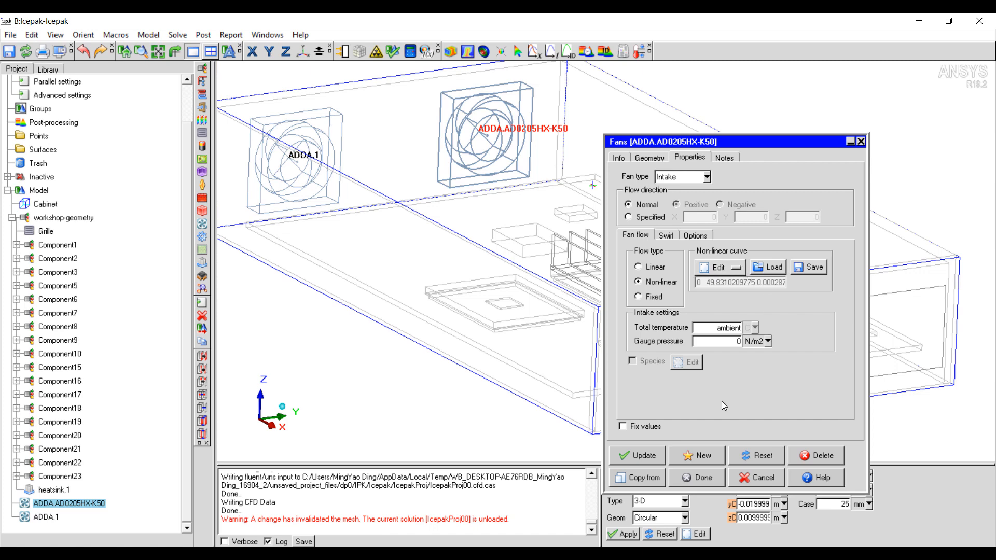
pyautogui.click(696, 477)
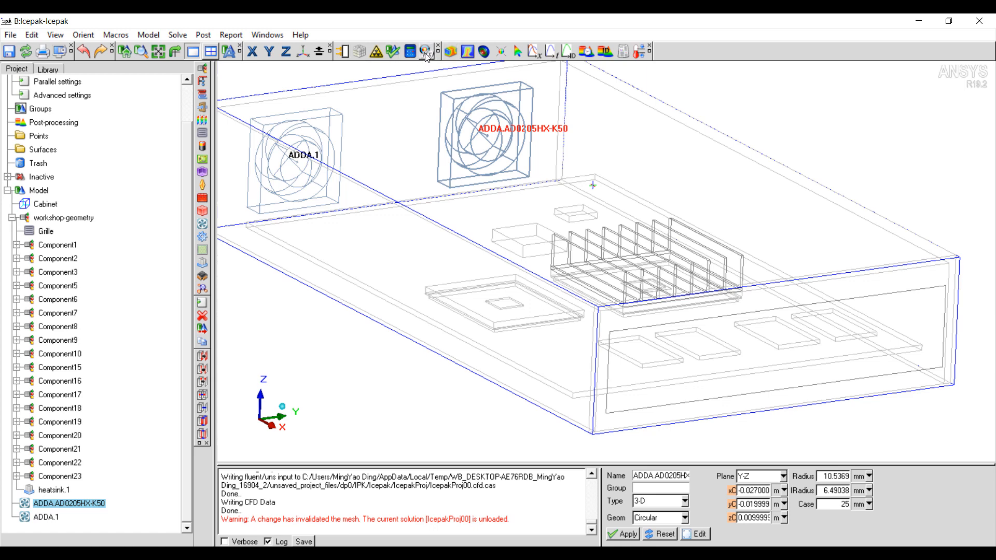
# Define primary function f0 as Global maximum temperature in Parameters and optimization.
pyautogui.click(426, 52)
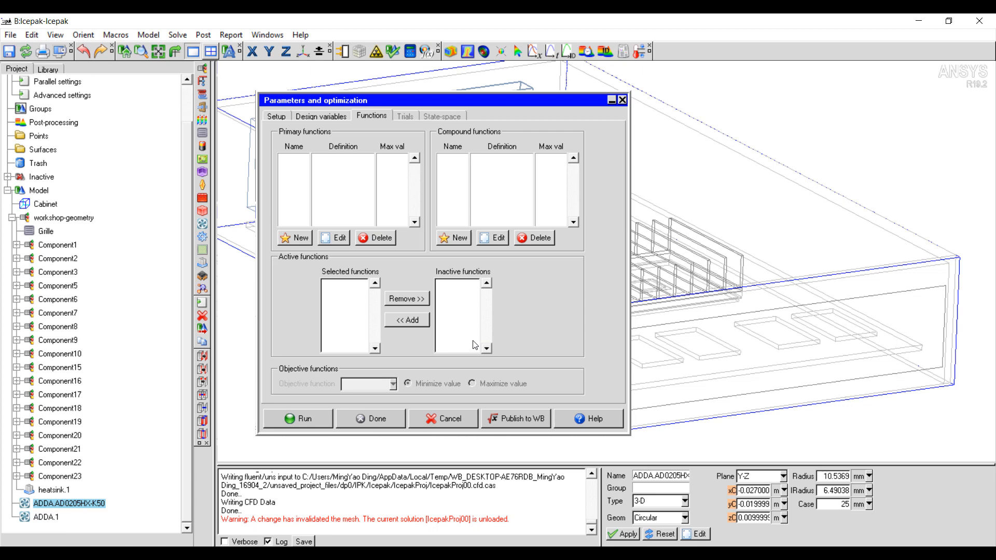
pyautogui.moveTo(489, 111)
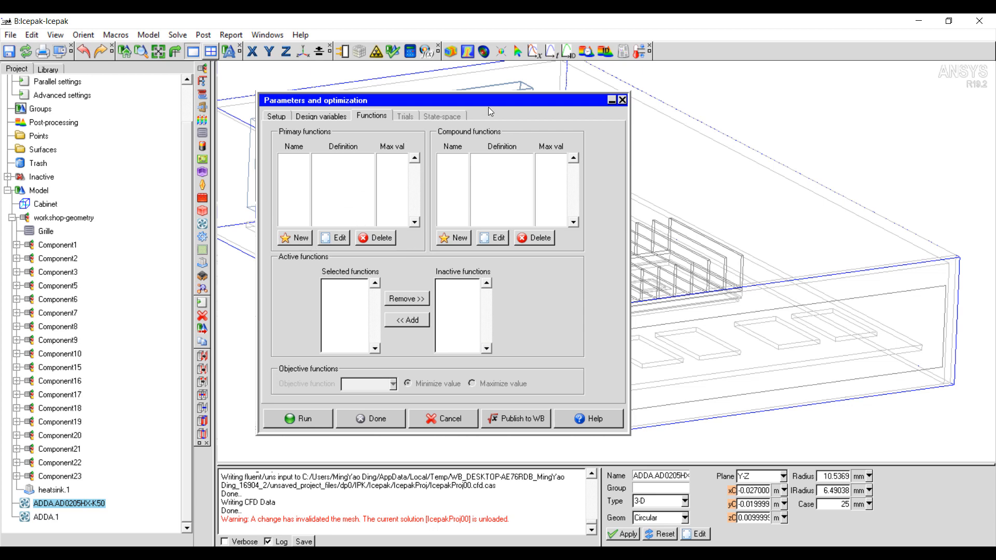
pyautogui.moveTo(445, 99); pyautogui.dragTo(273, 101)
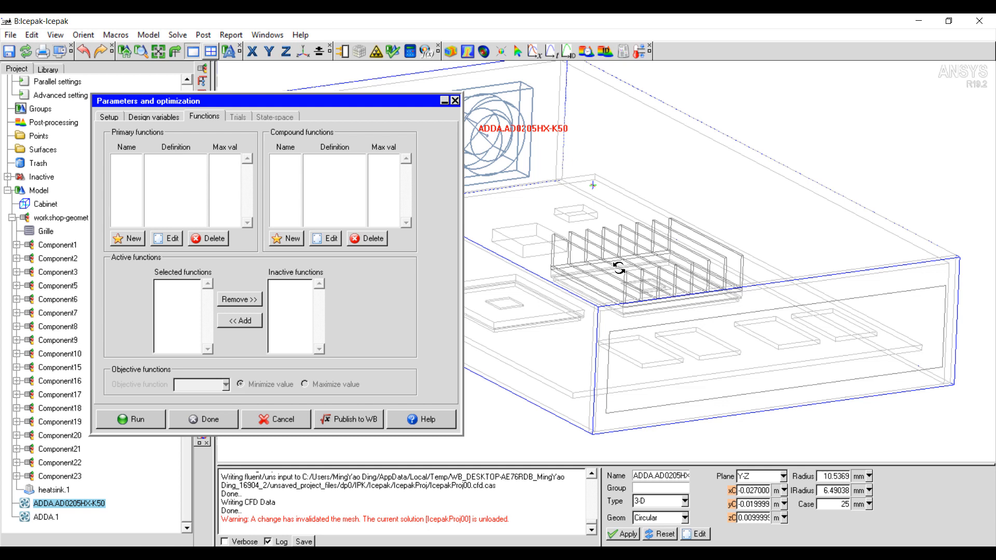
pyautogui.moveTo(228, 274)
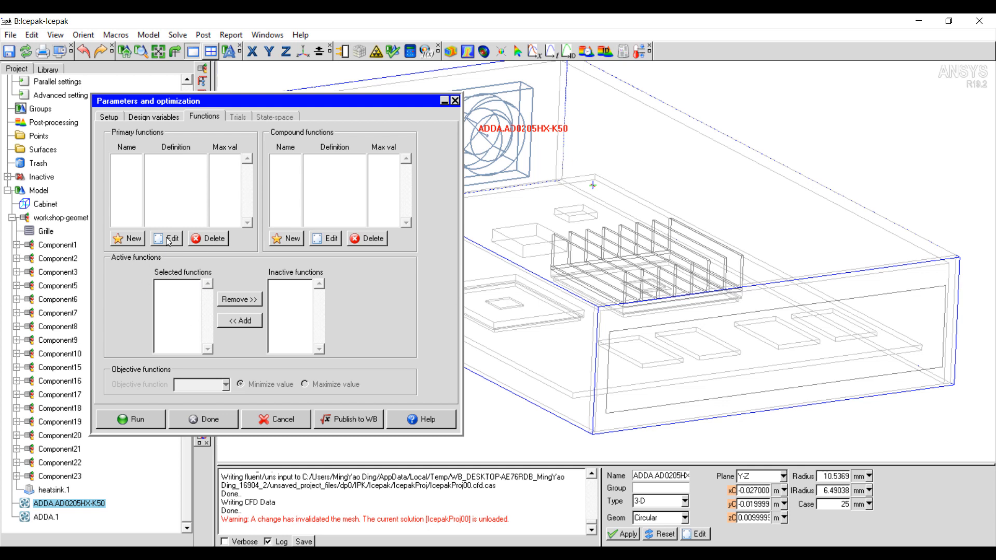
pyautogui.click(129, 238)
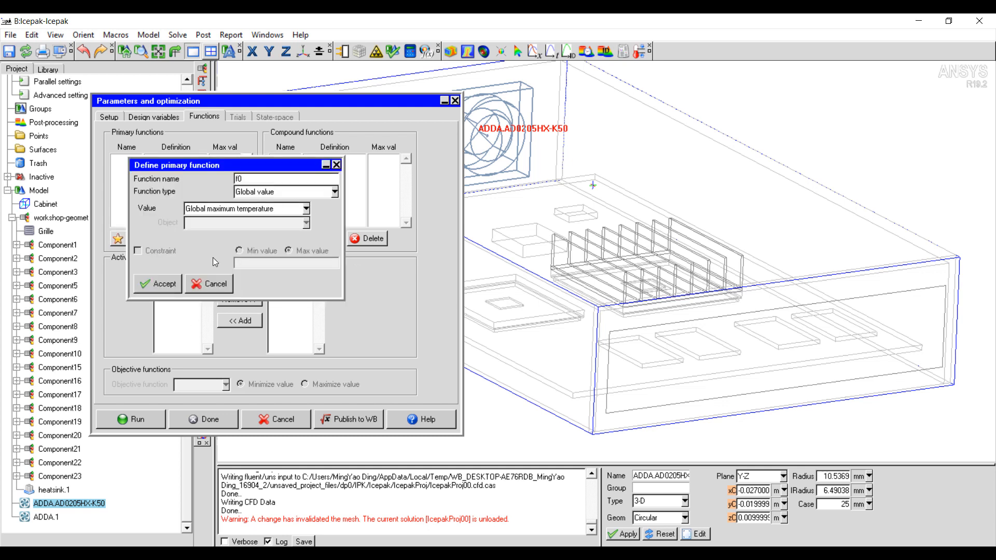
pyautogui.click(156, 283)
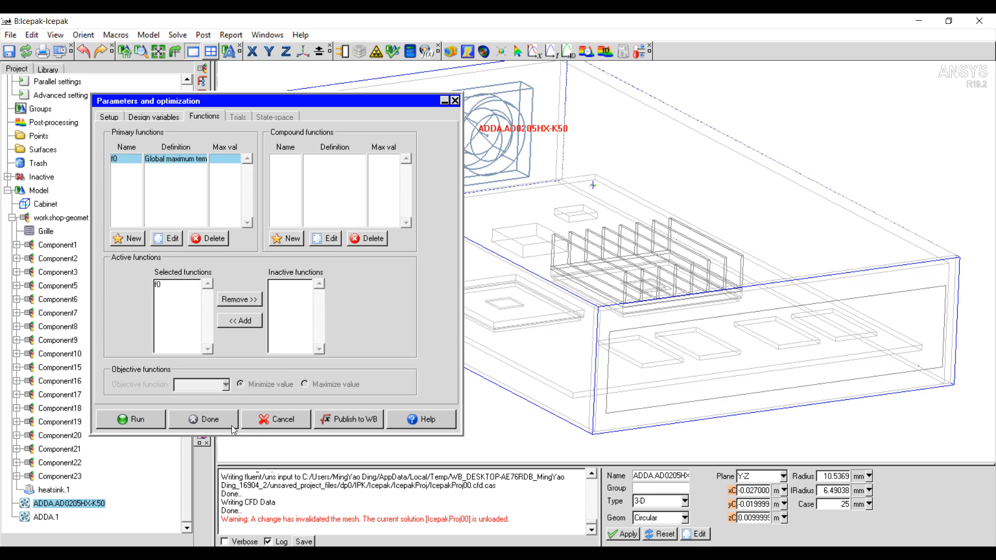
pyautogui.click(203, 419)
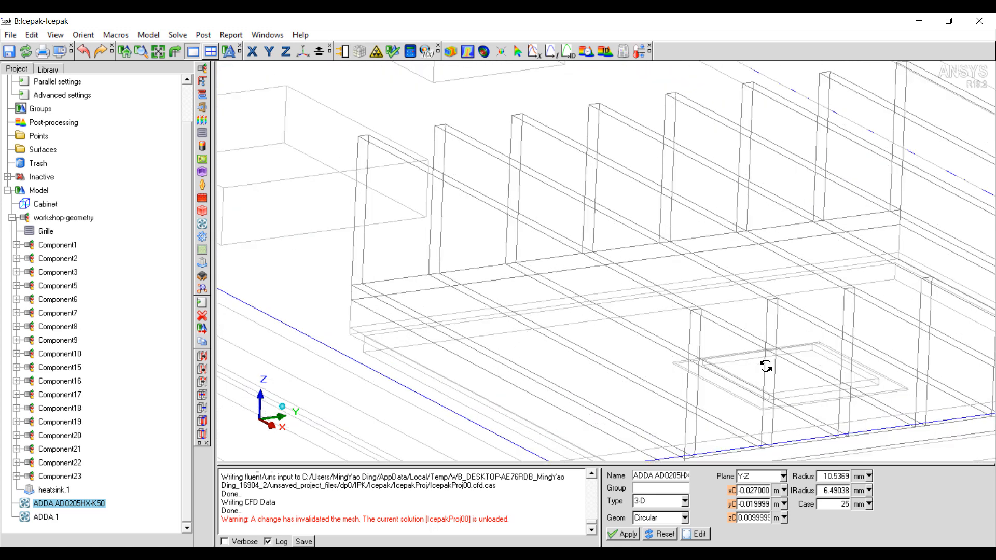
pyautogui.click(59, 463)
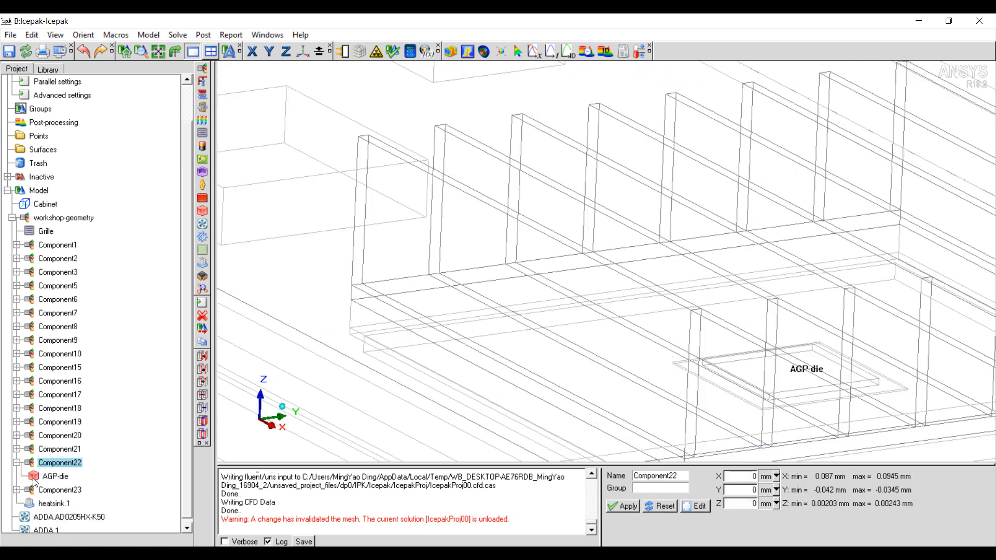
# Drive the AGP-die block's Total power by parameter $Power with initial value 20.
pyautogui.doubleClick(55, 475)
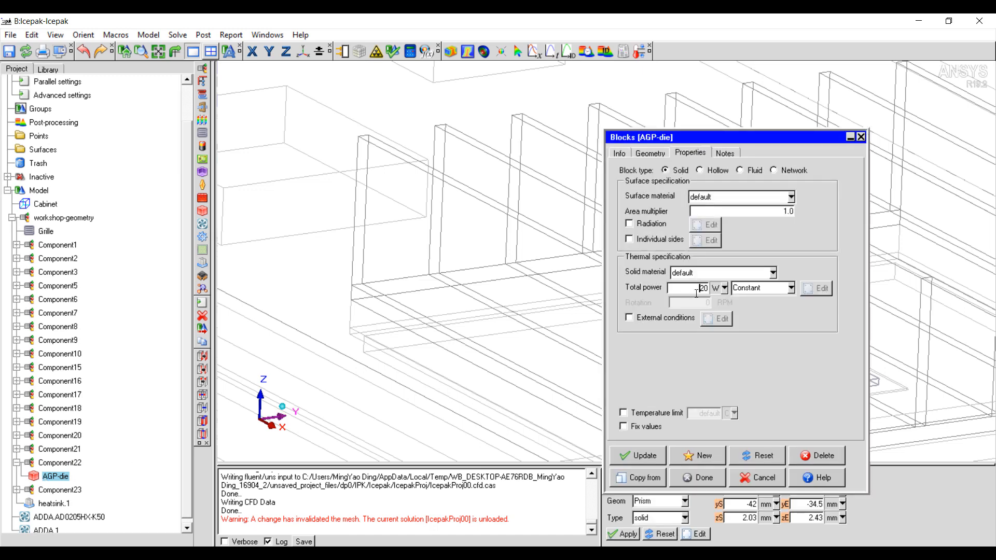
pyautogui.write('$Power')
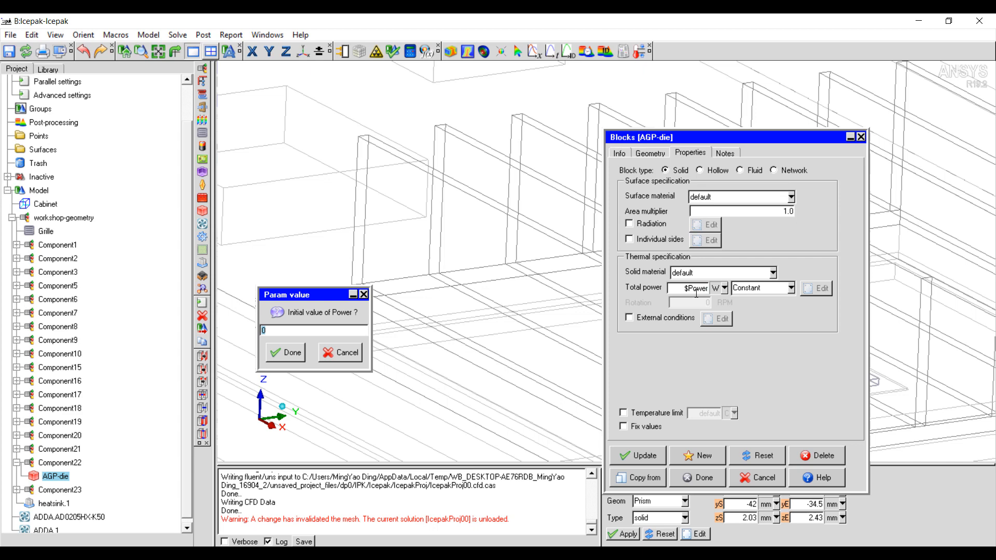
pyautogui.click(292, 352)
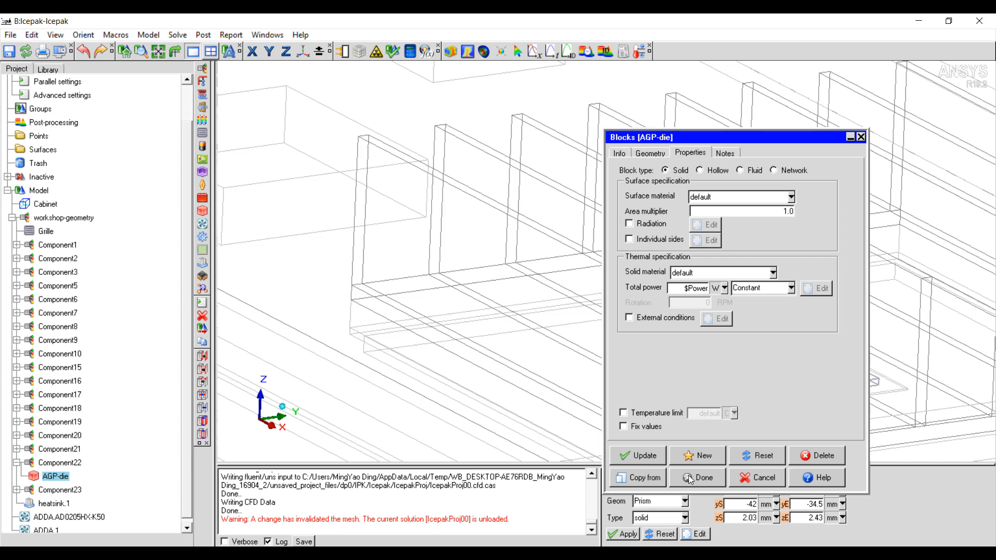
pyautogui.click(696, 477)
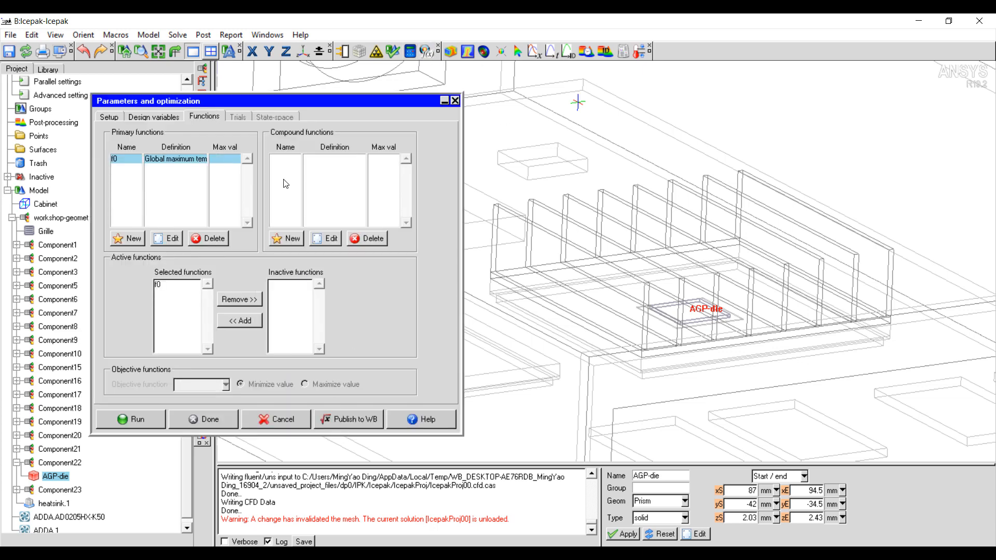
# Publish all input variables FinCount, FinHeight, GrillRatio and Power to Workbench.
pyautogui.click(348, 419)
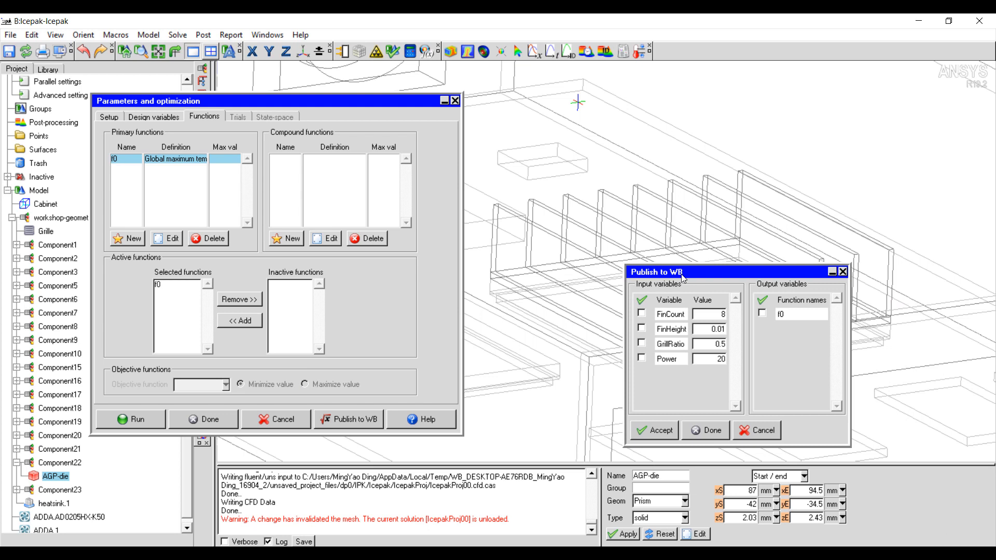
pyautogui.click(640, 300)
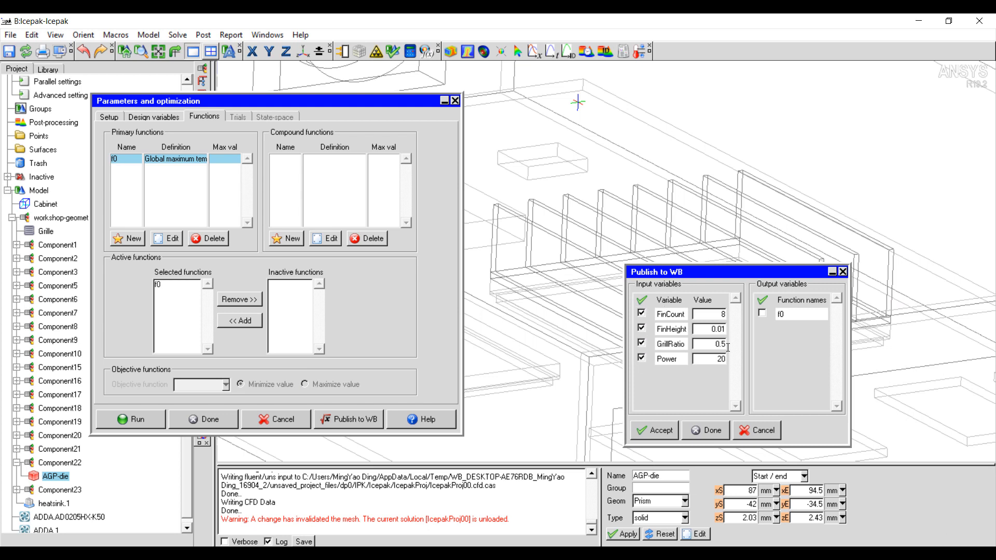
pyautogui.click(761, 313)
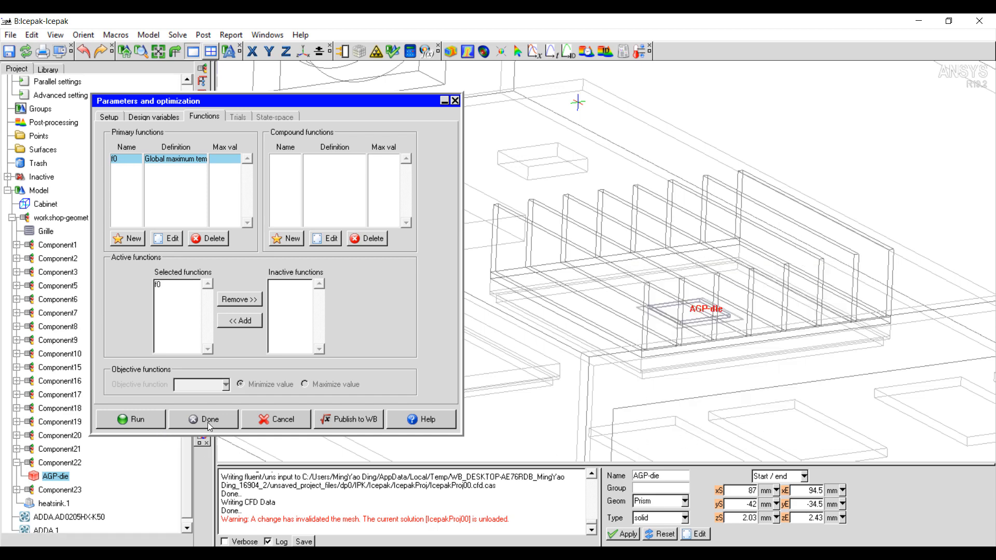
pyautogui.click(209, 419)
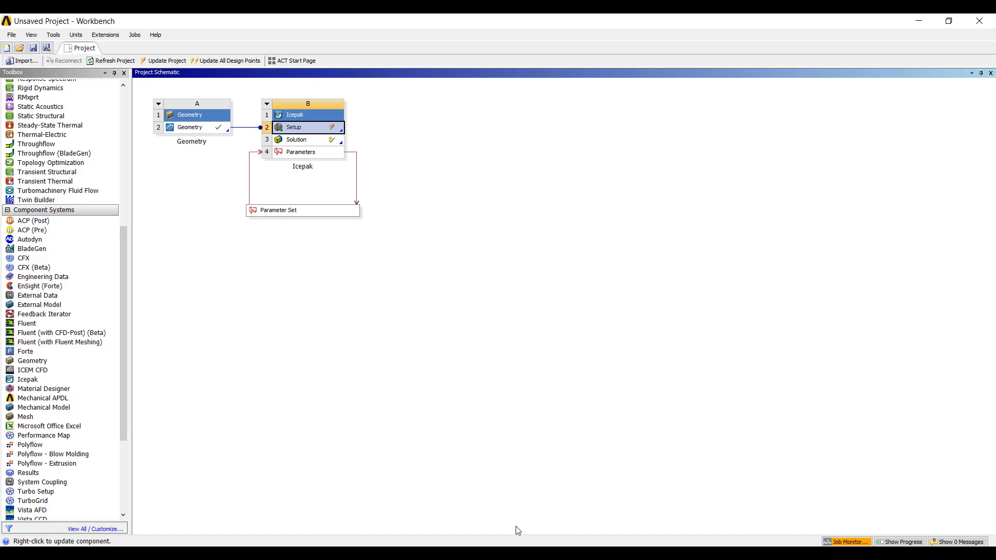
pyautogui.moveTo(279, 210)
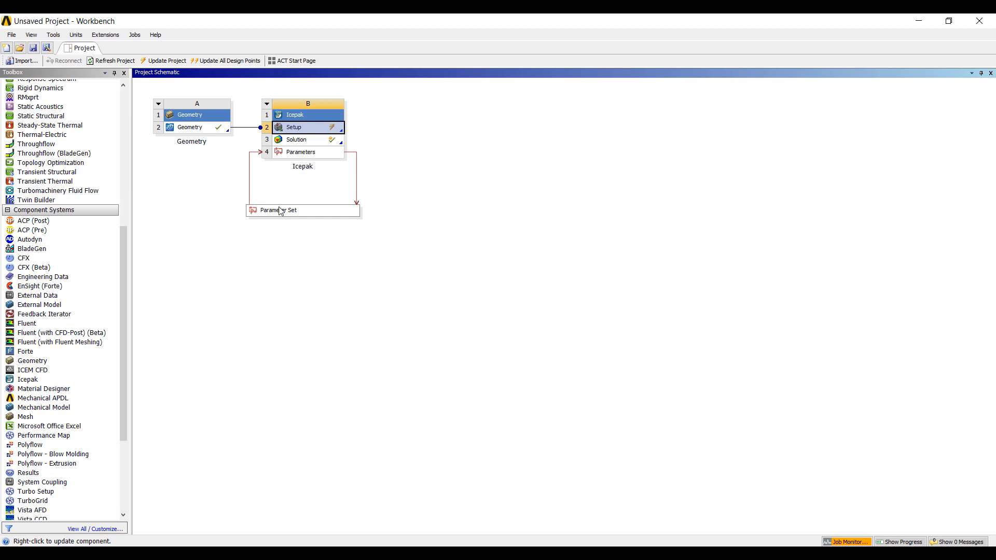
pyautogui.doubleClick(279, 211)
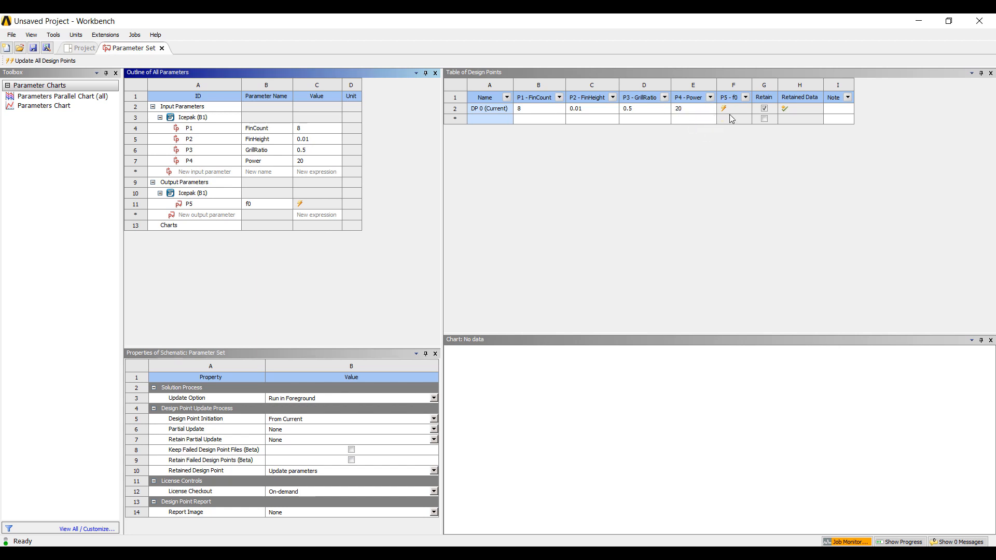
pyautogui.click(82, 47)
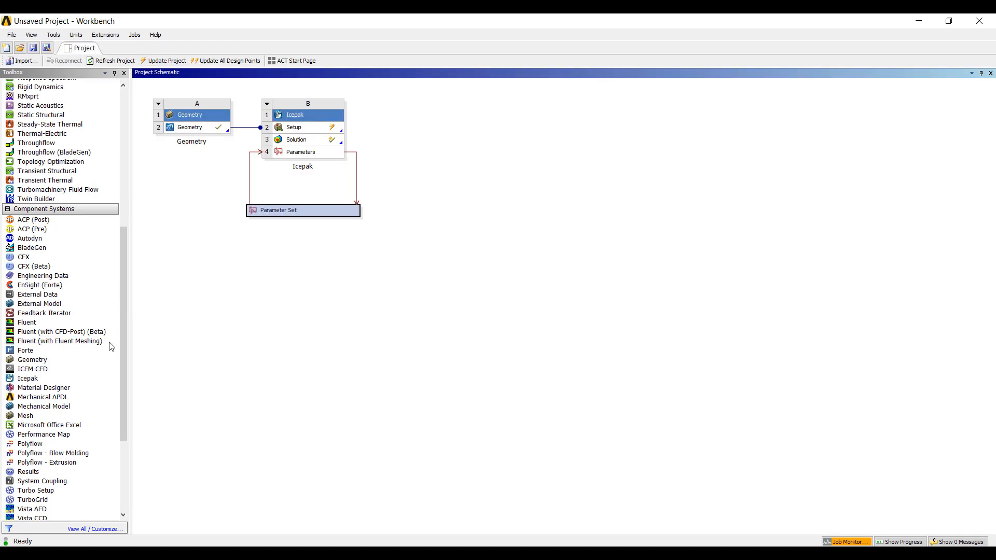
pyautogui.scroll(-3)
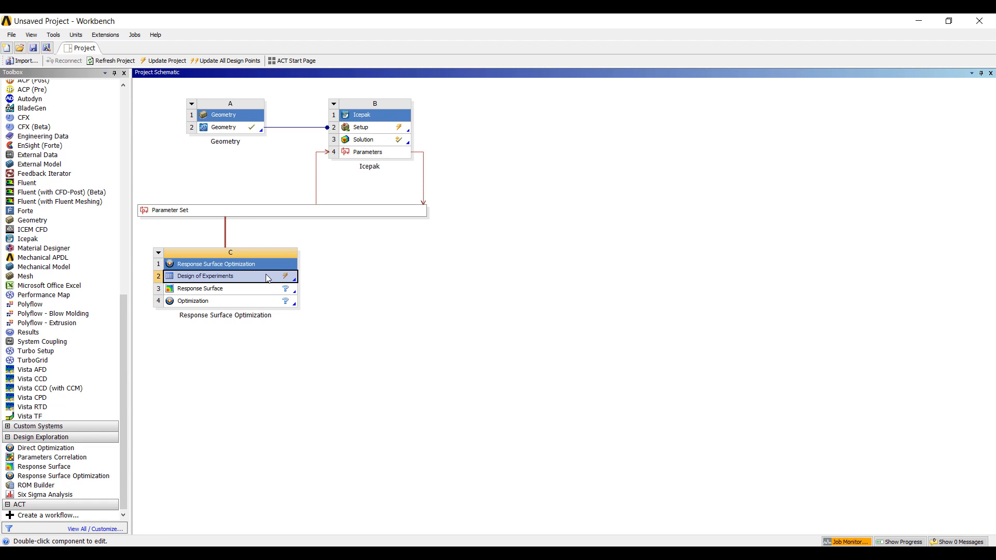
# Open the Response Surface Optimization's Design of Experiments component.
pyautogui.doubleClick(216, 276)
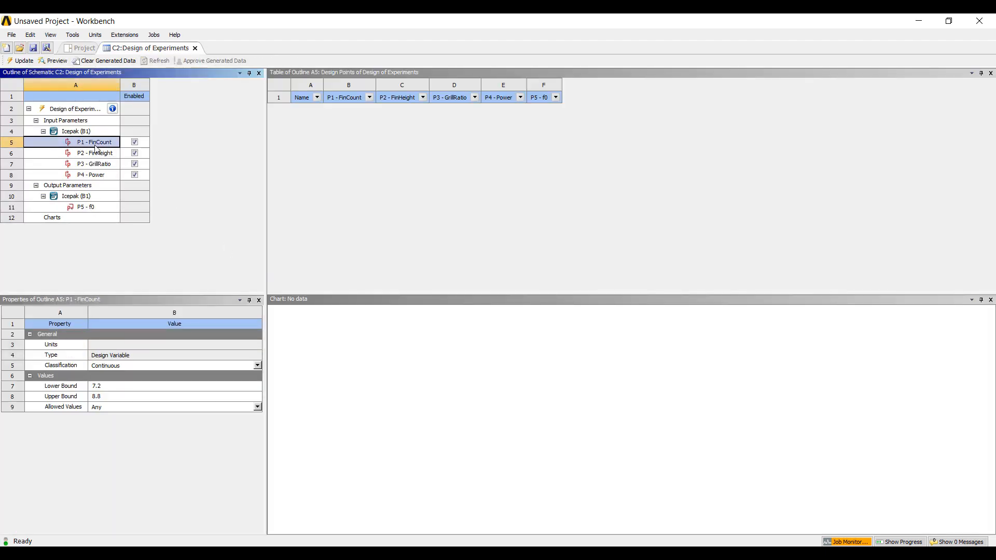
pyautogui.moveTo(150, 258)
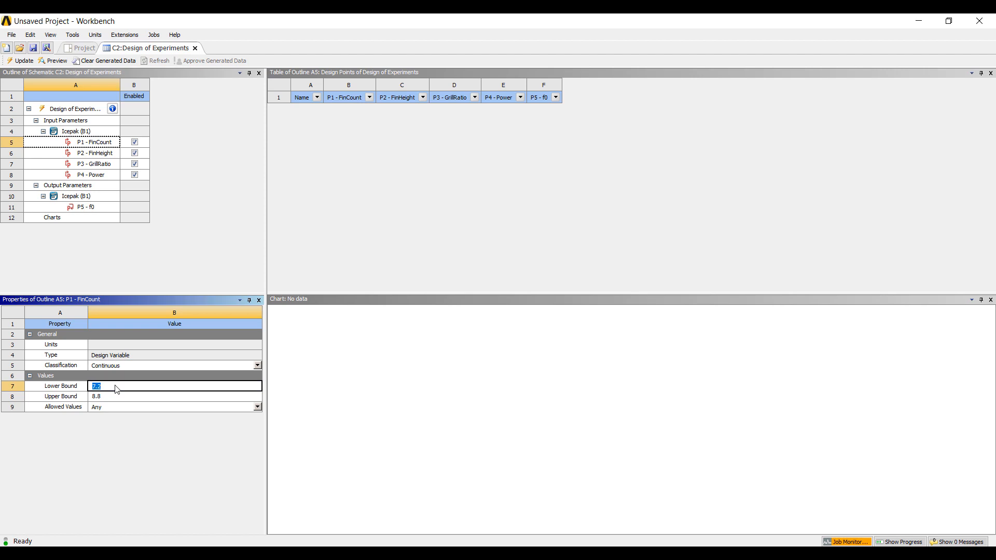
# Edit the FinCount bound and set FinHeight's lower bound to 0.005.
pyautogui.write('4')
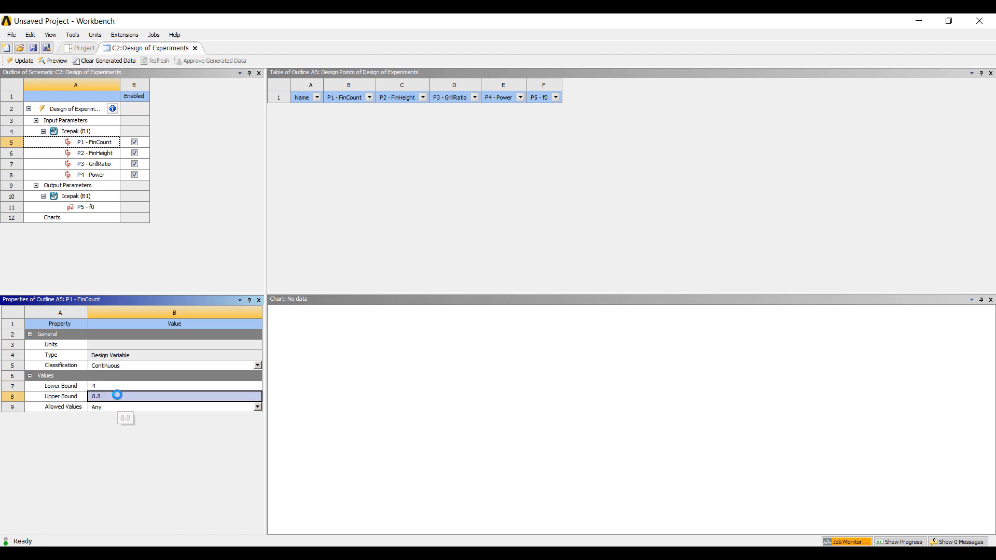
pyautogui.click(95, 154)
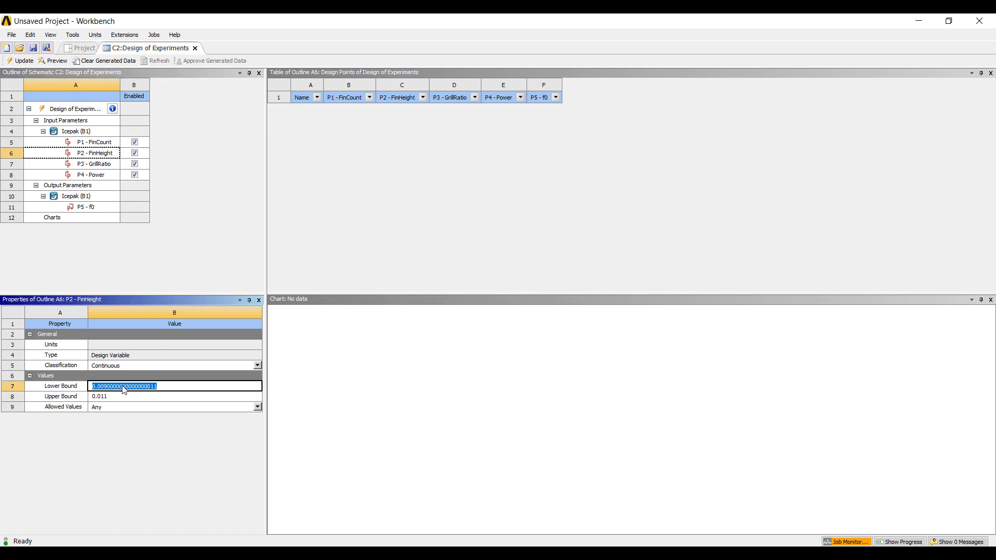
pyautogui.write('0.005')
pyautogui.click(176, 396)
pyautogui.write('0.2')
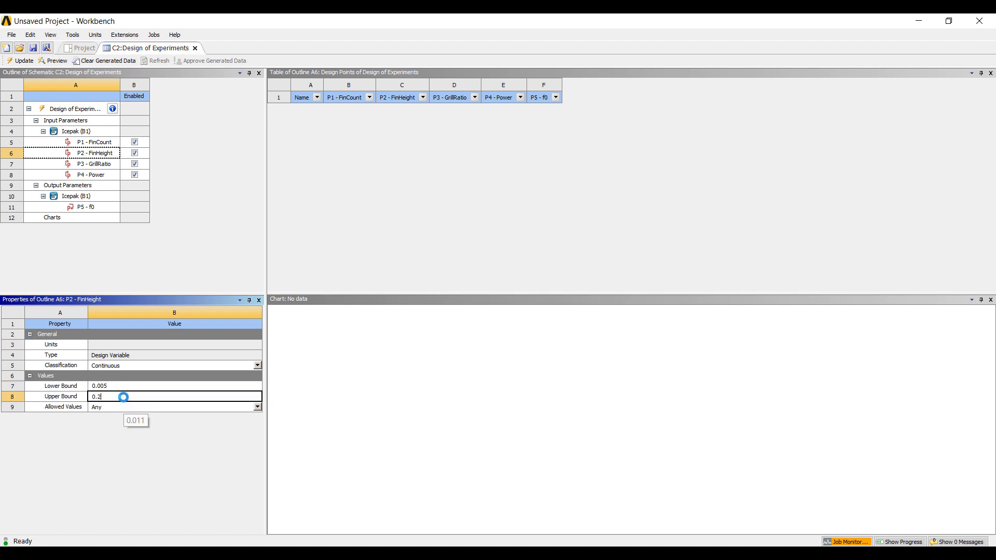
# Set GrillRatio range 0.2–0.8 and Power range 10–40 in the DOE properties.
pyautogui.click(95, 164)
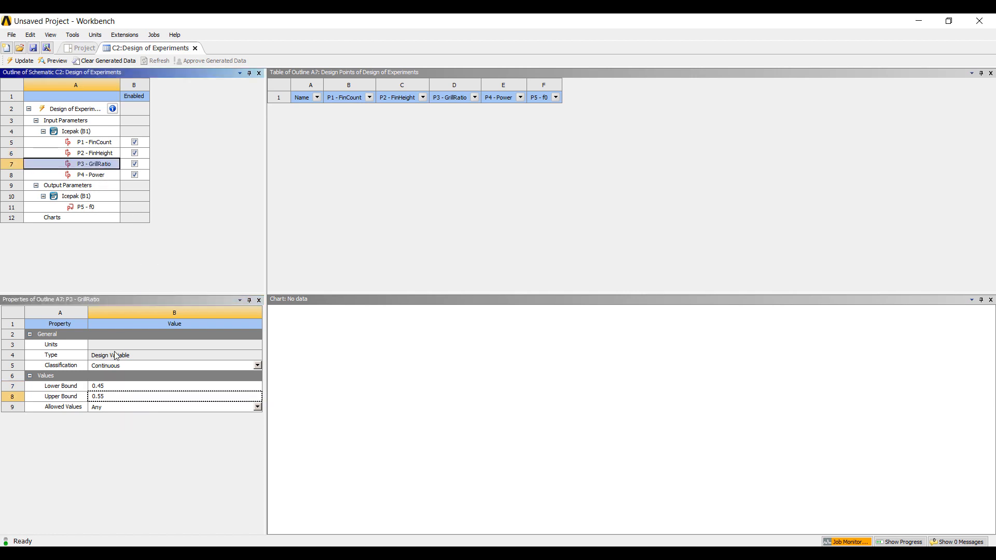
pyautogui.write('0.2')
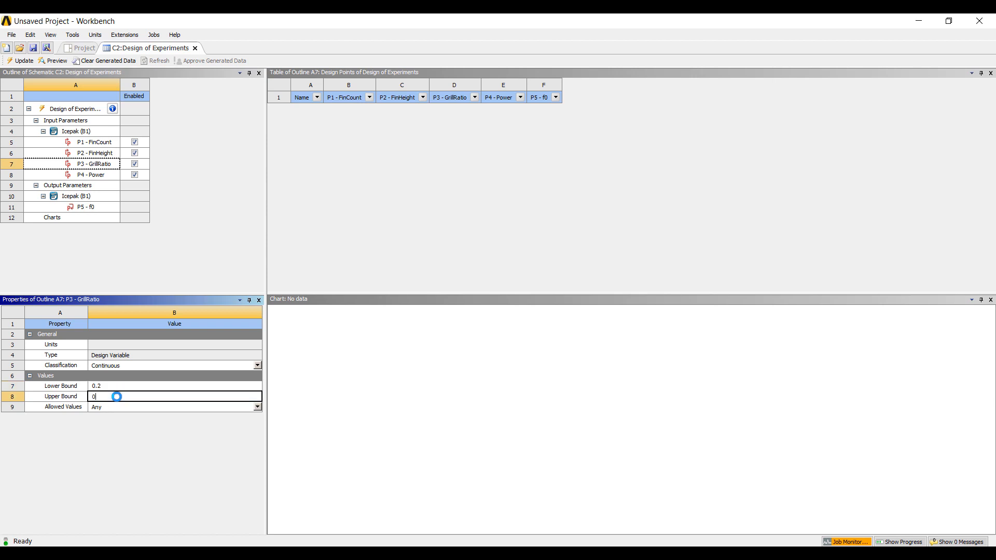
pyautogui.write('.8')
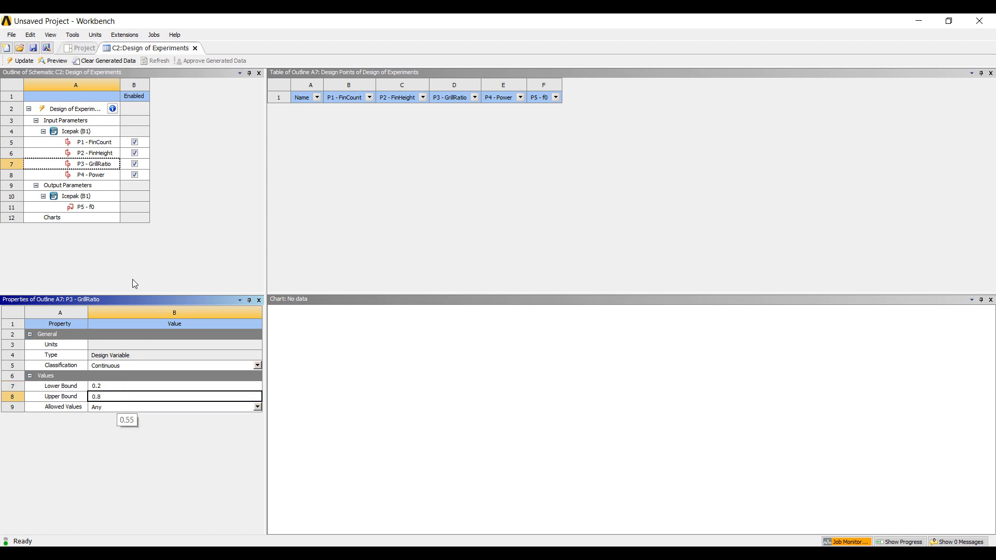
pyautogui.click(92, 174)
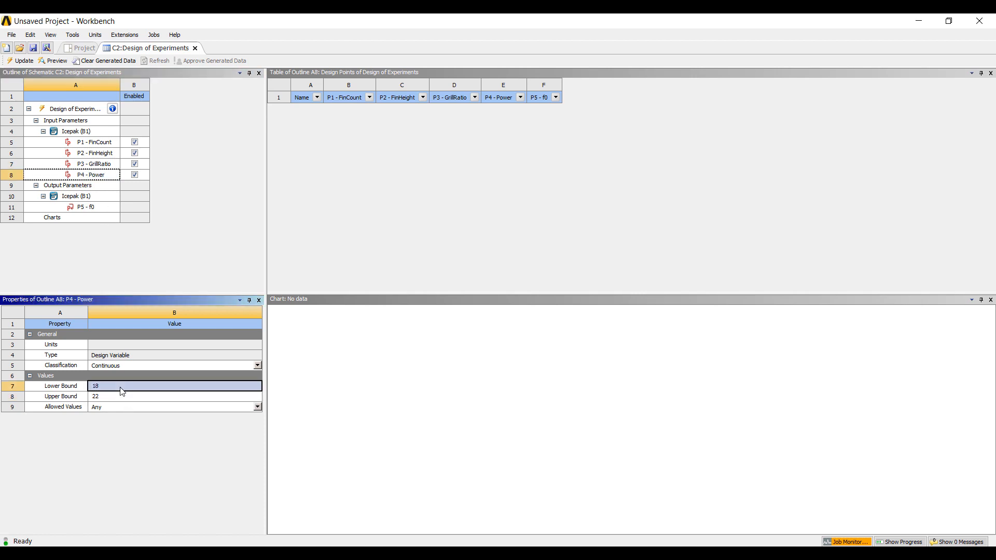
pyautogui.write('10')
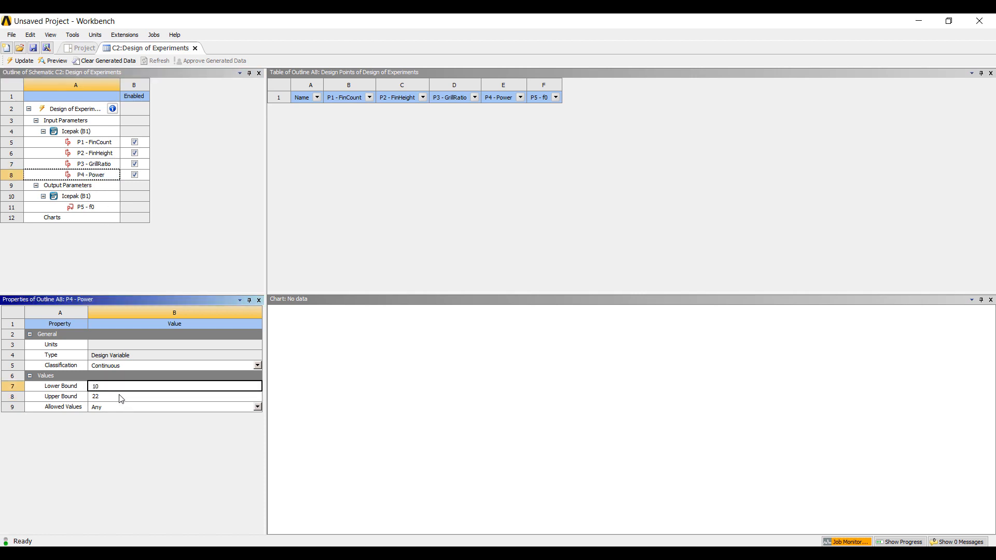
pyautogui.write('40')
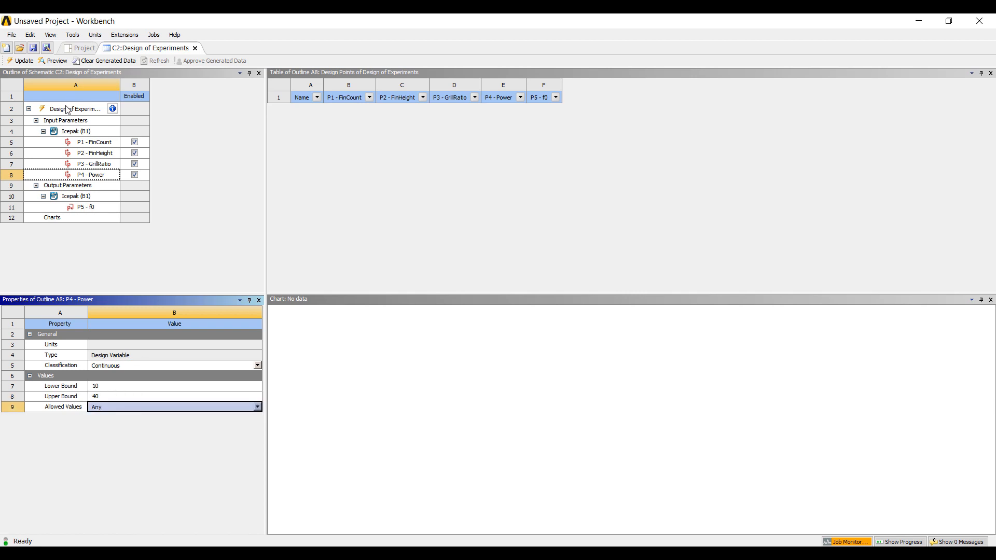
pyautogui.click(56, 60)
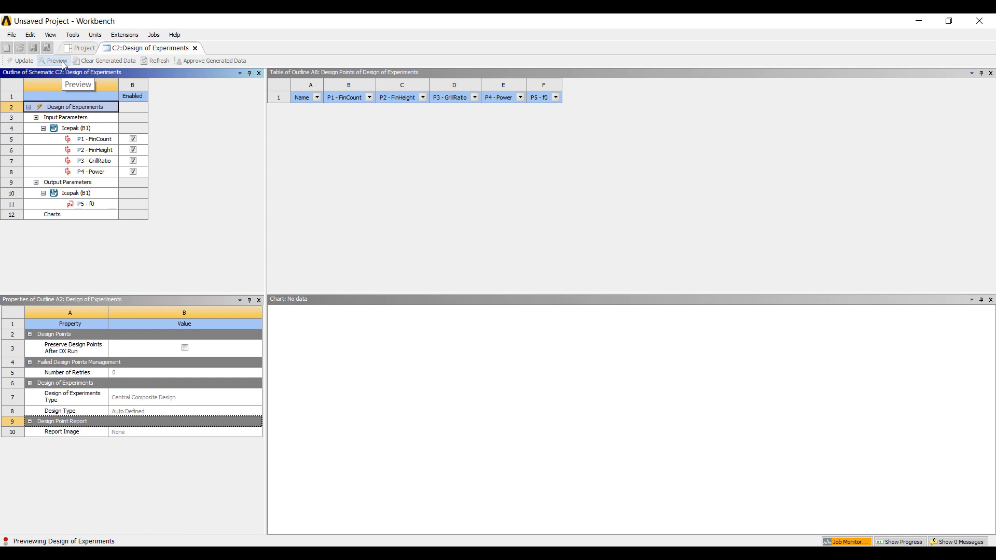
# Preview the 25 Central Composite design points and bring up the design-type choices.
pyautogui.click(55, 60)
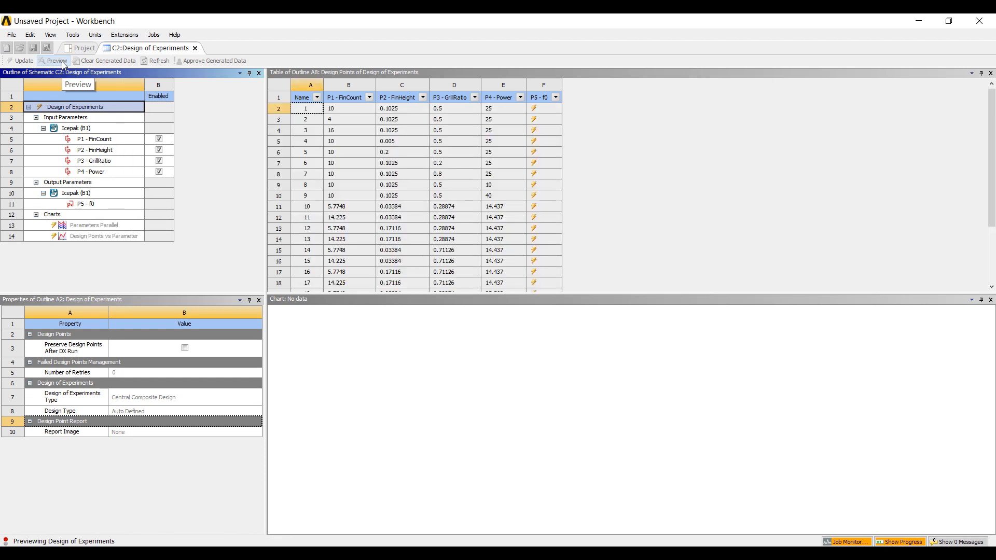
pyautogui.click(56, 60)
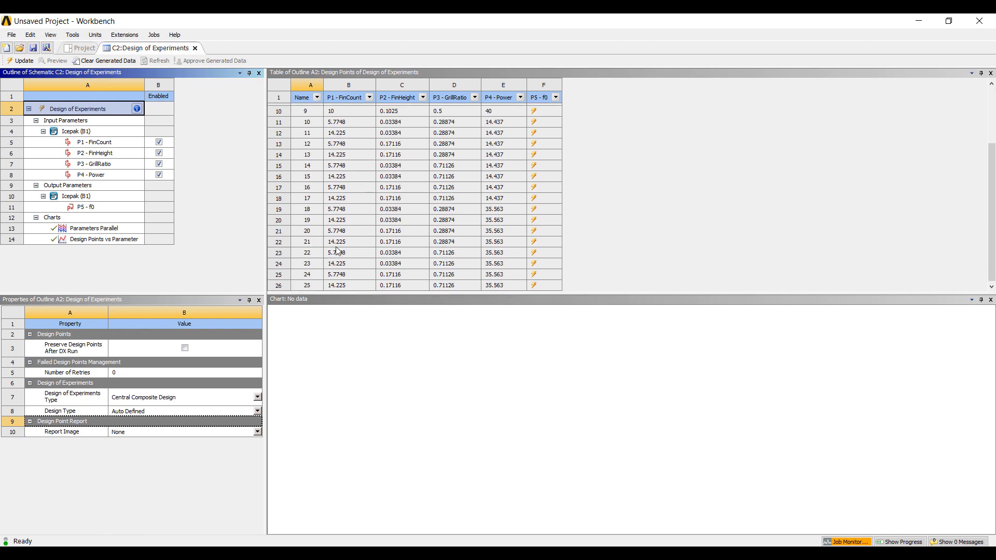
pyautogui.scroll(3)
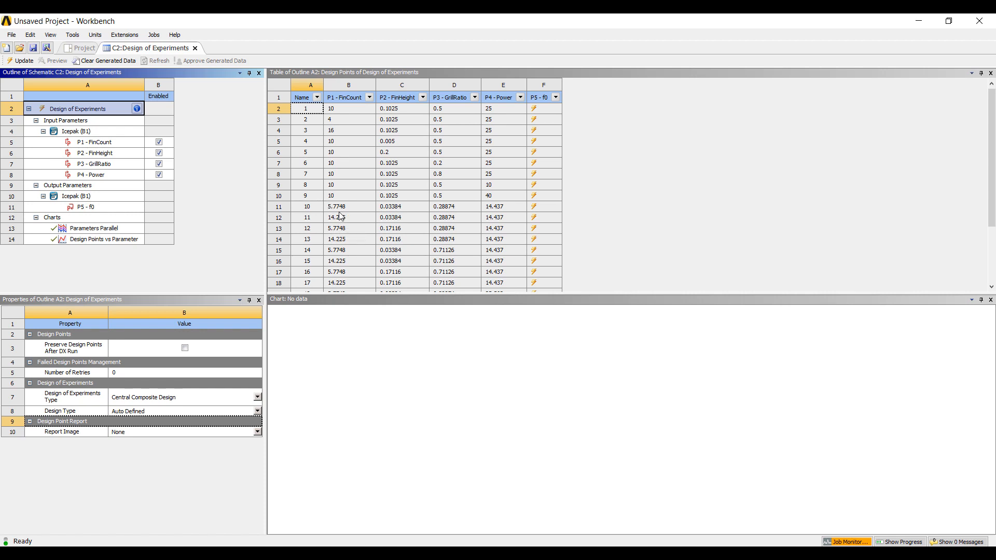
pyautogui.moveTo(242, 345)
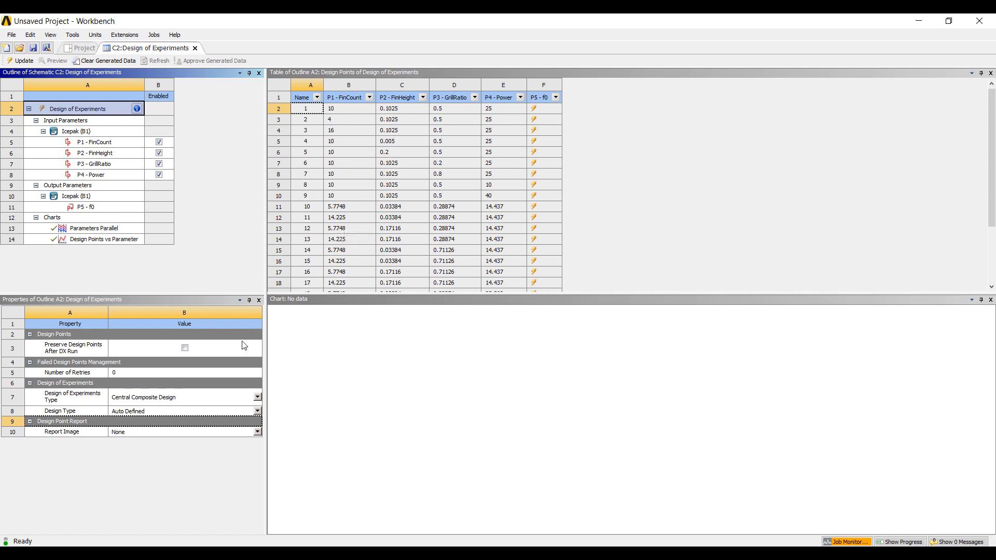
pyautogui.click(257, 398)
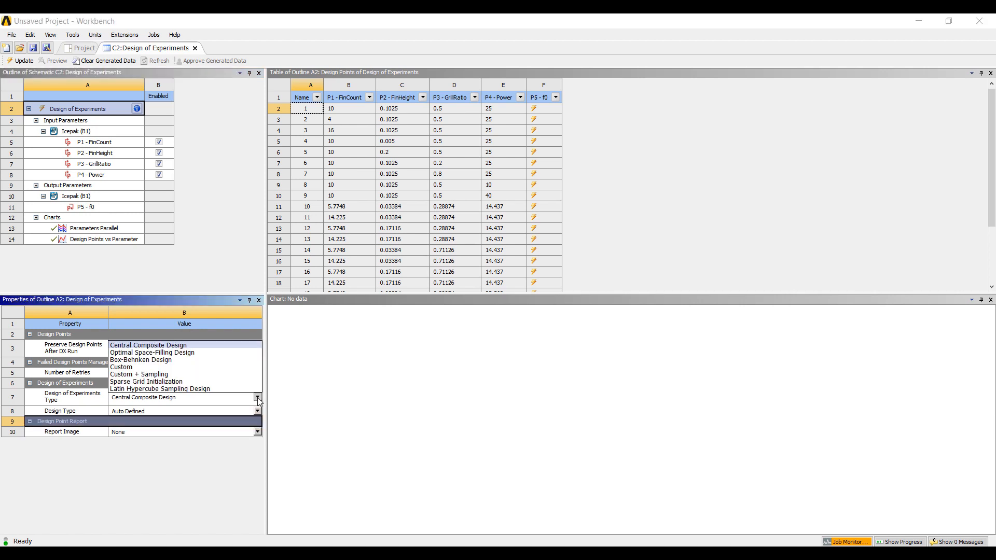
# Switch the DOE type to Custom and round the FinCount values to whole numbers.
pyautogui.click(121, 366)
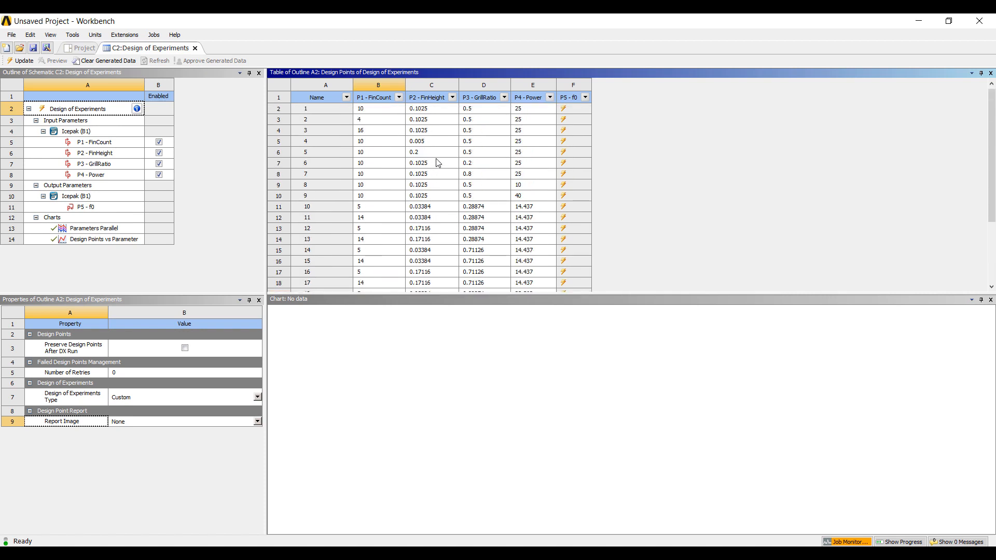
pyautogui.scroll(-3)
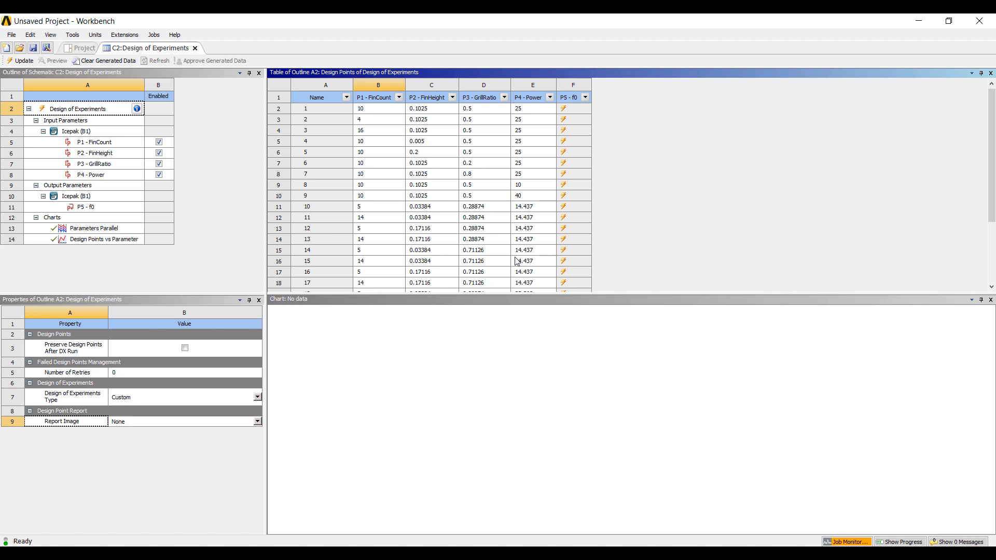
pyautogui.moveTo(523, 241)
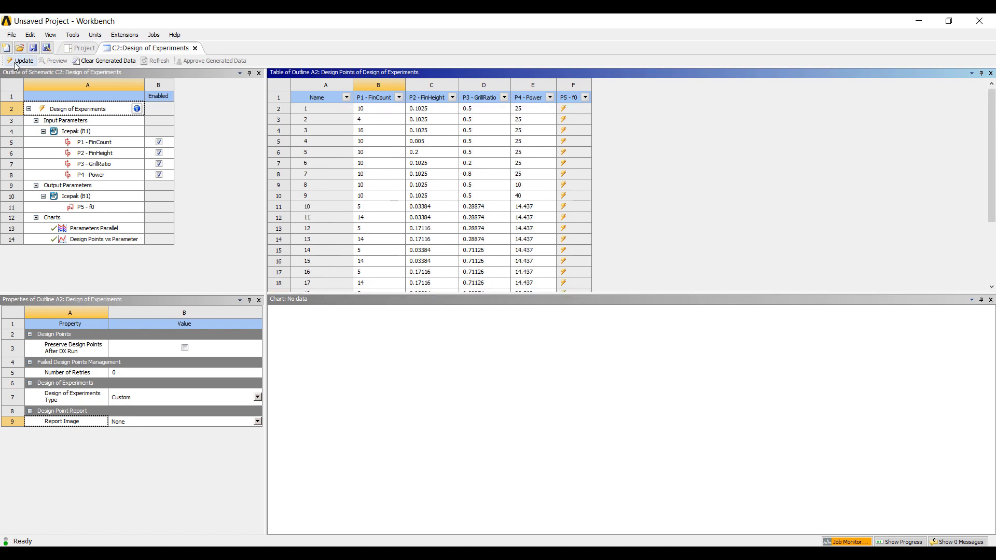
# Update the design points and the response surface, giving f0 from 16.112 to 106.49.
pyautogui.click(24, 60)
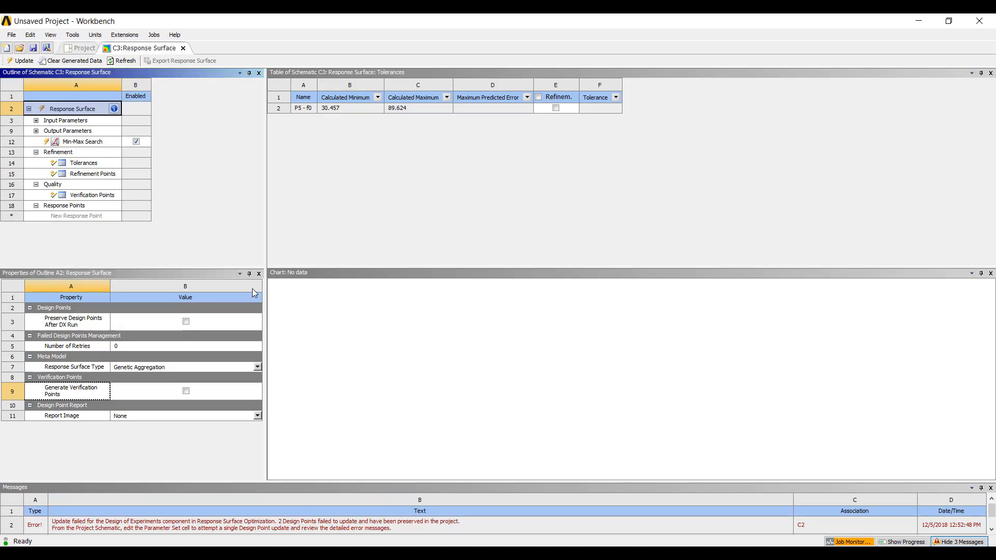
pyautogui.moveTo(86, 137)
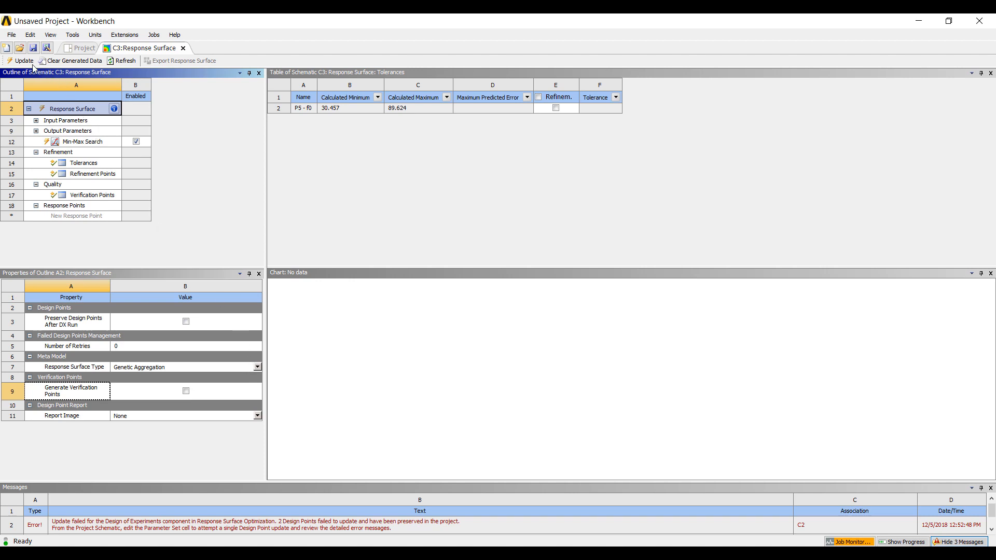
pyautogui.click(21, 60)
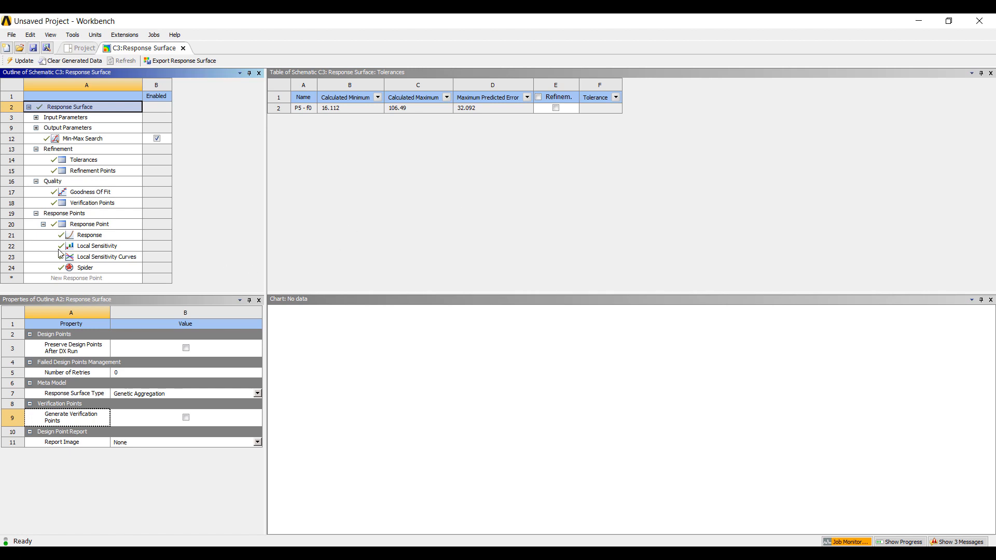
# Plot the response chart of f0 against GrillRatio, then against Power.
pyautogui.click(90, 235)
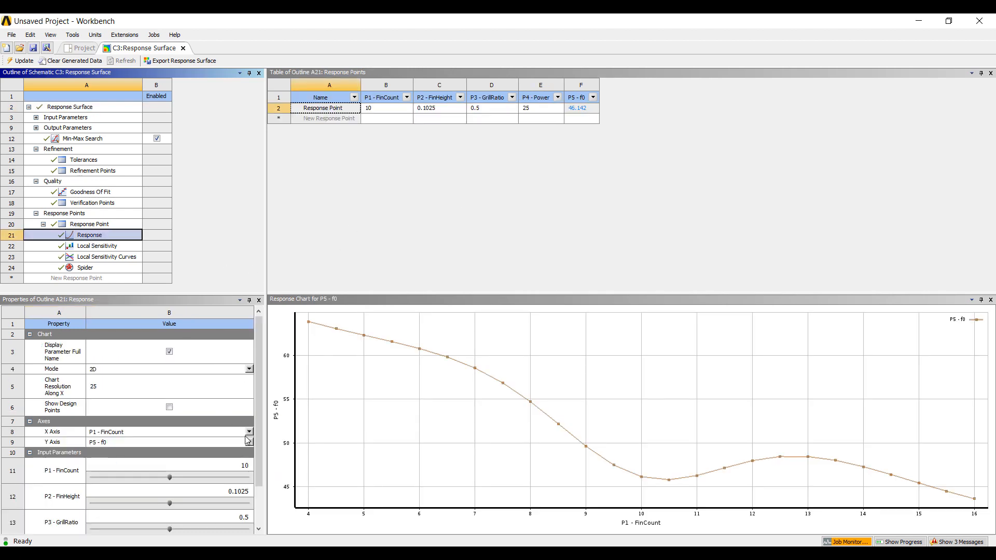
pyautogui.click(248, 432)
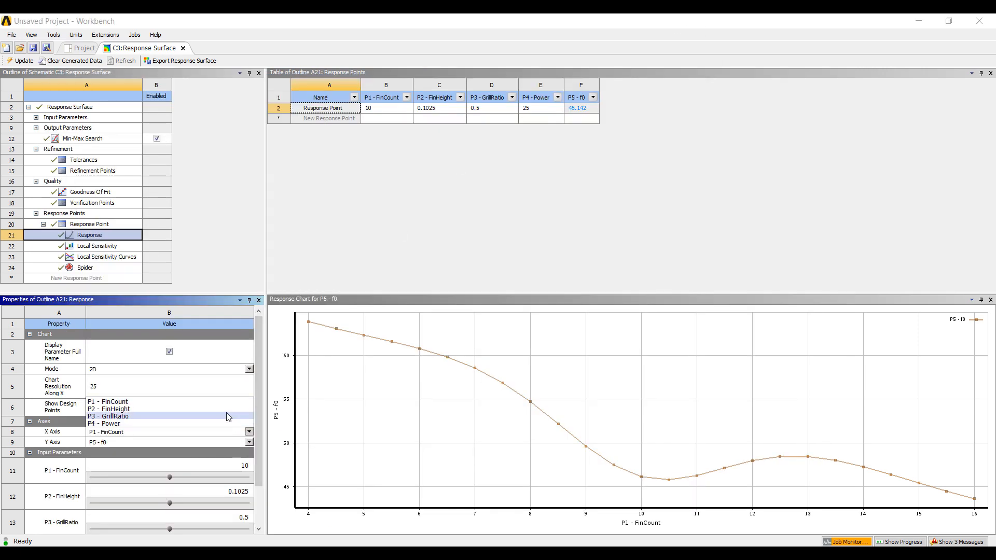
pyautogui.click(108, 409)
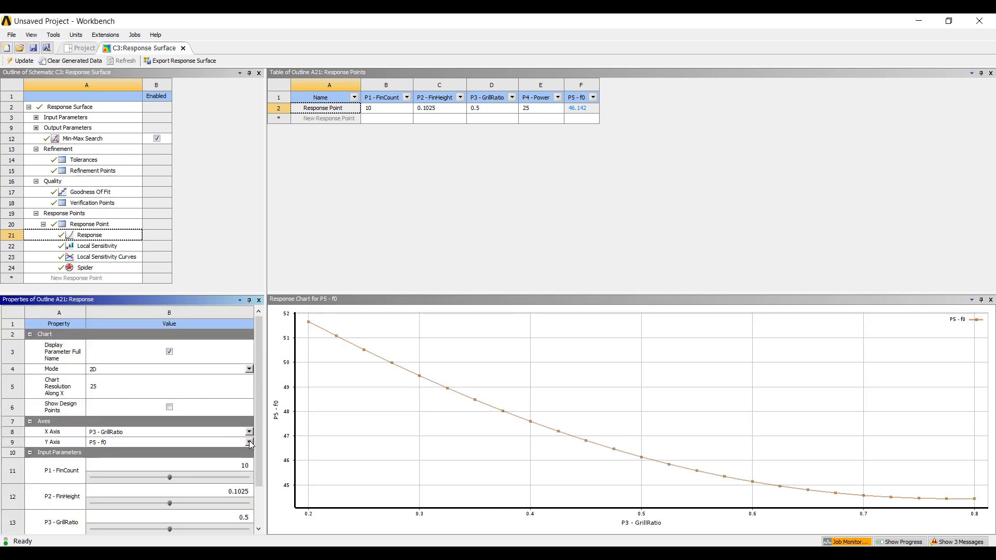
pyautogui.click(249, 431)
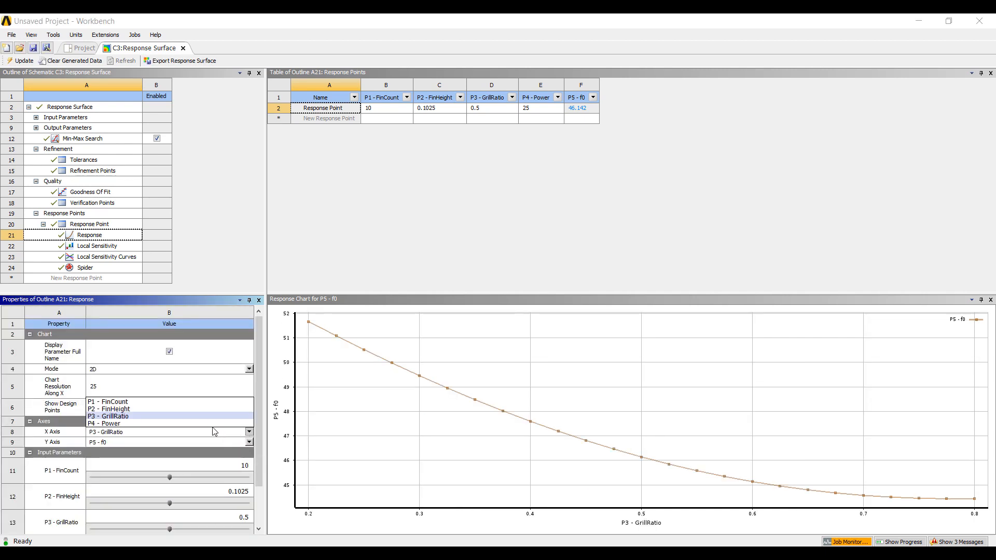
pyautogui.click(104, 423)
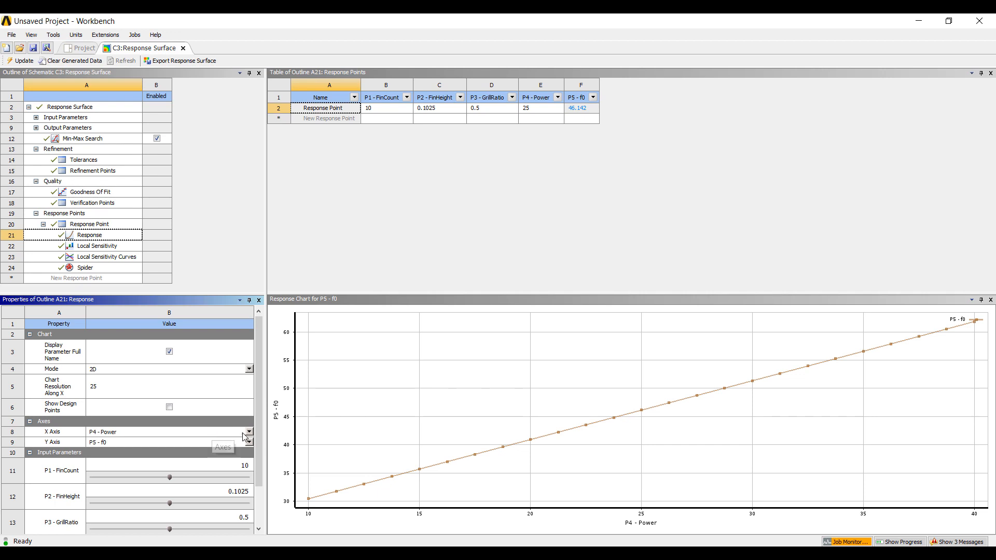
pyautogui.click(248, 370)
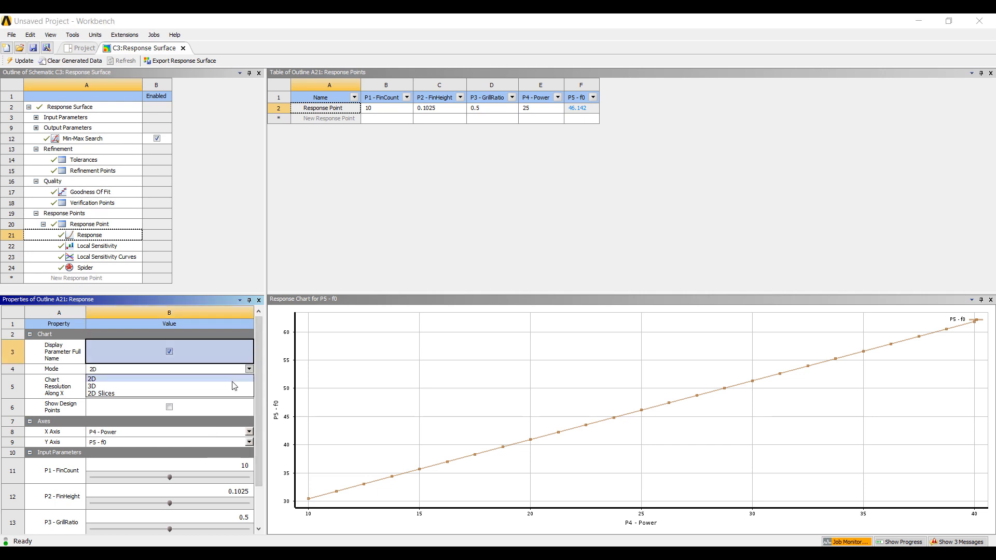
# Show f0 as a 3D surface over Power and FinHeight and rotate it.
pyautogui.click(93, 386)
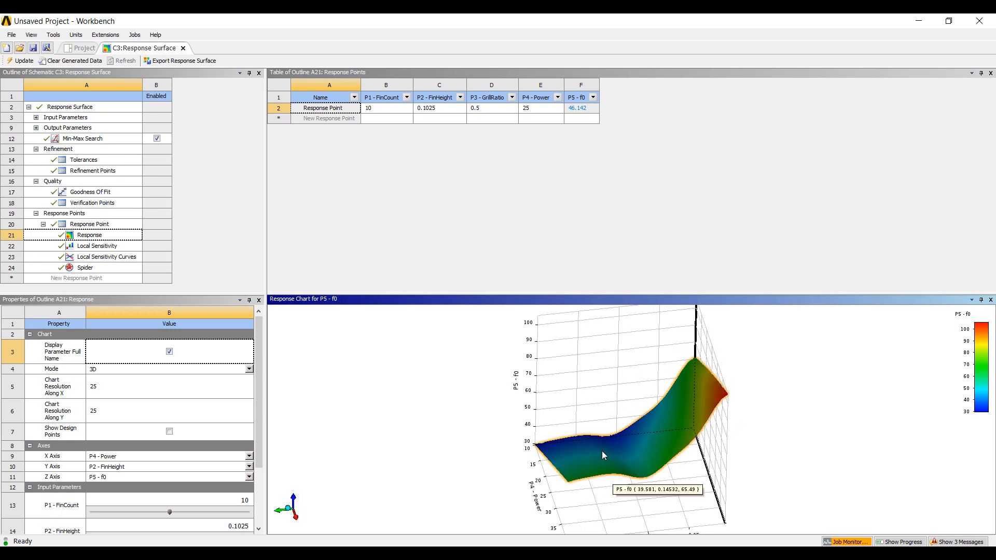
pyautogui.moveTo(603, 454); pyautogui.dragTo(638, 376)
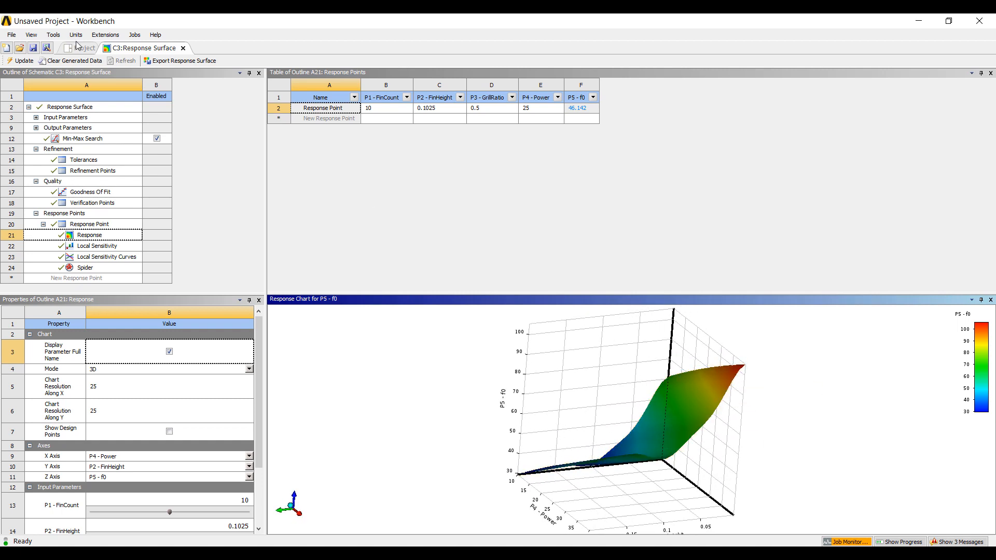
pyautogui.moveTo(81, 49)
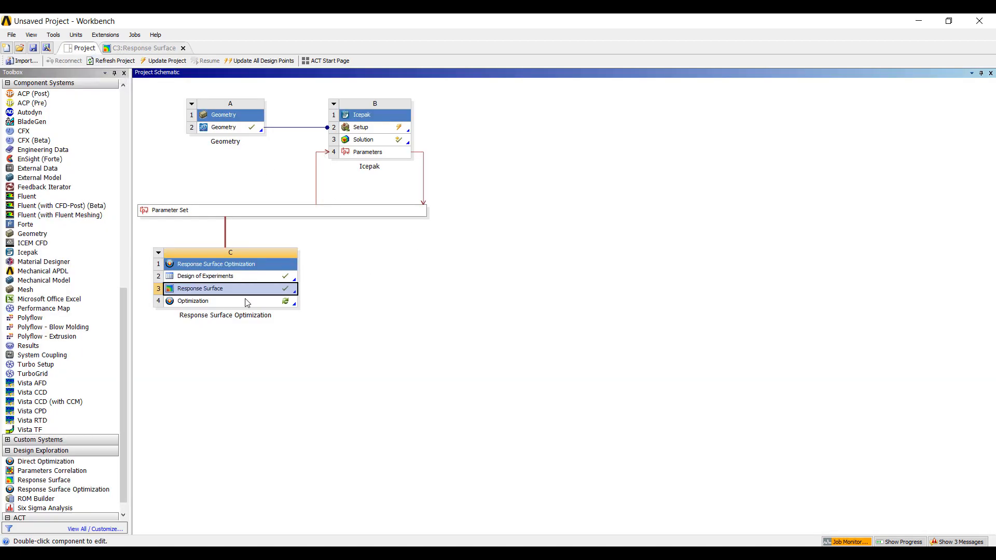
# Add P5 - f0 as a Minimize objective in the optimization's objectives table.
pyautogui.doubleClick(193, 301)
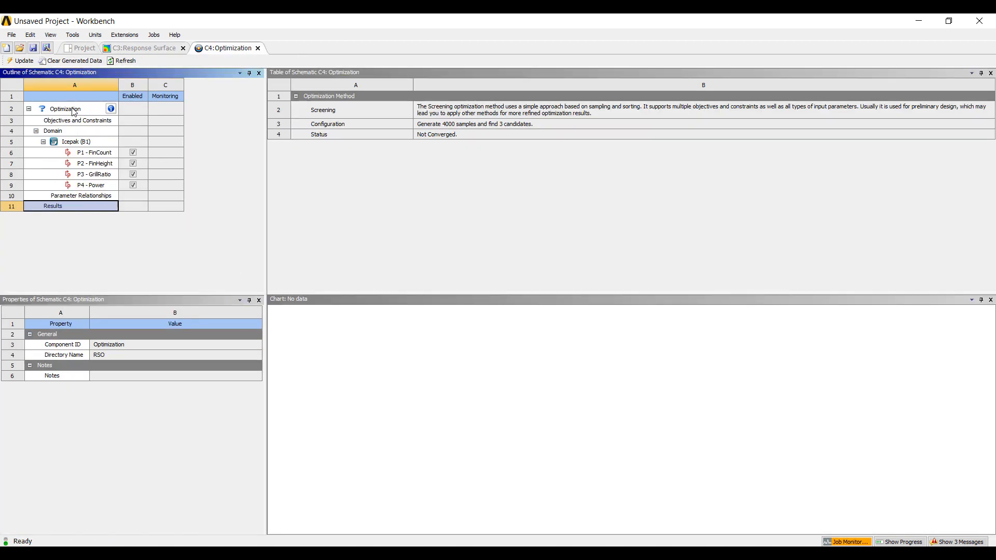
pyautogui.click(64, 109)
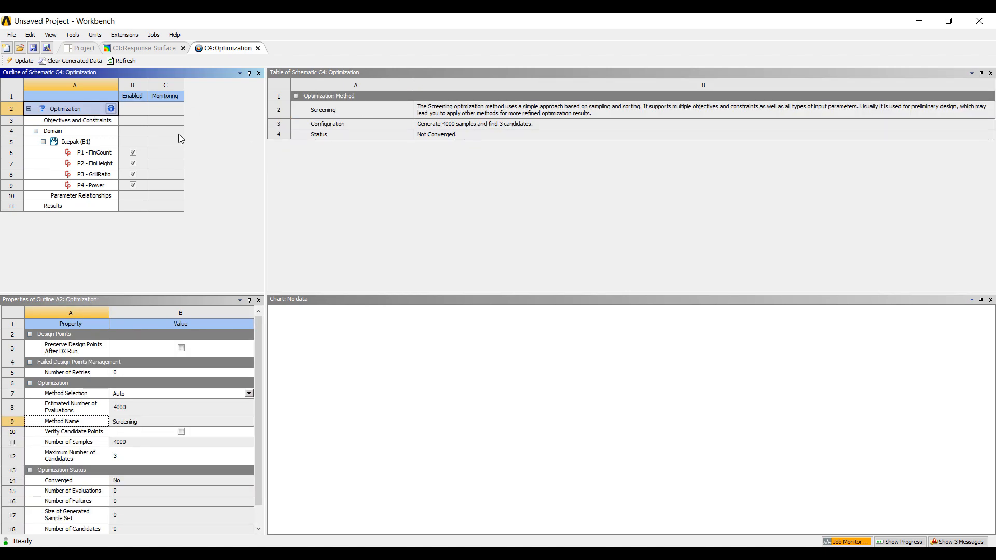
pyautogui.click(78, 120)
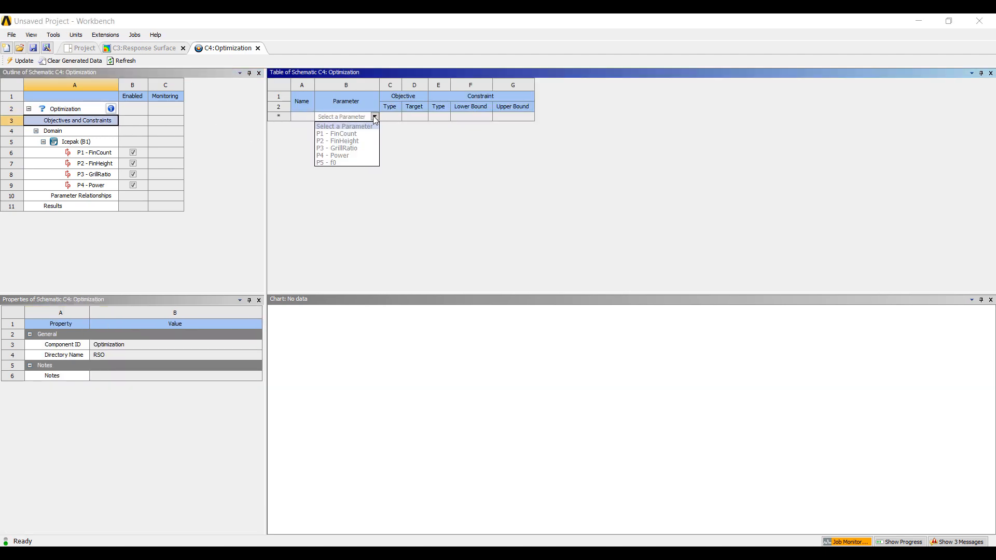
pyautogui.click(331, 163)
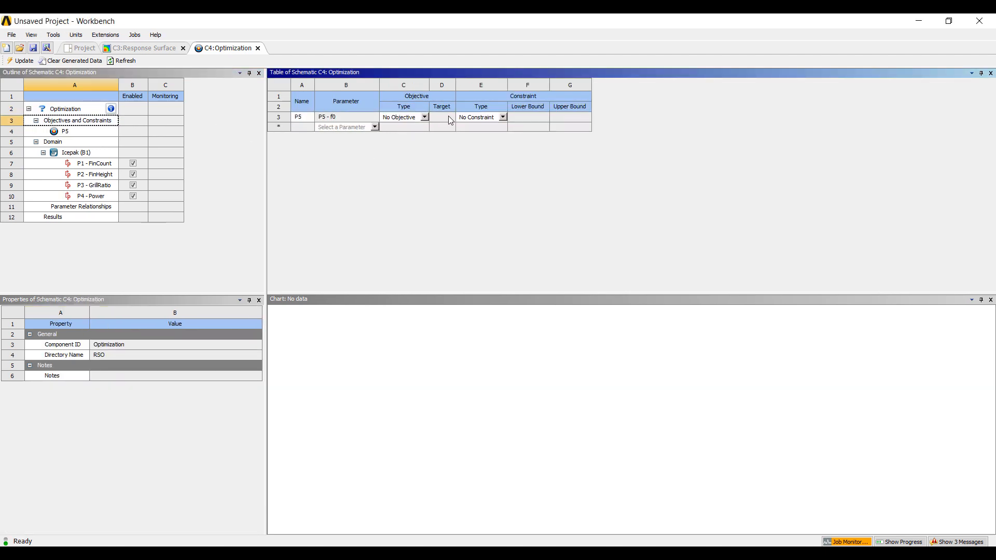
pyautogui.click(423, 117)
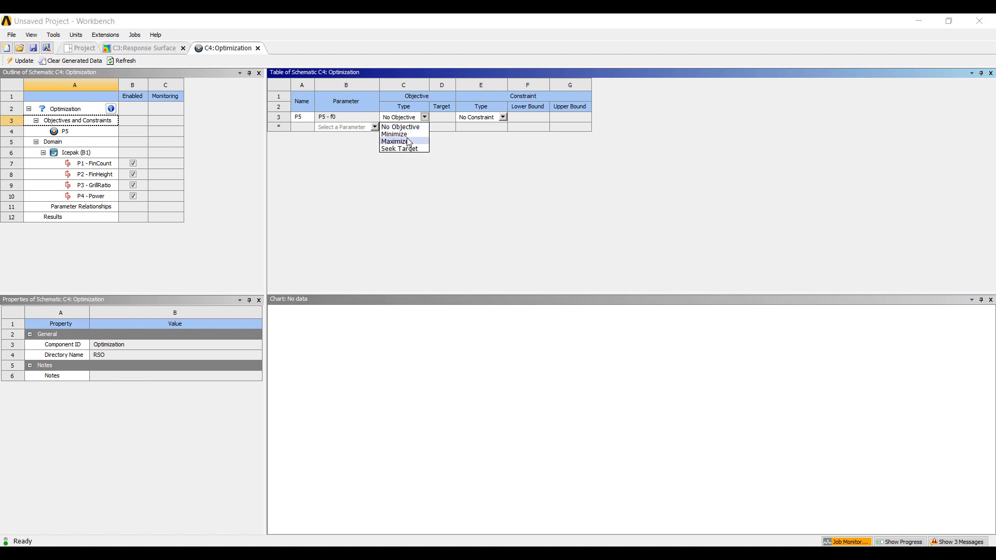
pyautogui.click(393, 134)
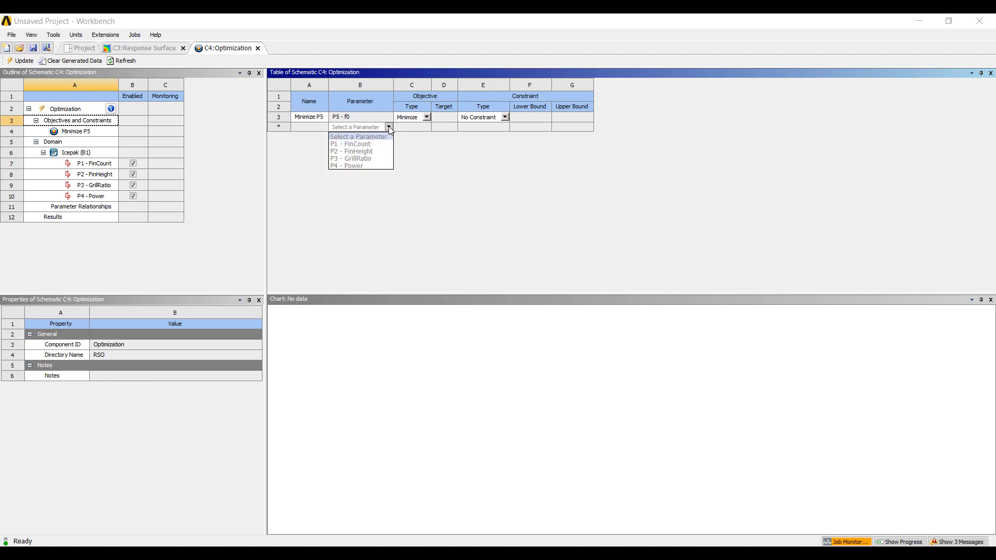
# Add P2 - FinHeight and P1 - FinCount as Minimize objectives and update the optimization.
pyautogui.click(351, 151)
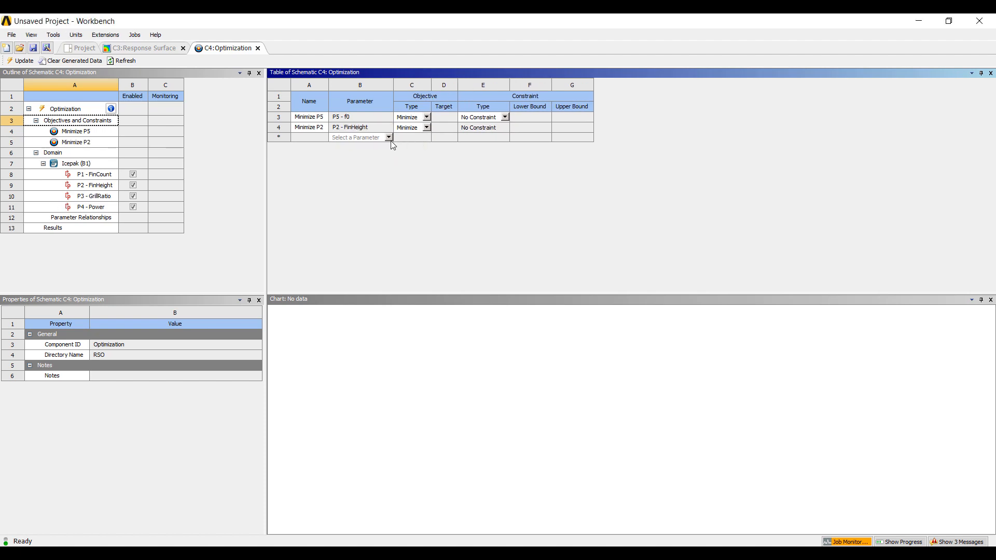
pyautogui.click(438, 138)
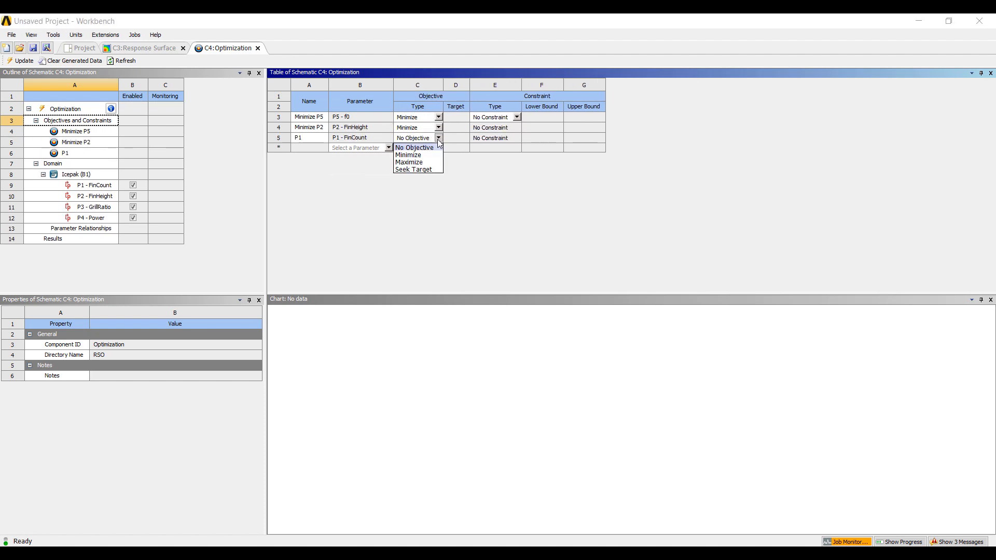
pyautogui.click(408, 155)
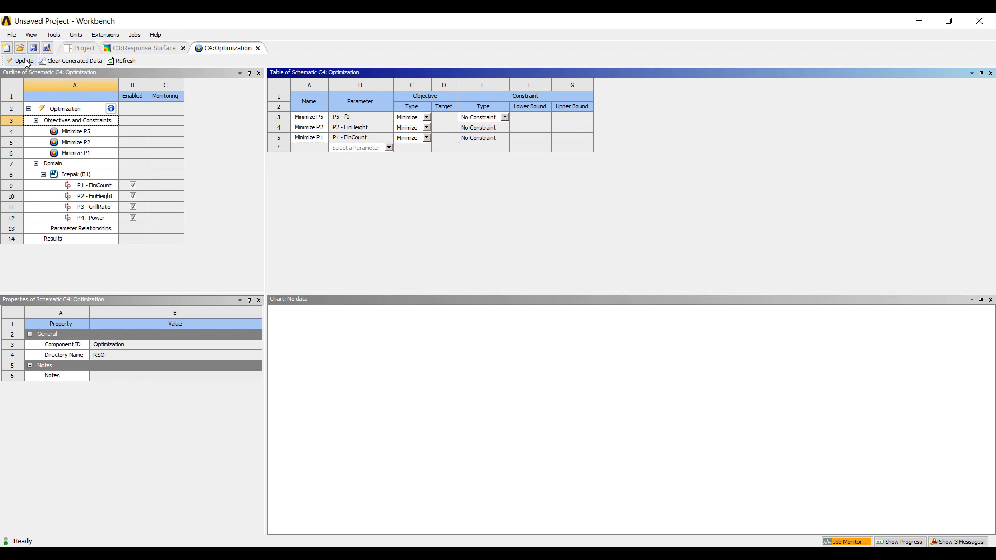
pyautogui.click(24, 60)
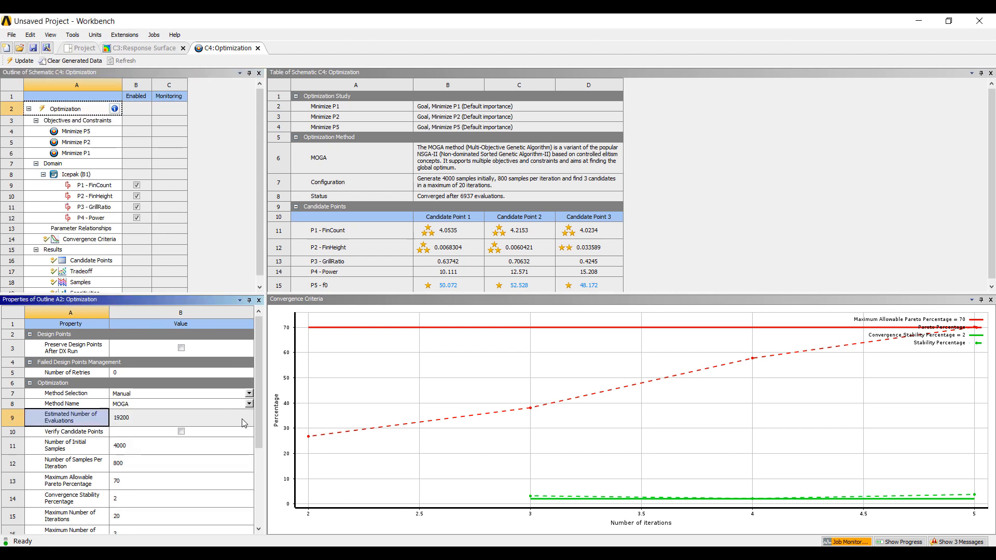
# Set the Screening method to 3000 samples and update the optimization.
pyautogui.click(248, 418)
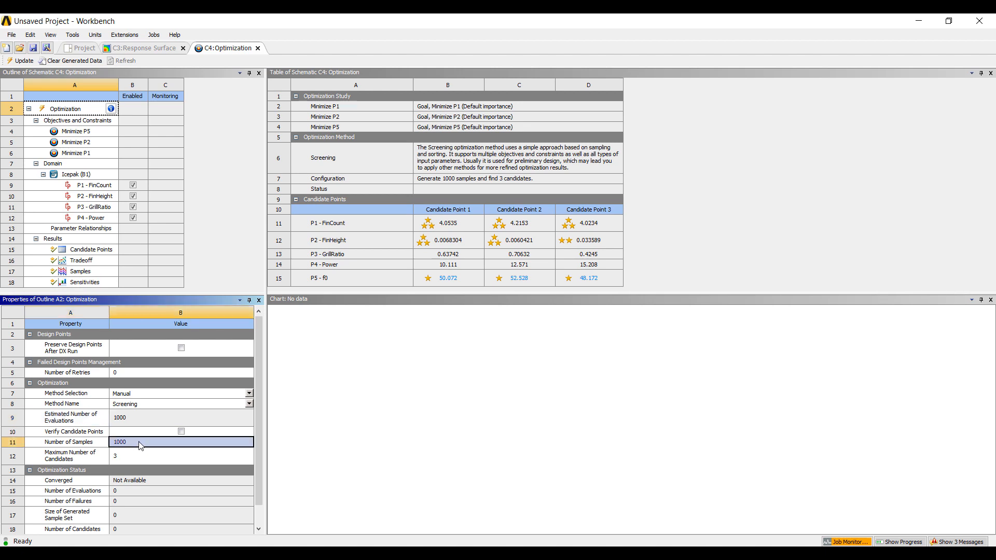
pyautogui.write('30')
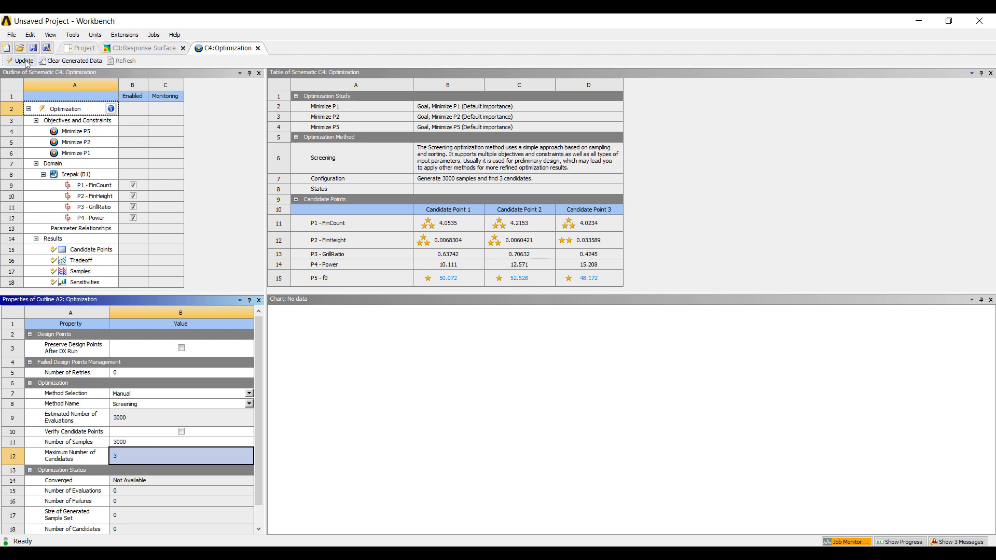
pyautogui.click(23, 60)
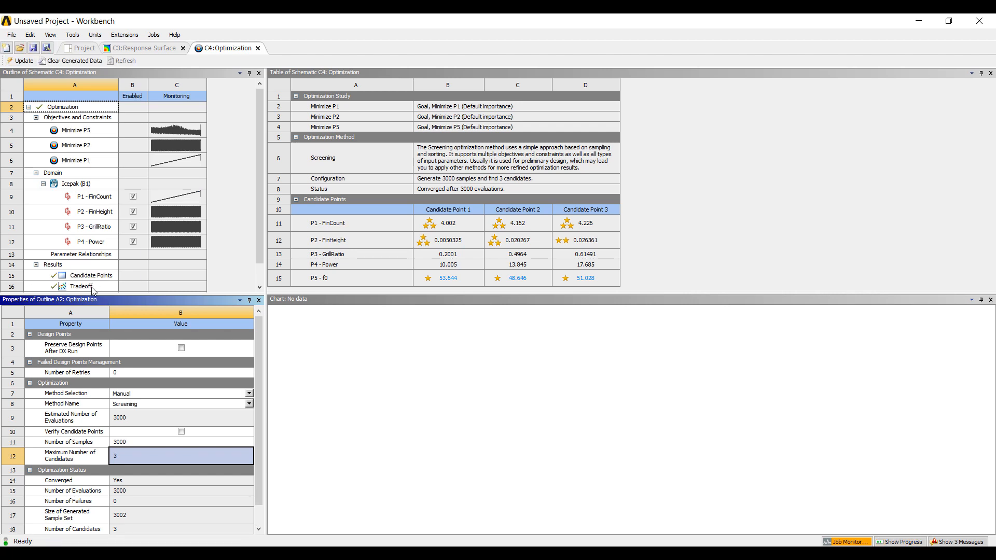
# View the tradeoff chart of samples, then the samples parallel-coordinate chart.
pyautogui.click(81, 286)
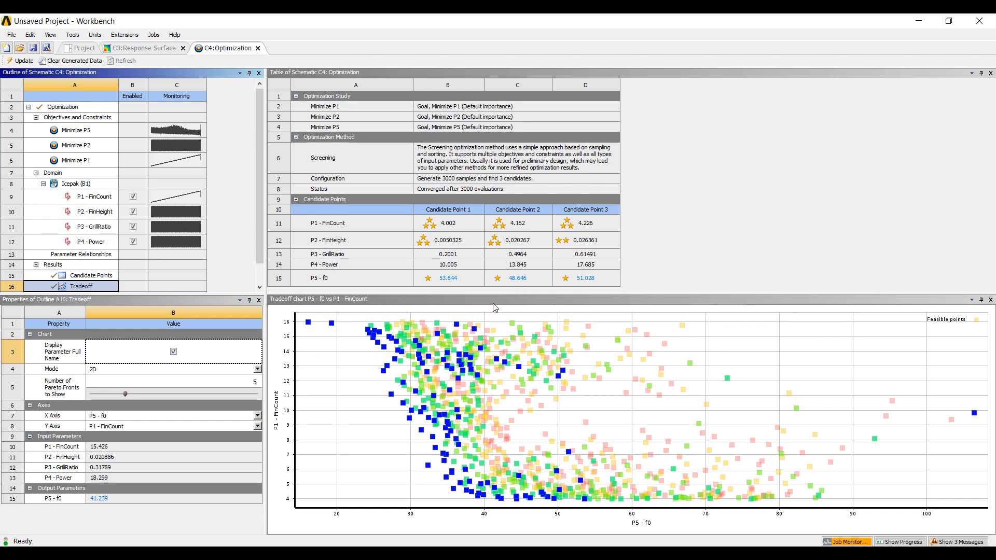
pyautogui.click(423, 437)
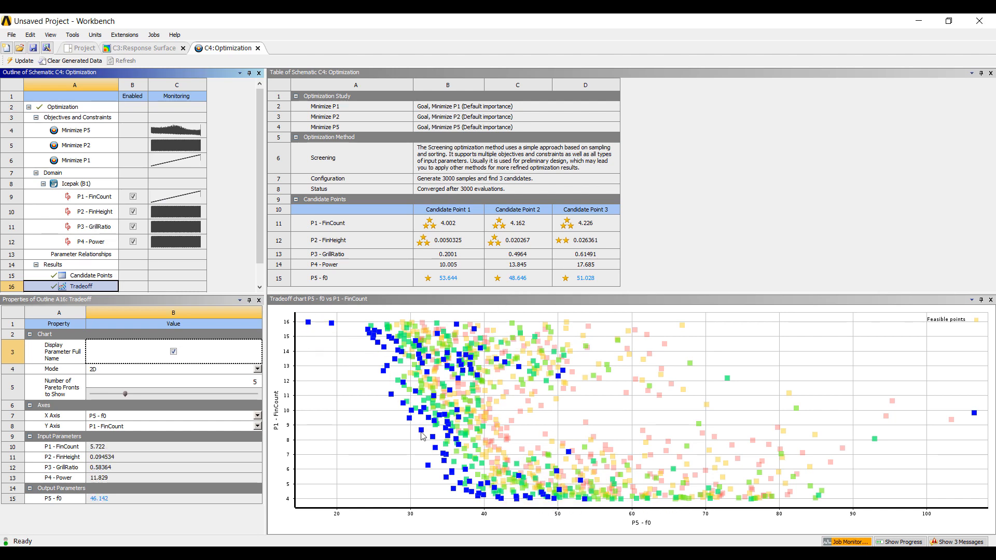
pyautogui.click(81, 273)
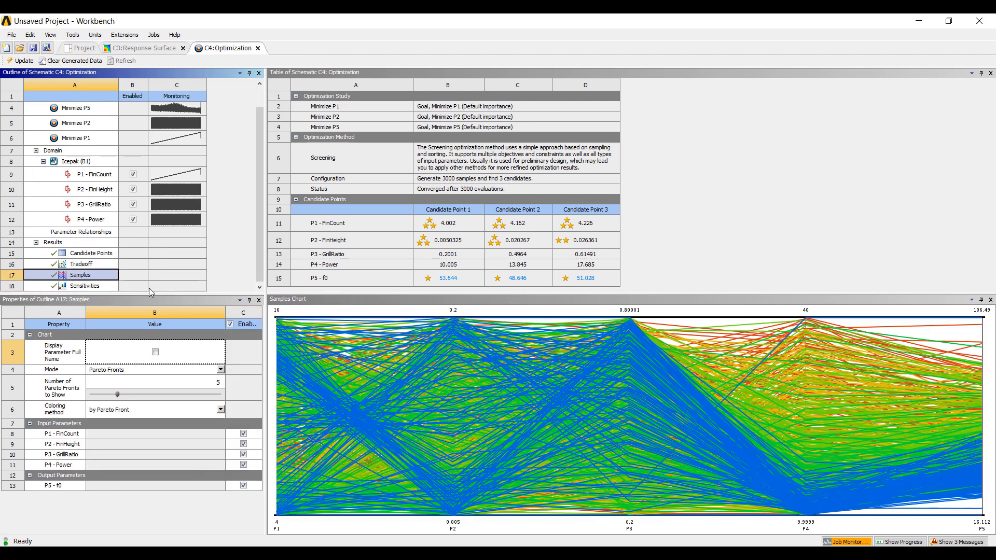
# Filter the samples chart to about ten samples with low P5 - f0 values.
pyautogui.click(805, 330)
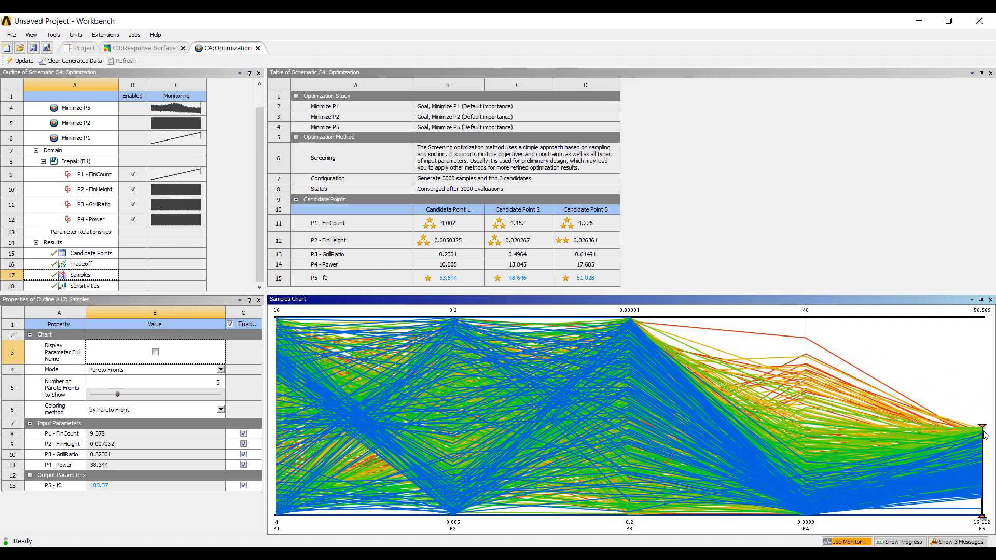
pyautogui.moveTo(984, 427); pyautogui.dragTo(984, 442)
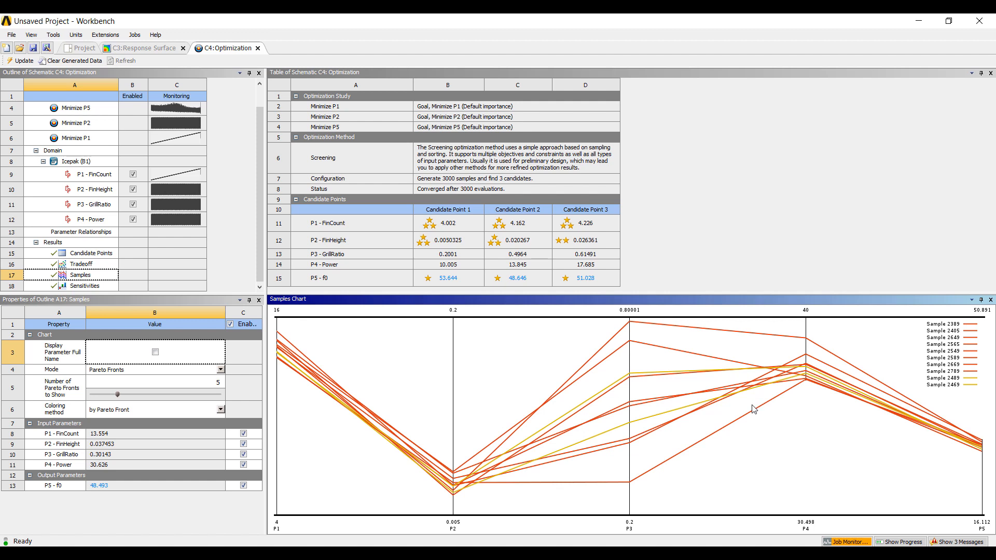
pyautogui.moveTo(759, 414)
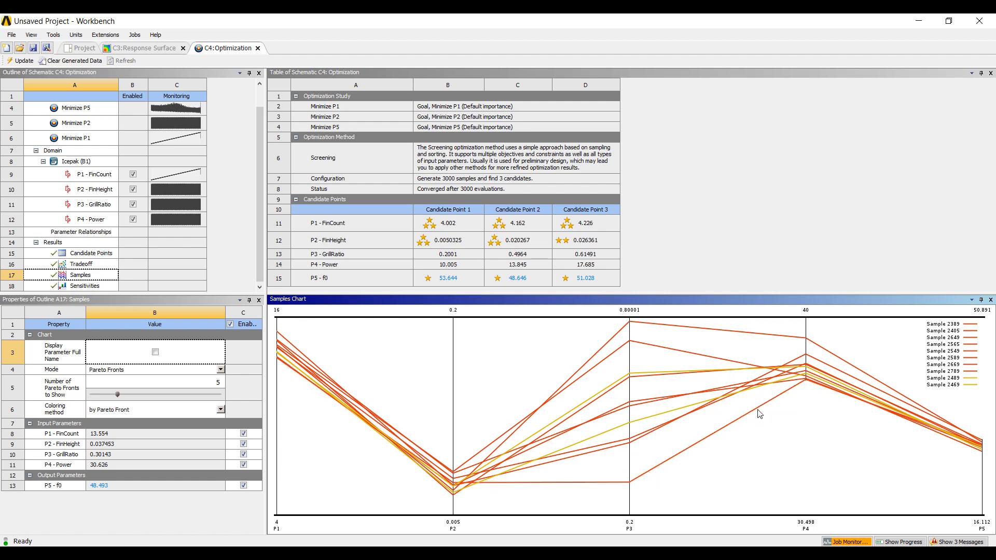
pyautogui.moveTo(759, 413)
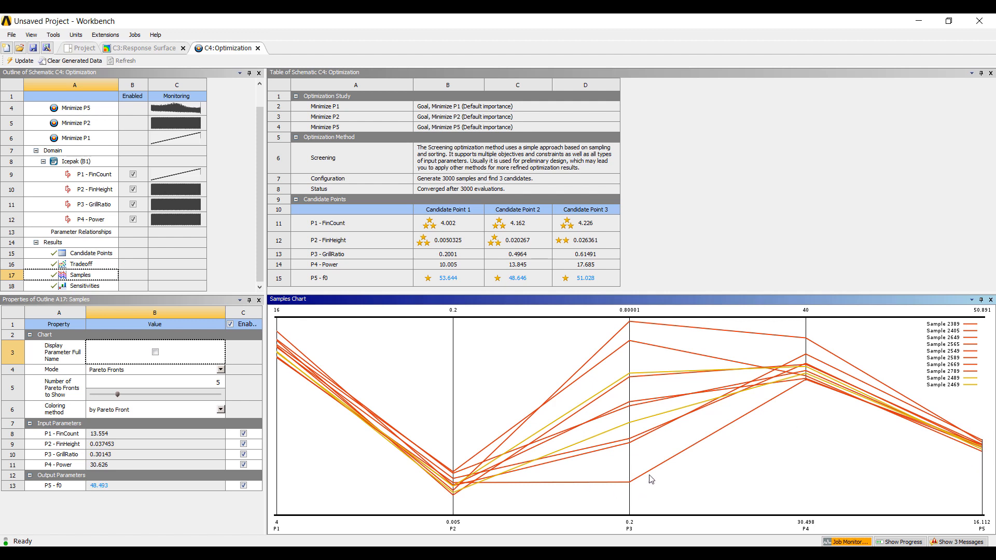
# Narrow the samples chart ranges further, down to samples 1842 and 72.
pyautogui.click(804, 384)
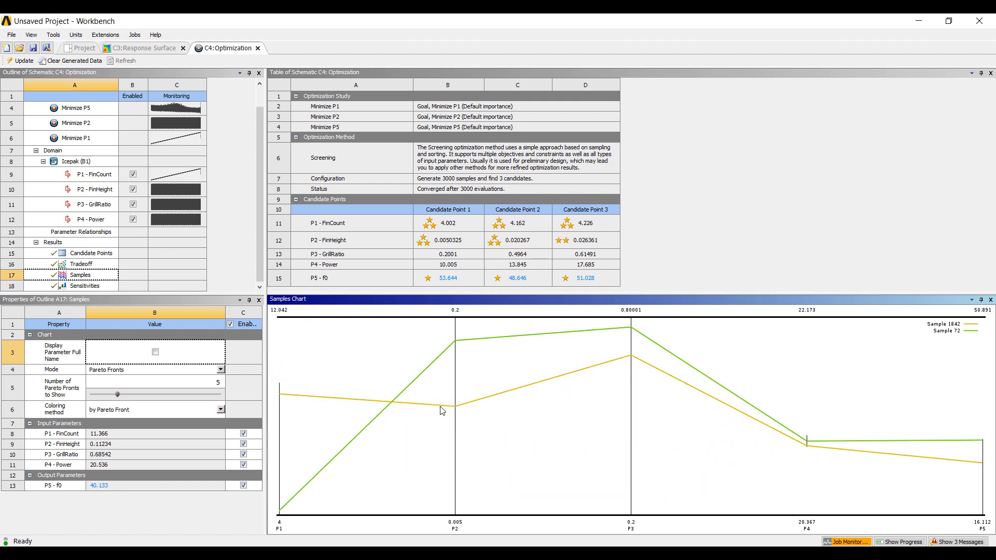
pyautogui.moveTo(442, 409)
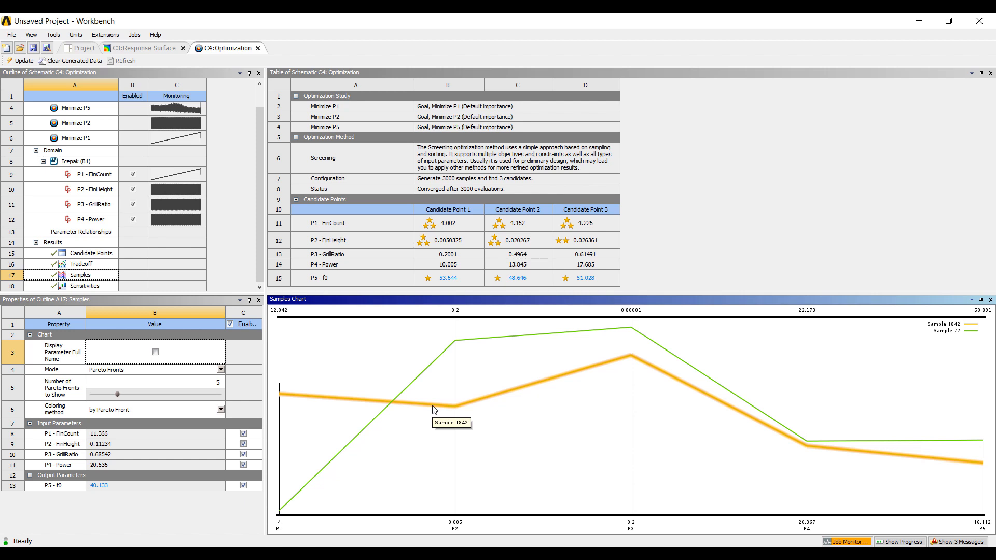
pyautogui.moveTo(425, 378)
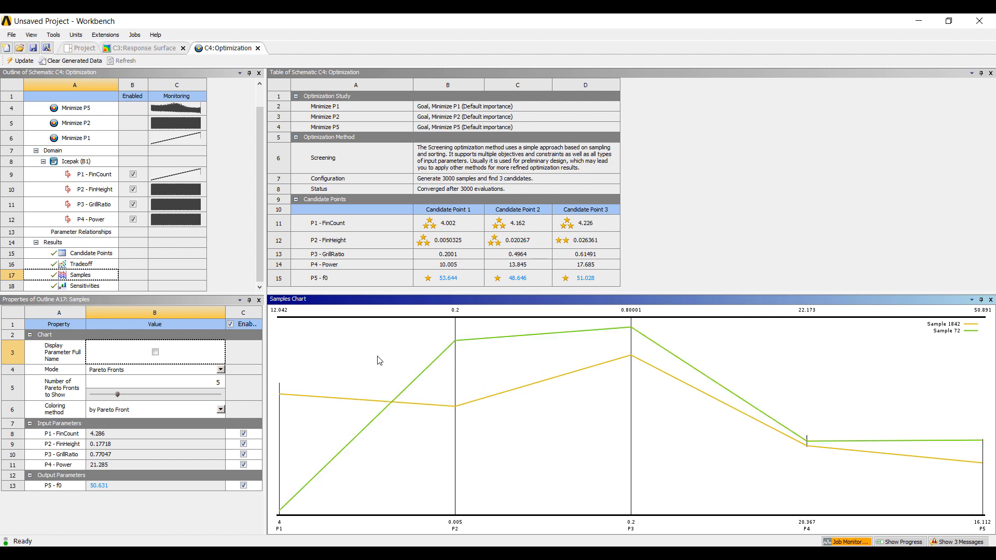
pyautogui.moveTo(130, 446)
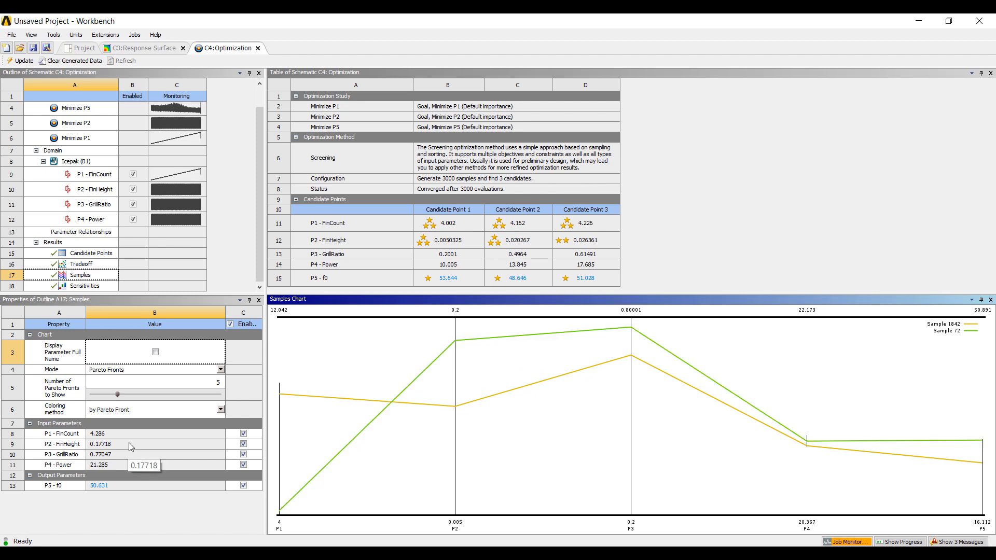
pyautogui.moveTo(564, 307)
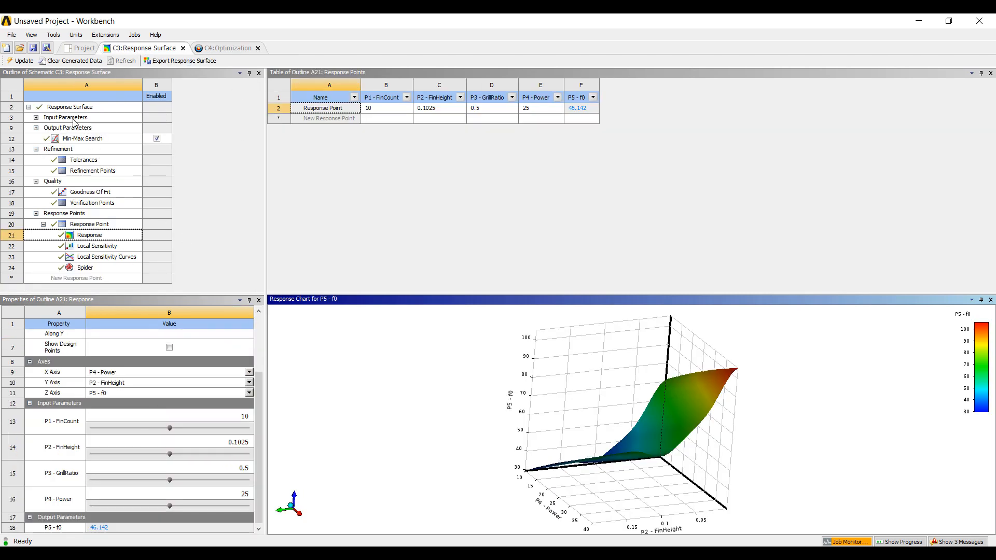
# Show the response surface's empty refinement points table.
pyautogui.click(70, 107)
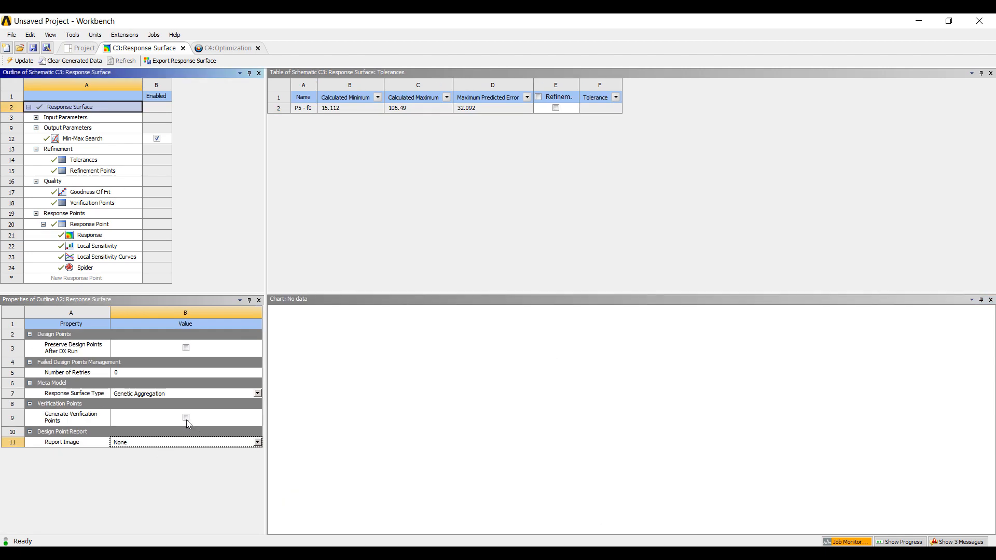
pyautogui.click(93, 170)
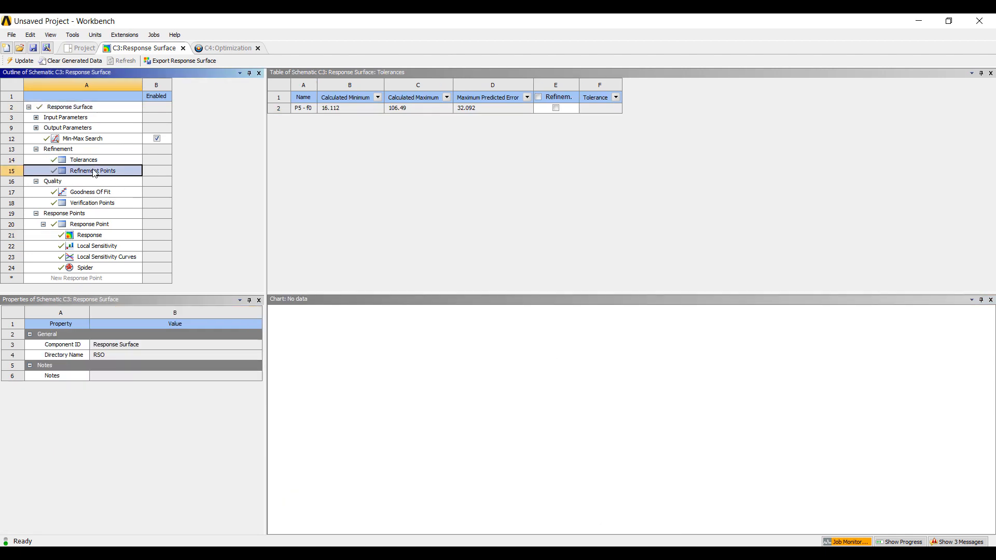
pyautogui.click(92, 170)
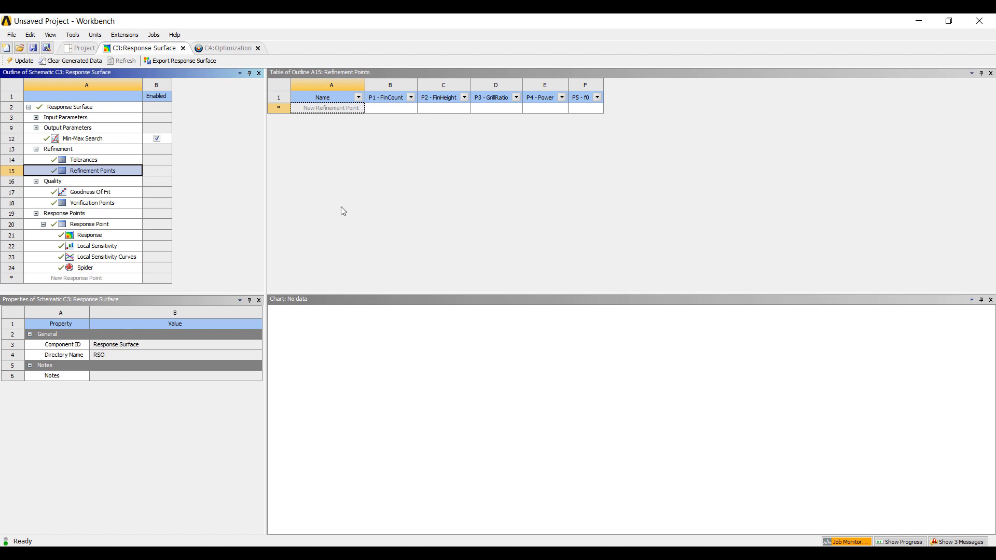
pyautogui.moveTo(590, 389)
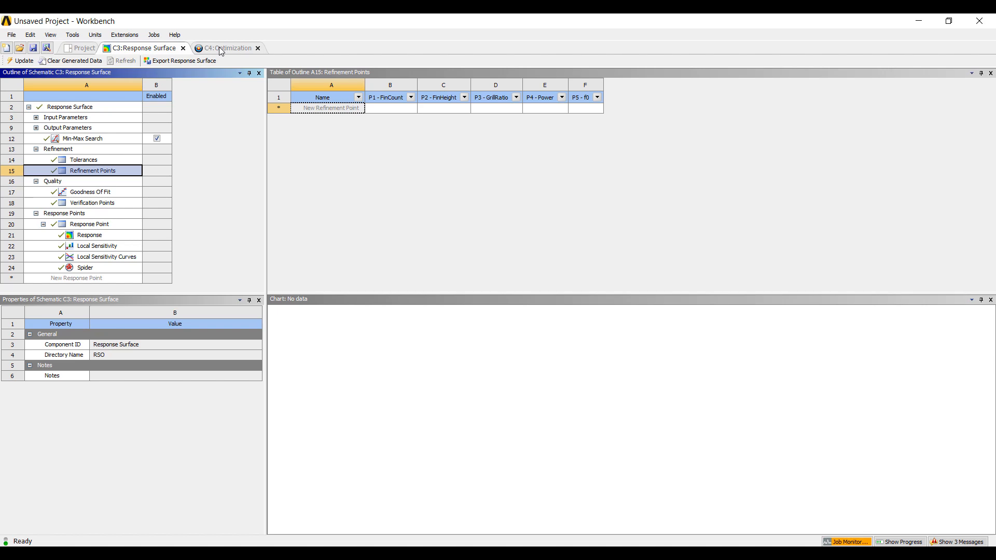
# Return to the C4 Optimization results, where the Samples chart shows all 3000 samples unfiltered.
pyautogui.click(226, 48)
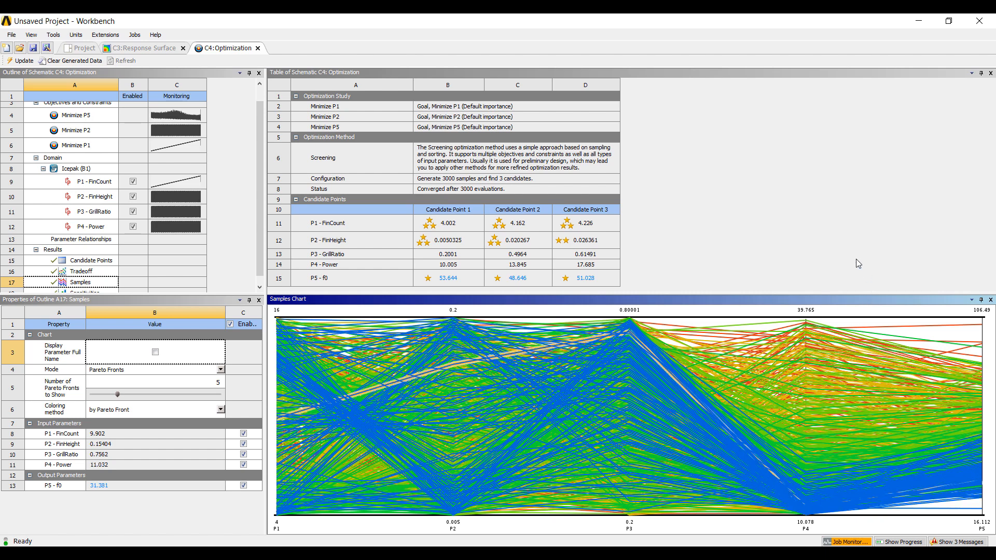
pyautogui.moveTo(813, 232)
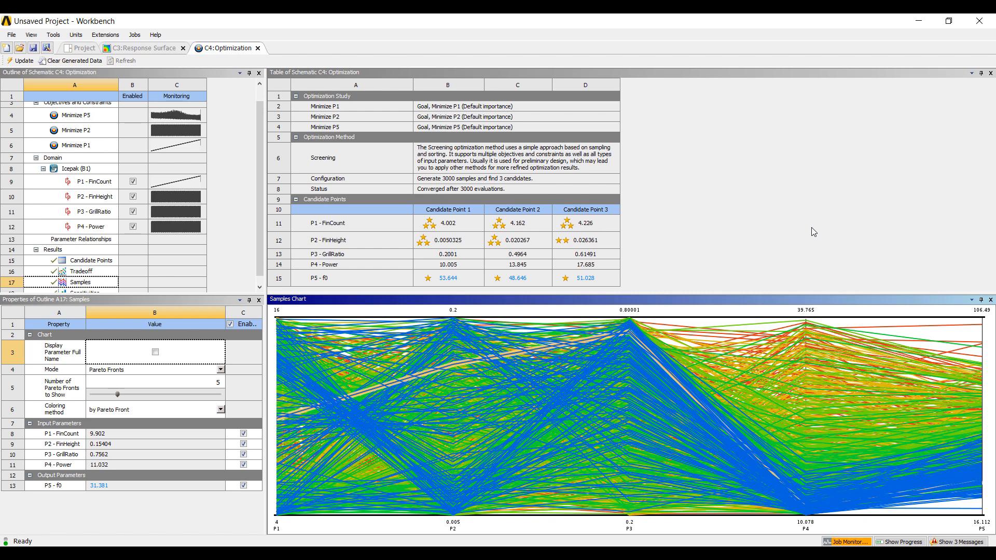